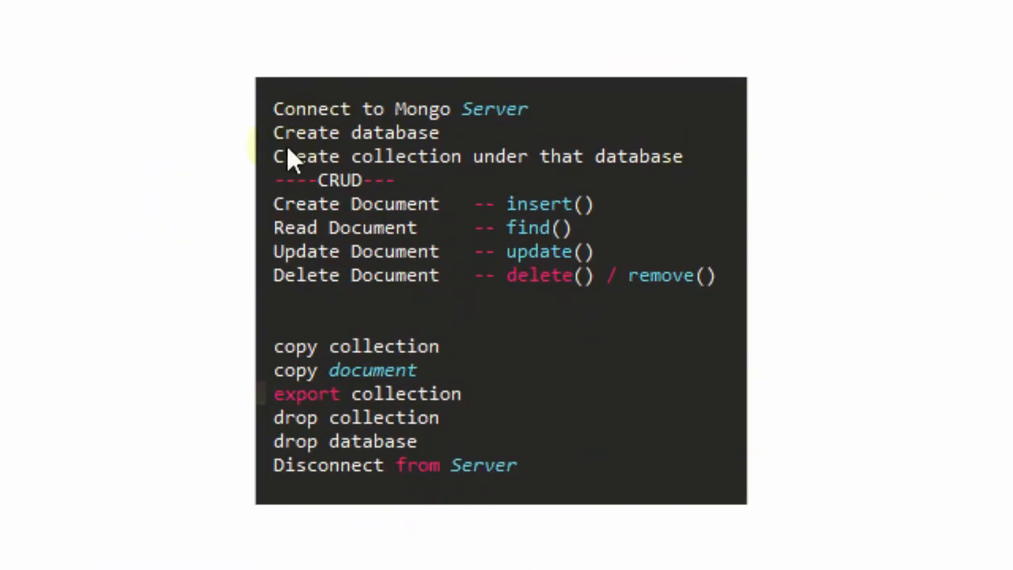
pyautogui.moveTo(705, 372)
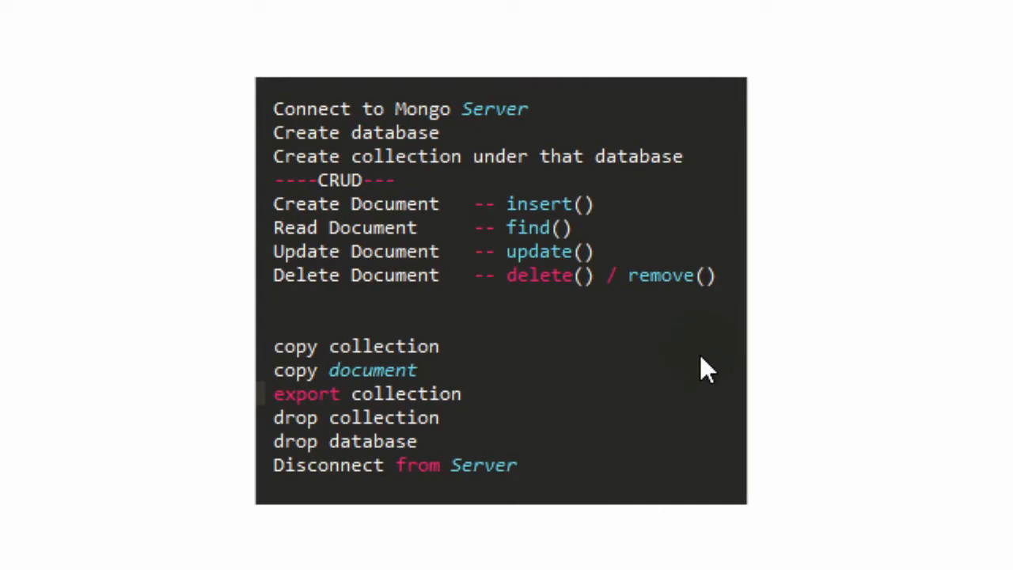
pyautogui.moveTo(306, 136)
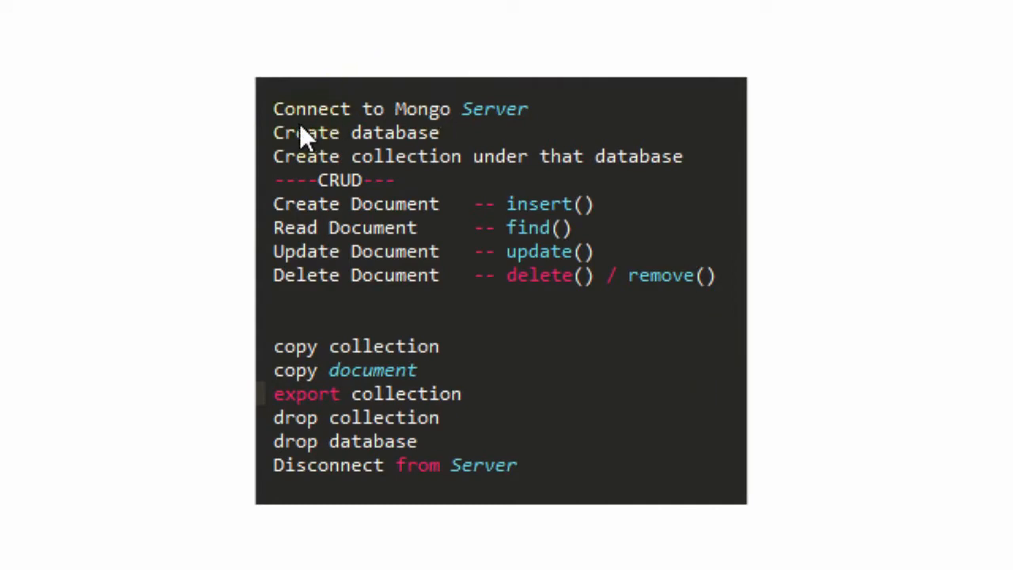
pyautogui.moveTo(336, 136)
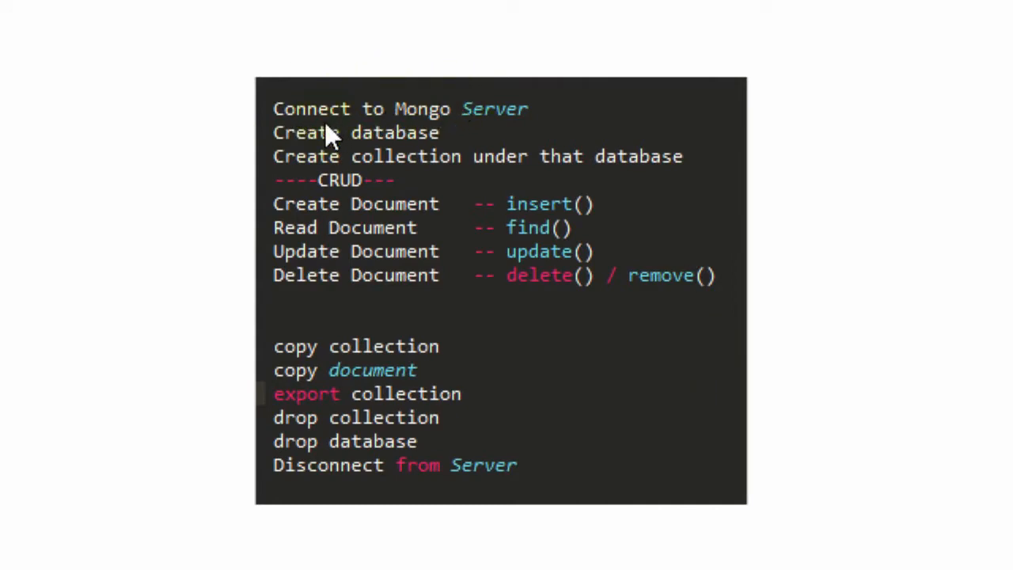
pyautogui.moveTo(302, 160)
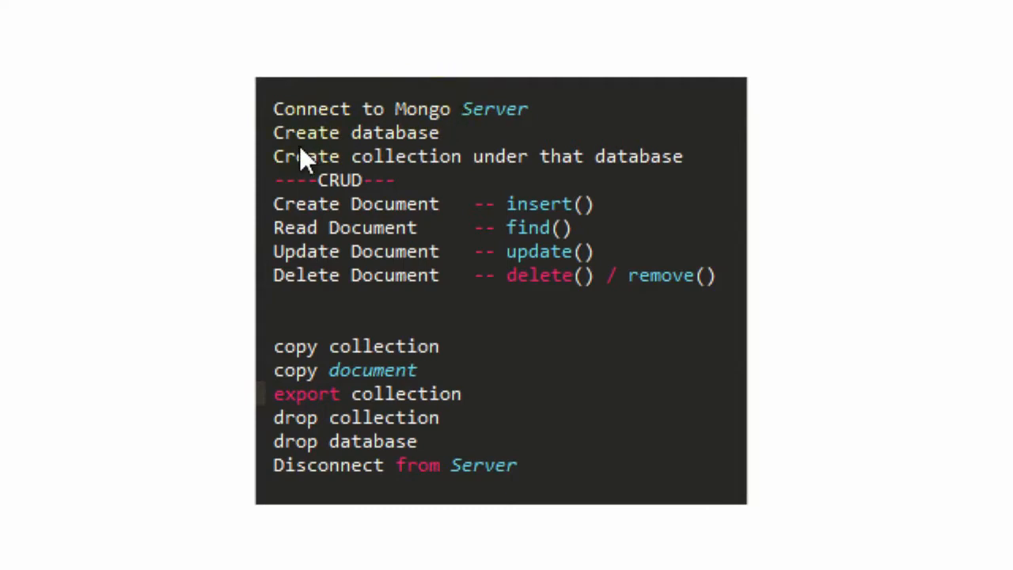
pyautogui.moveTo(416, 141)
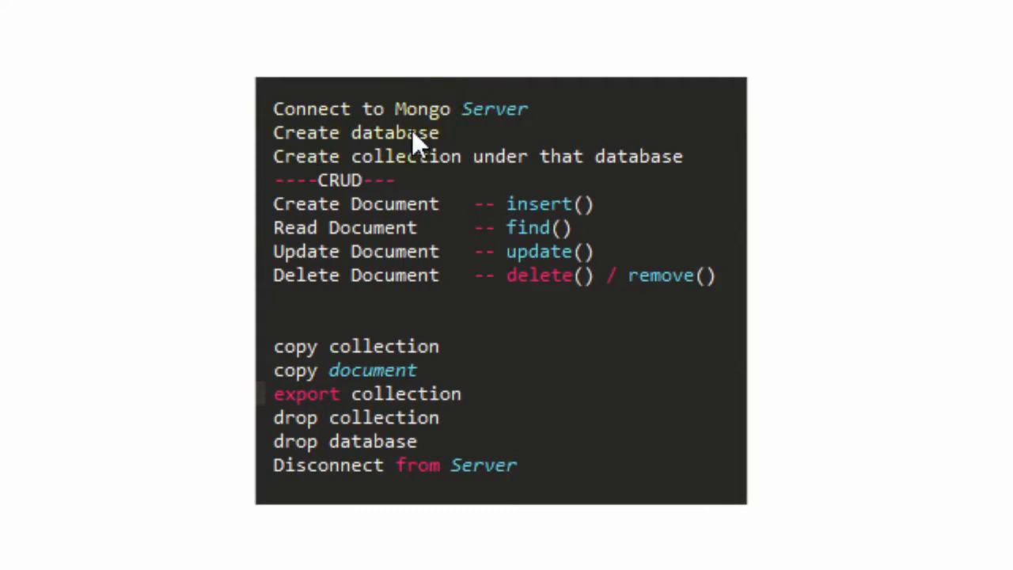
pyautogui.moveTo(293, 187)
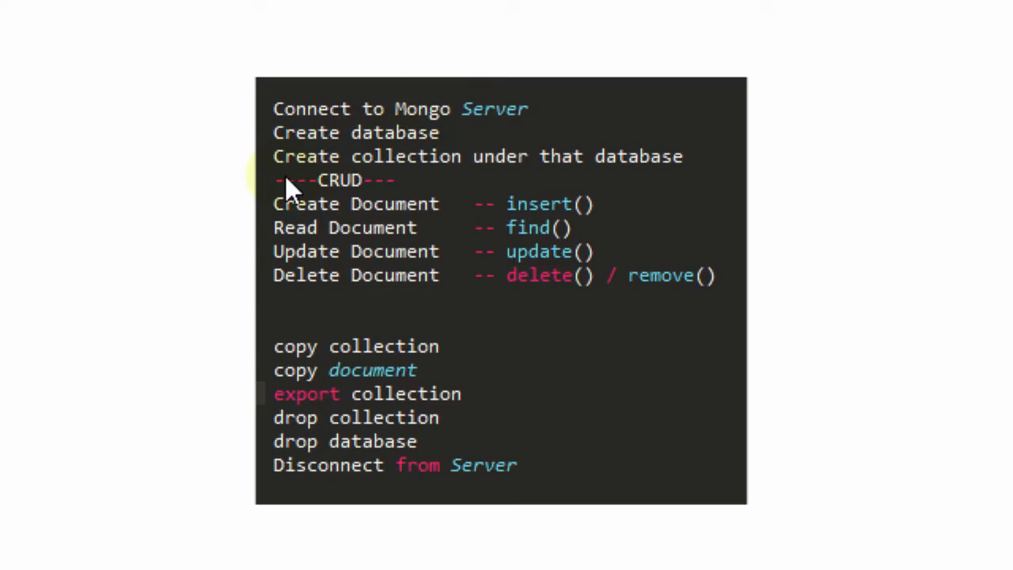
pyautogui.moveTo(376, 143)
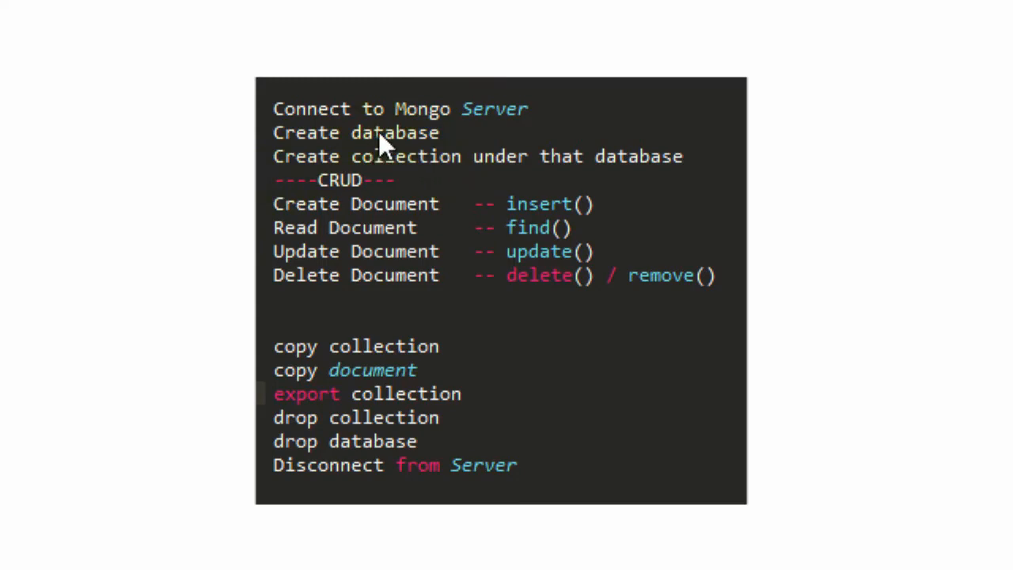
# Switch to Robomongo and start creating a new connection from the MongoDB Connections dialog
pyautogui.press('alt+tab')
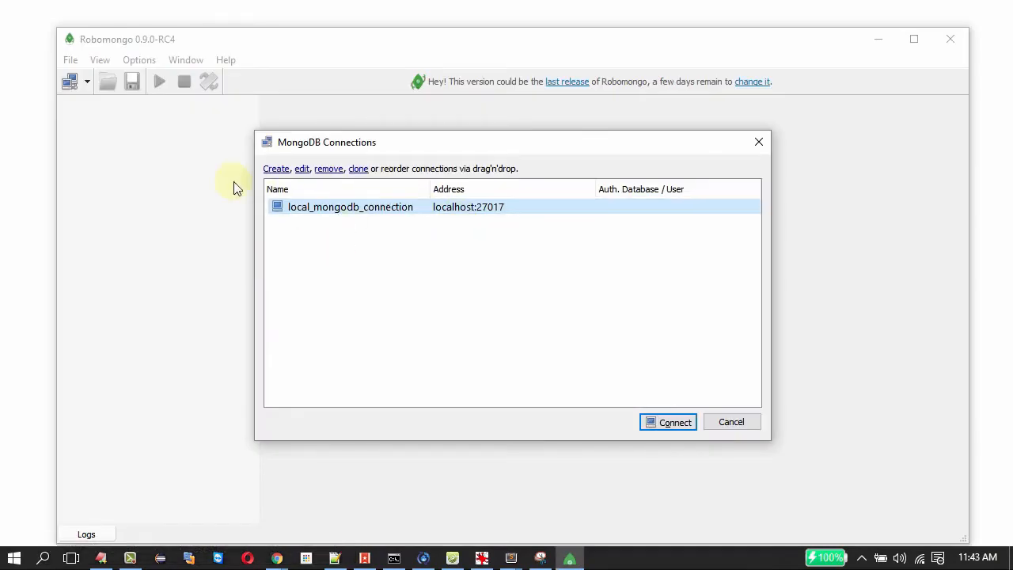
pyautogui.moveTo(695, 124)
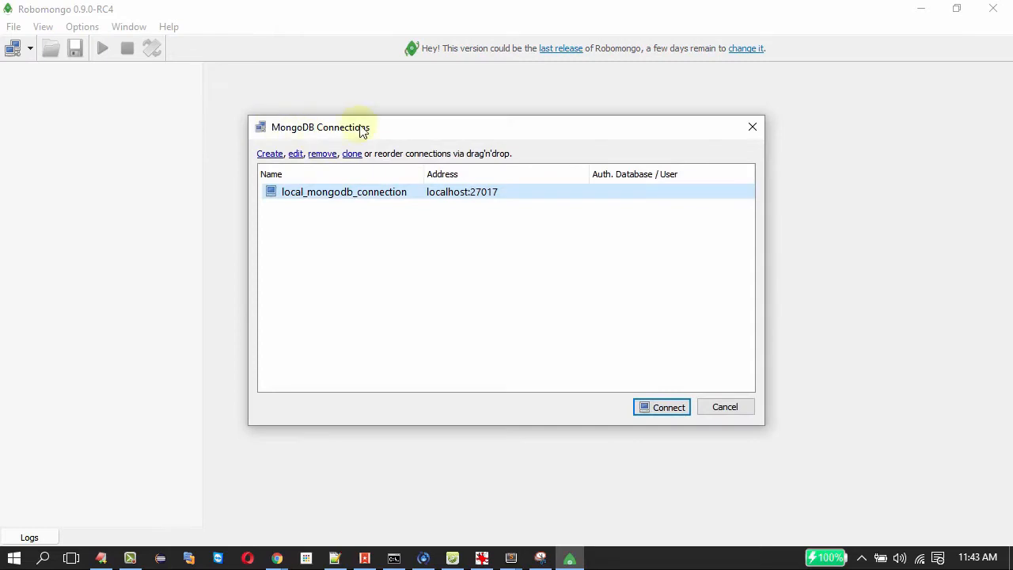
pyautogui.moveTo(453, 198)
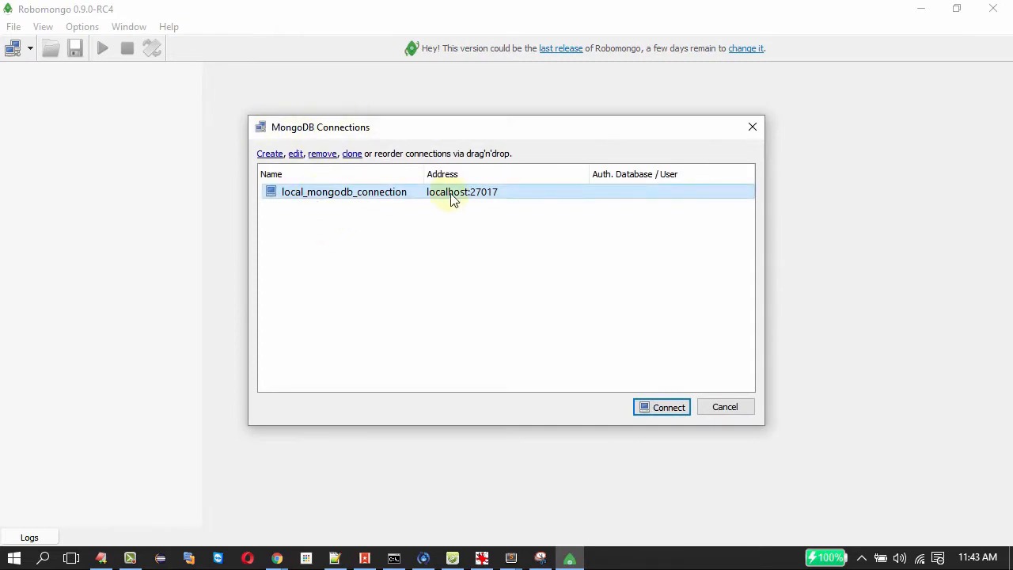
pyautogui.moveTo(289, 182)
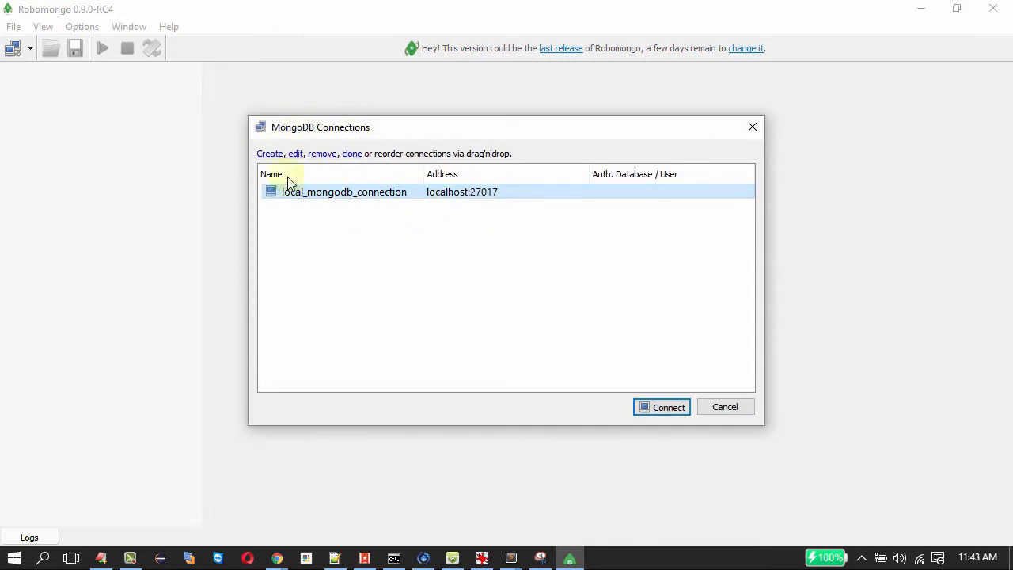
pyautogui.click(269, 154)
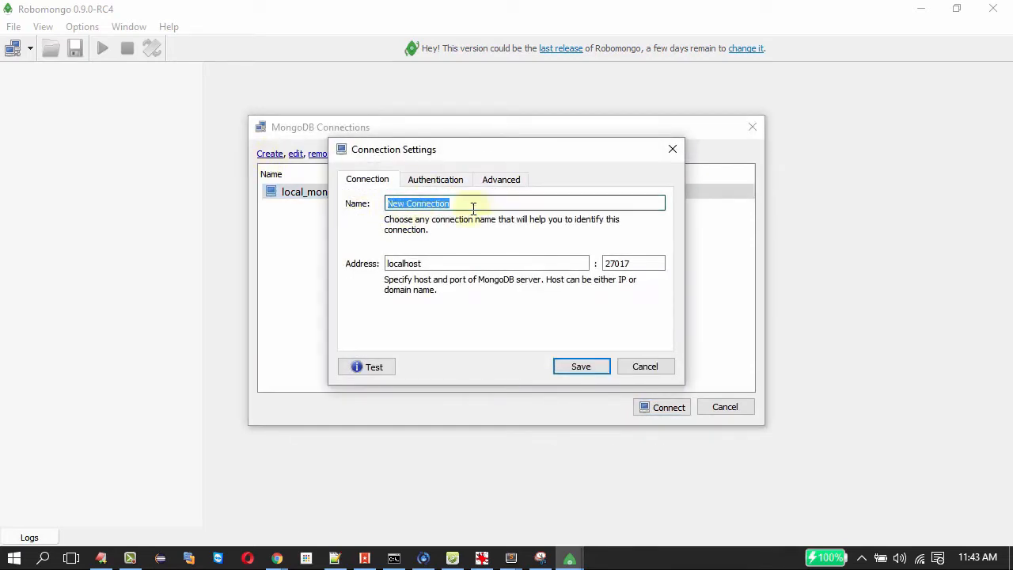
# Name the connection mongodbLocal at localhost:27017, test it successfully and save it
pyautogui.write('mongodbLocal')
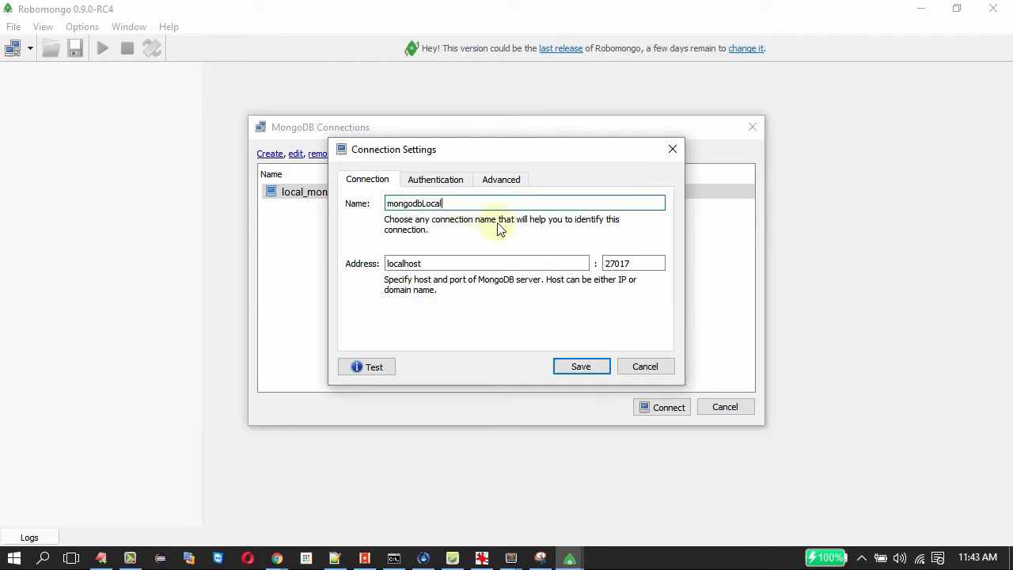
pyautogui.click(487, 263)
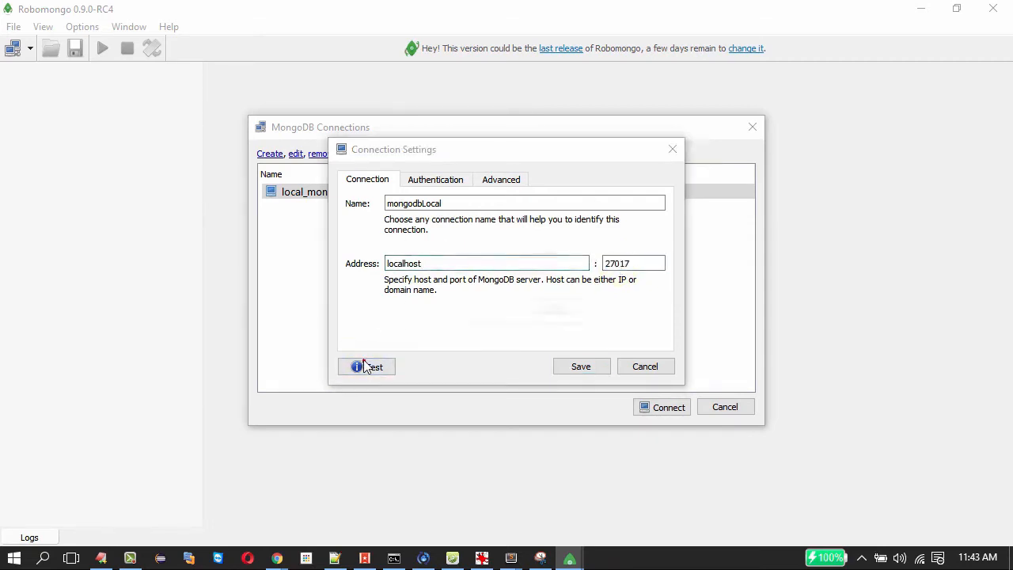
pyautogui.click(366, 367)
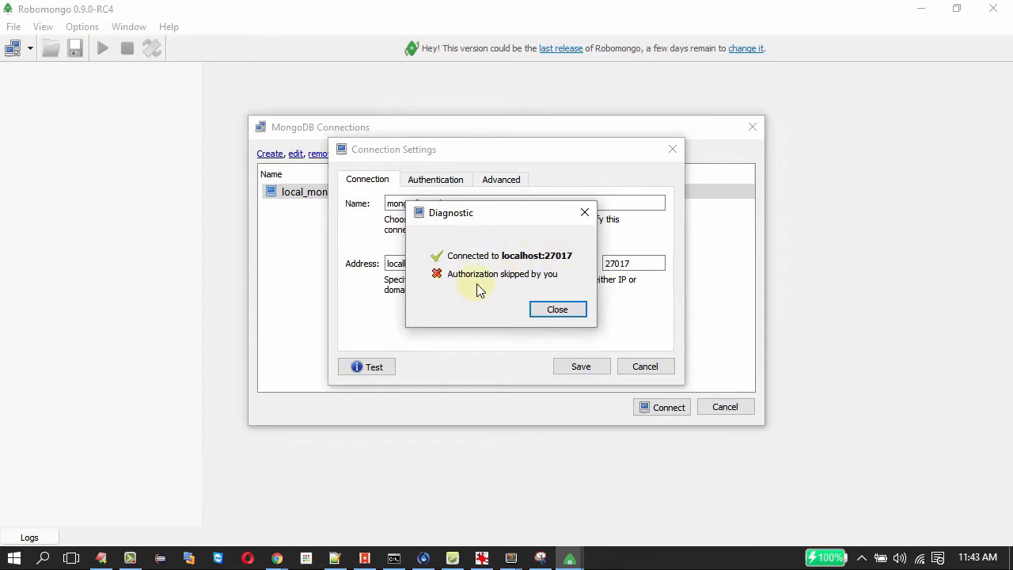
pyautogui.click(557, 309)
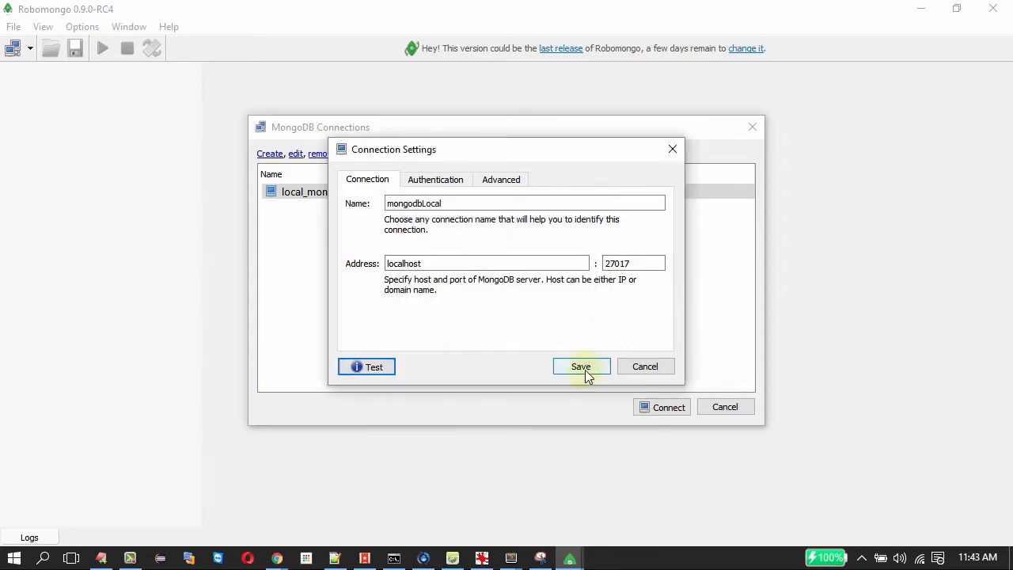
pyautogui.click(581, 367)
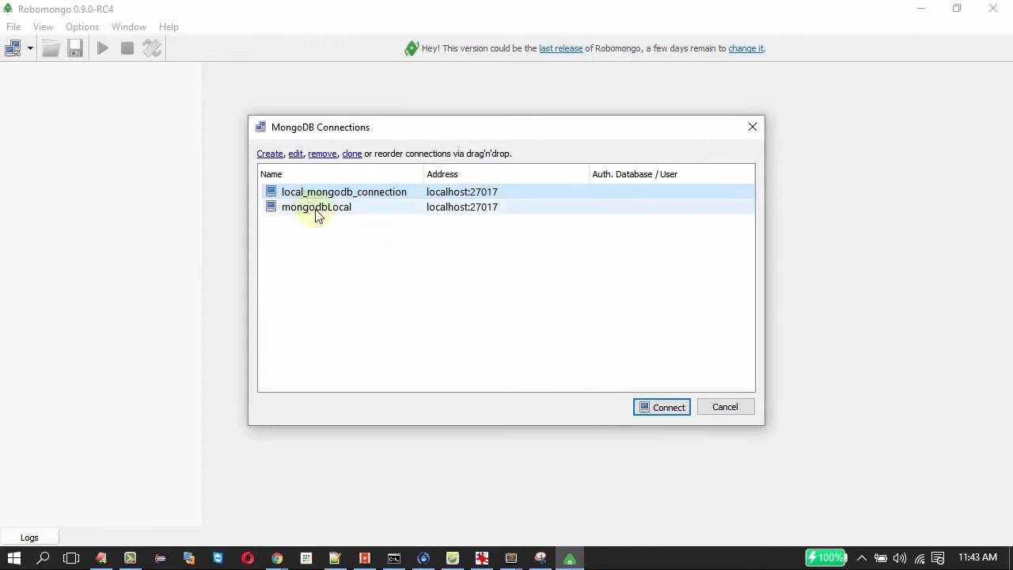
# Connect to the mongodbLocal server and expand its list of 14 databases
pyautogui.click(317, 206)
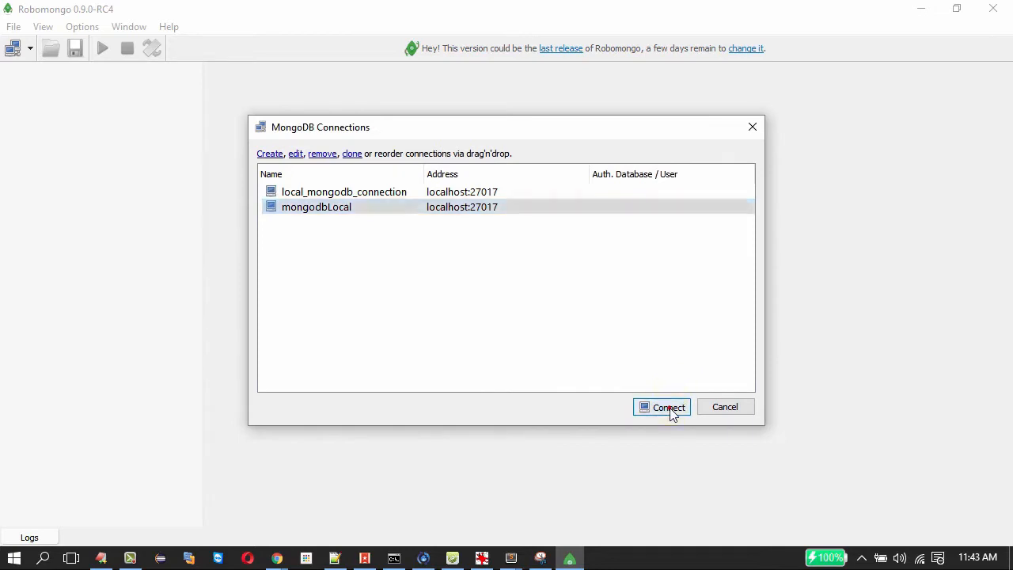
pyautogui.click(662, 407)
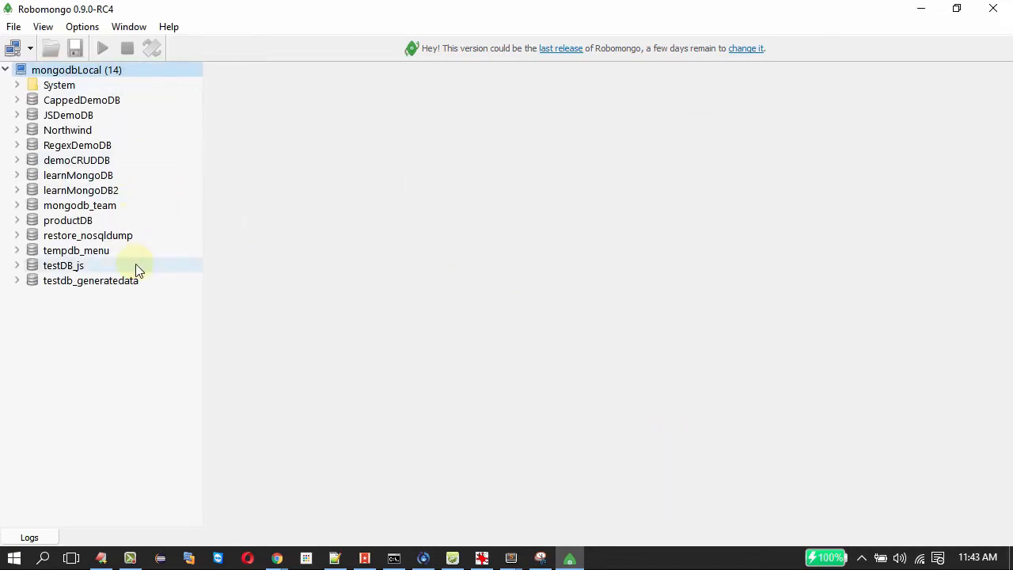
pyautogui.moveTo(91, 99)
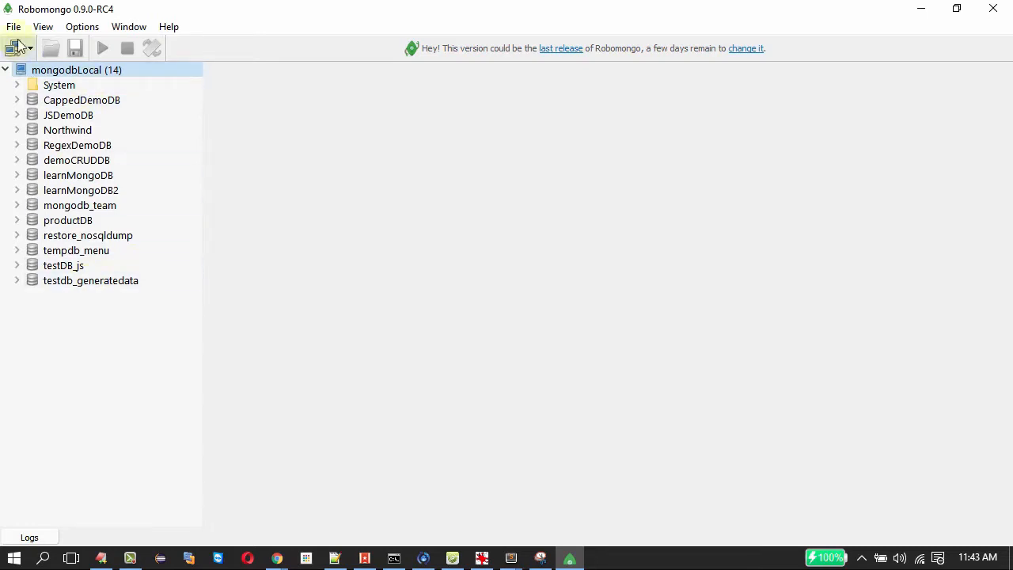
pyautogui.moveTo(44, 312)
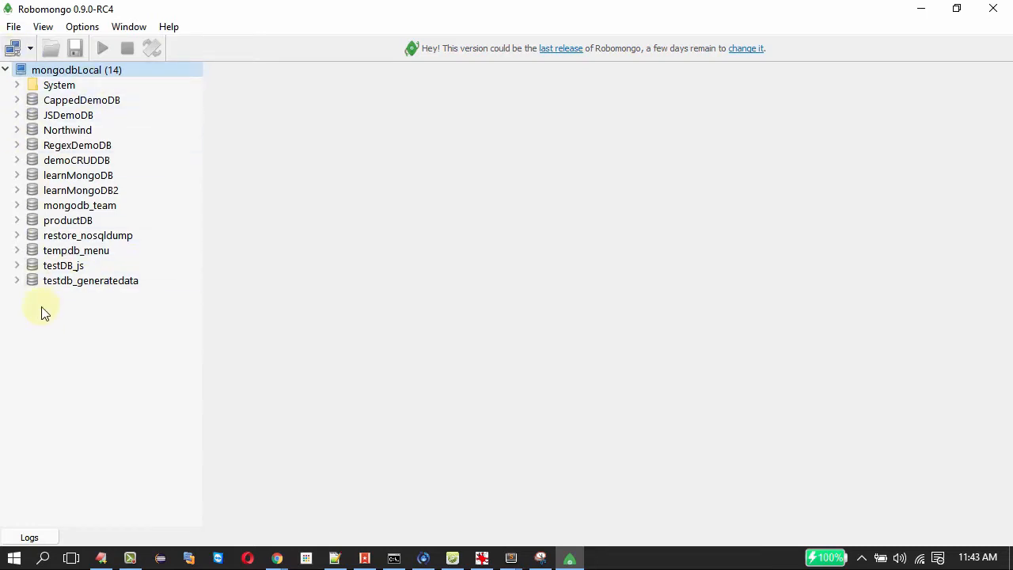
pyautogui.click(59, 85)
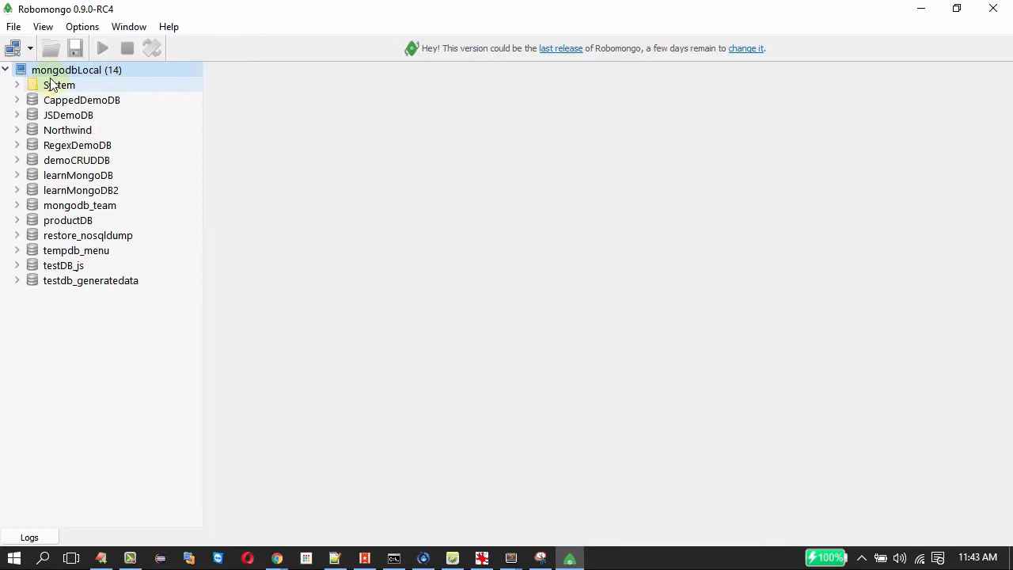
# Create a new database named DB_CRUDDEMO on the mongodbLocal server
pyautogui.rightClick(76, 69)
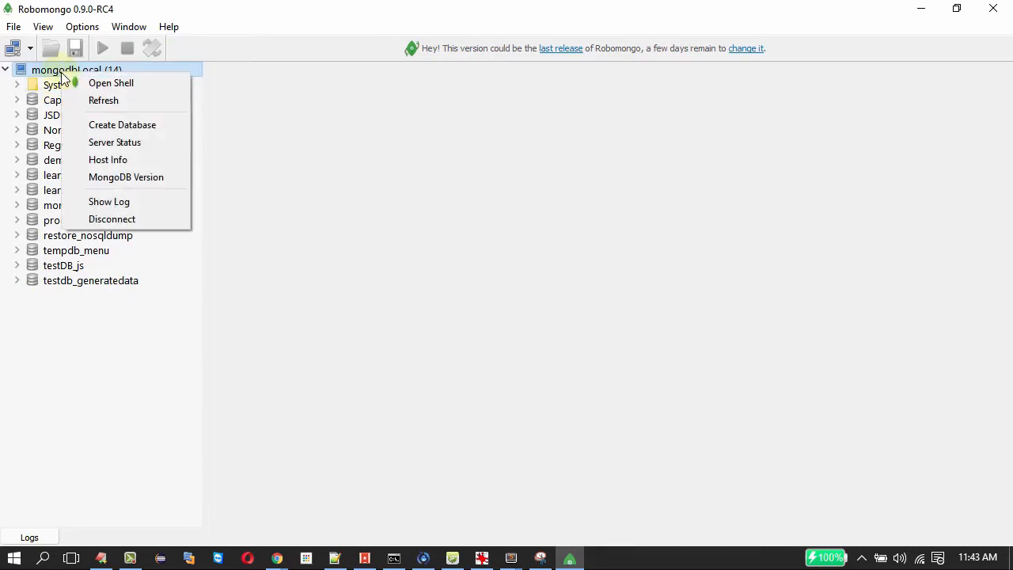
pyautogui.moveTo(101, 103)
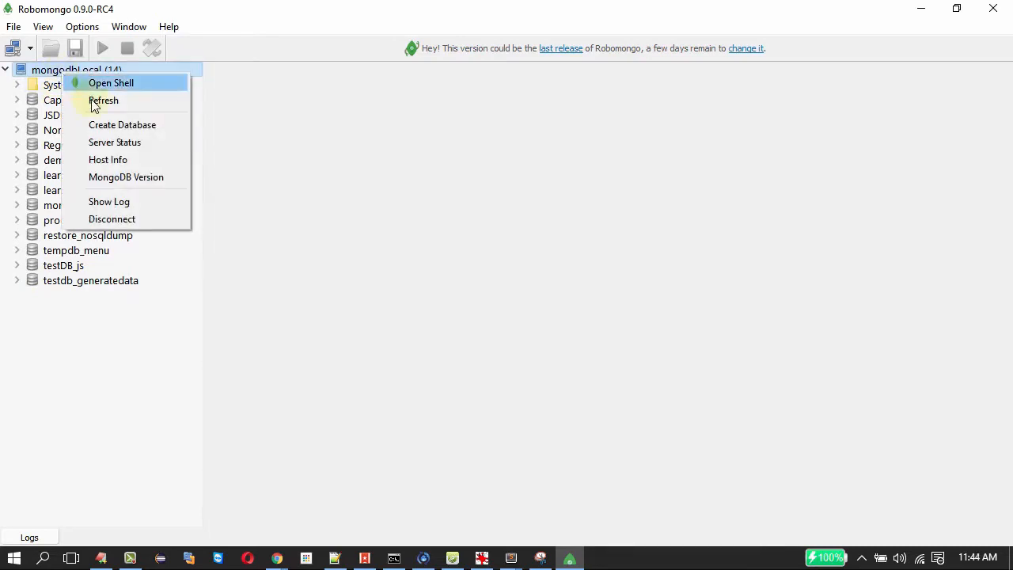
pyautogui.moveTo(122, 125)
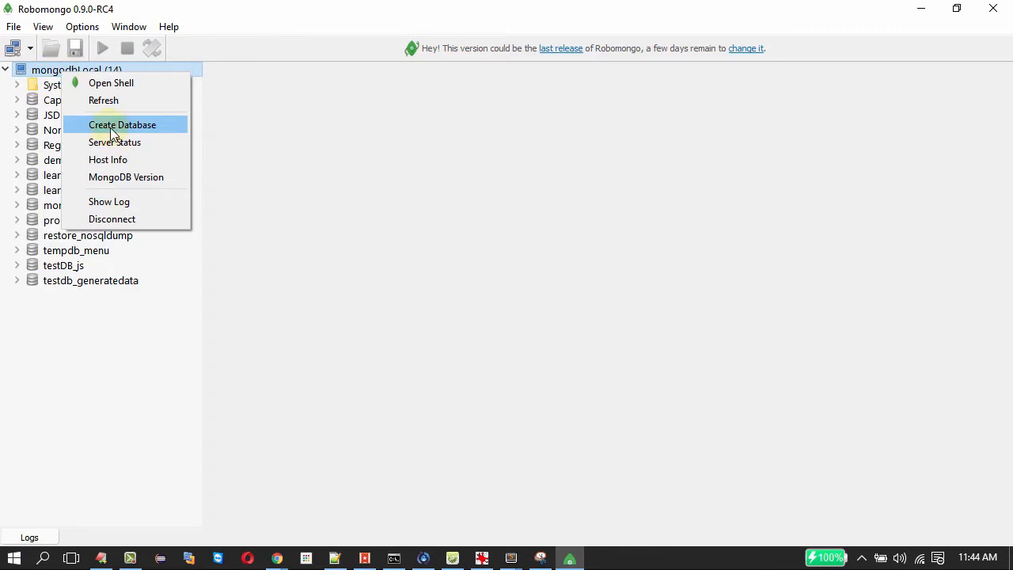
pyautogui.click(122, 124)
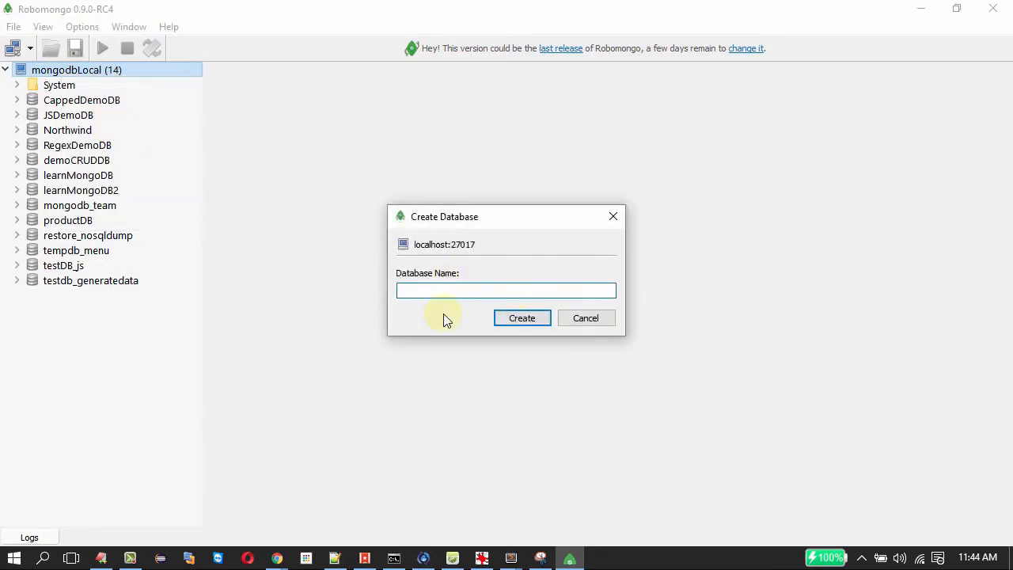
pyautogui.click(506, 290)
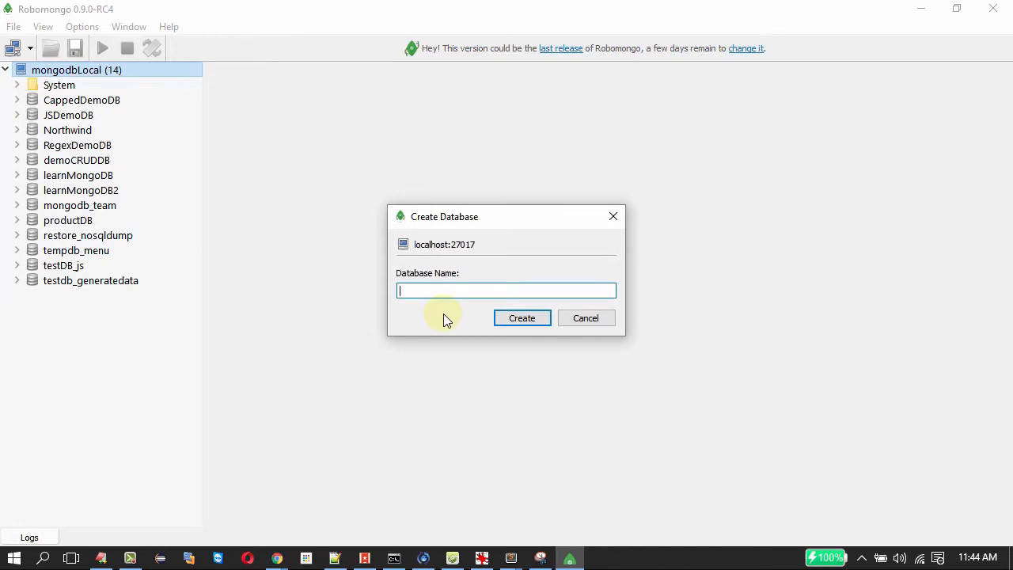
pyautogui.write('DB_CR')
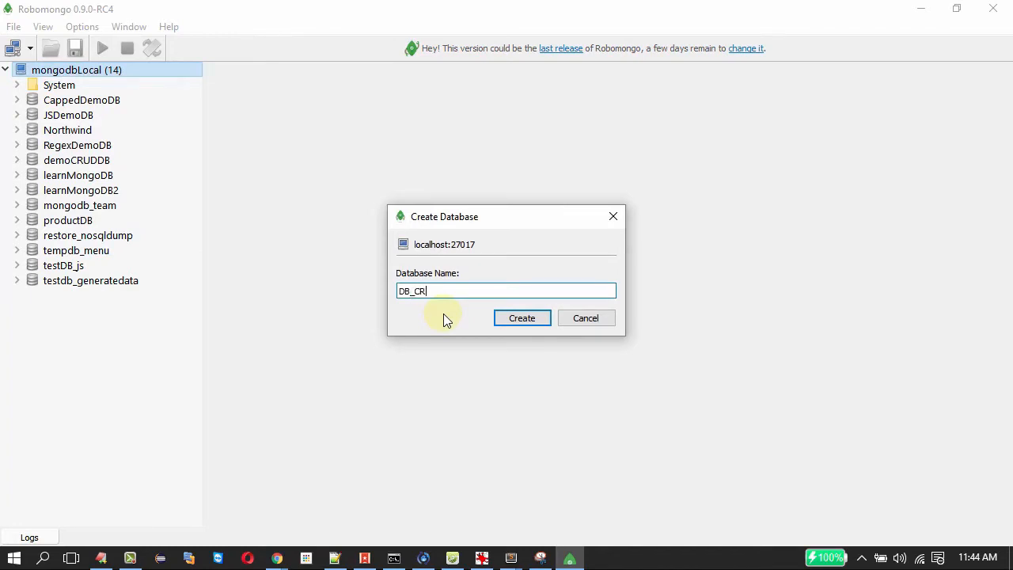
pyautogui.write('UDDEMO')
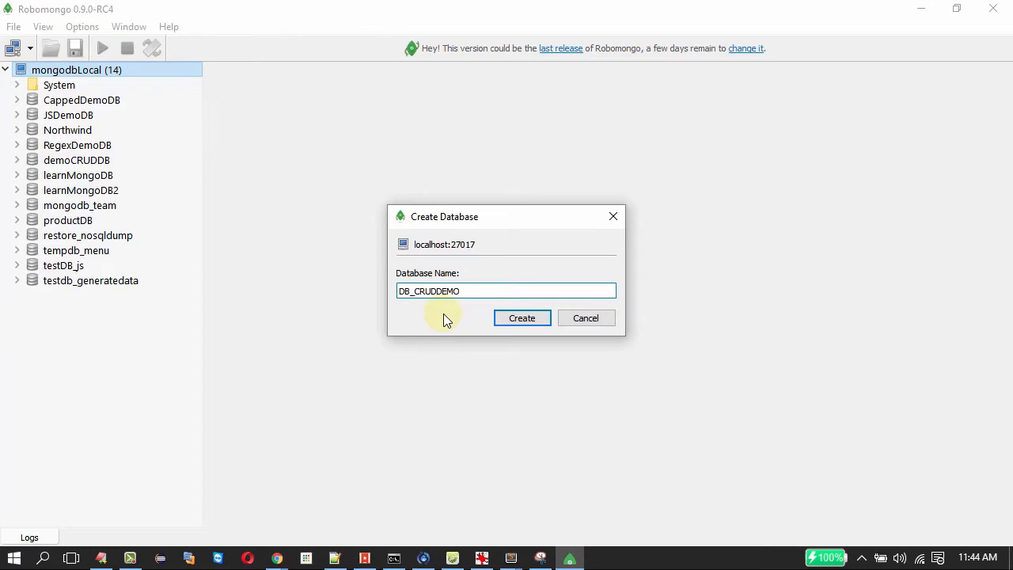
pyautogui.click(521, 318)
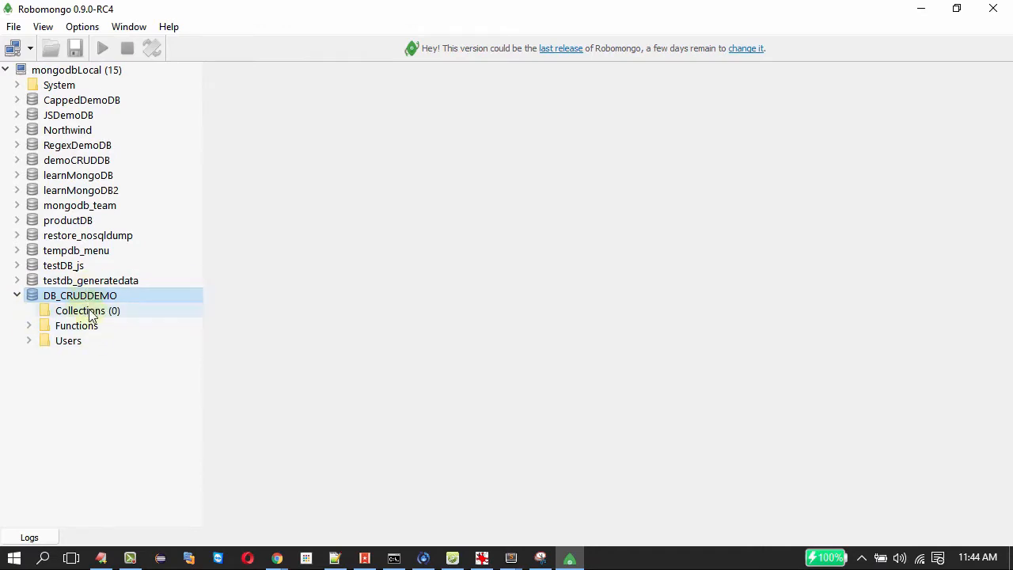
# Create a collection named demo_crud_collection in DB_CRUDDEMO and select it
pyautogui.rightClick(79, 310)
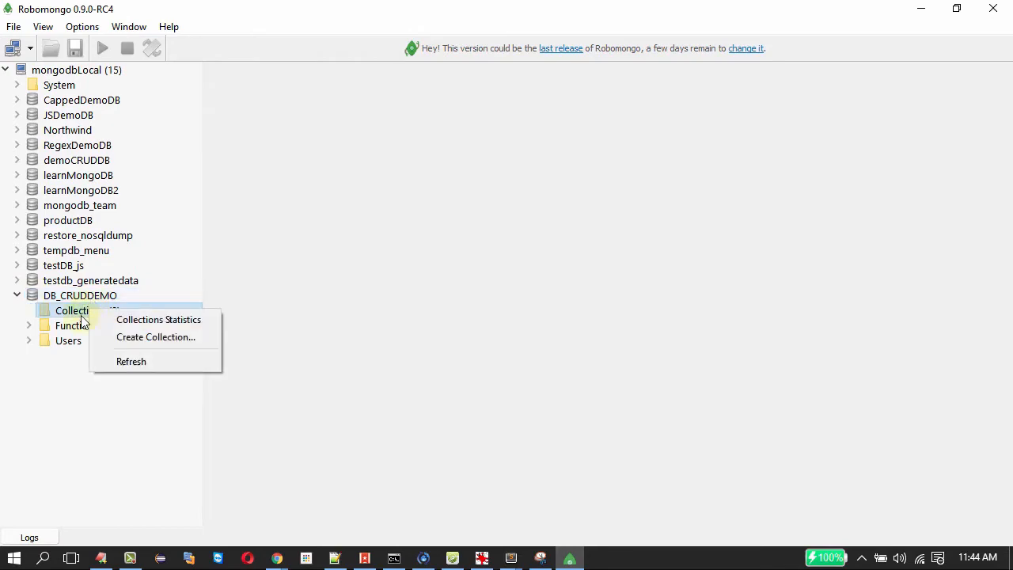
pyautogui.moveTo(131, 349)
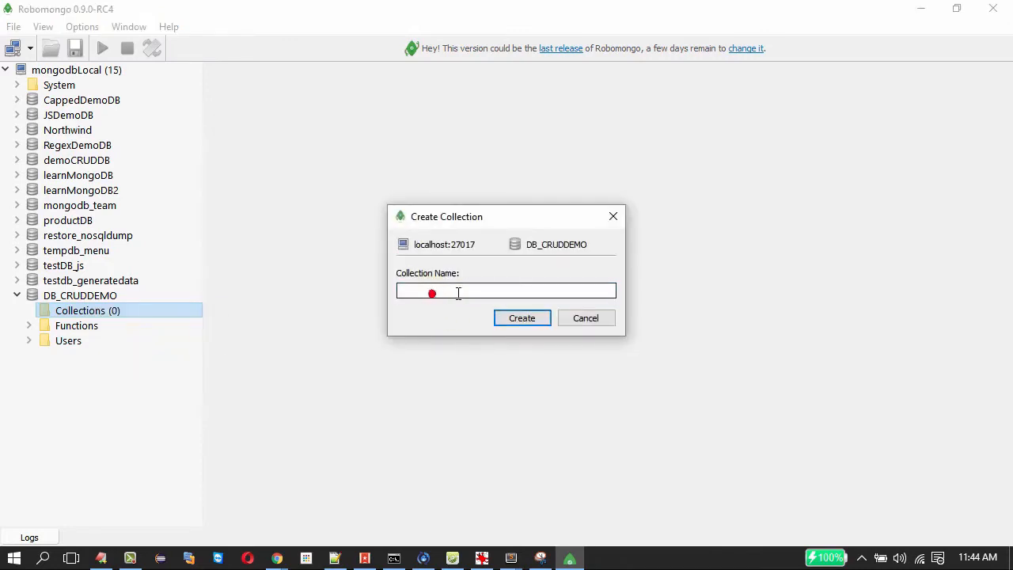
pyautogui.write('demo_crud_coll')
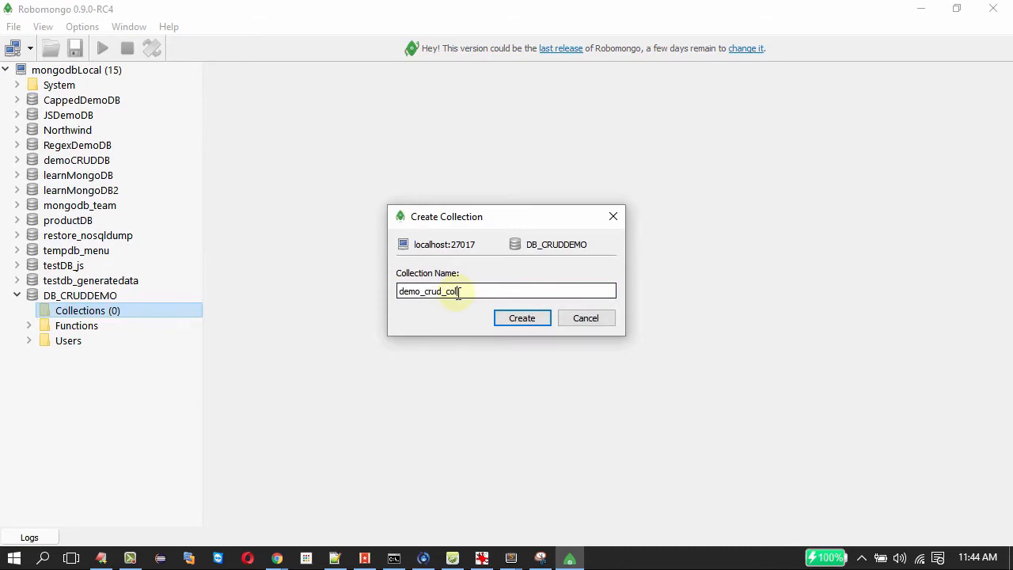
pyautogui.click(522, 317)
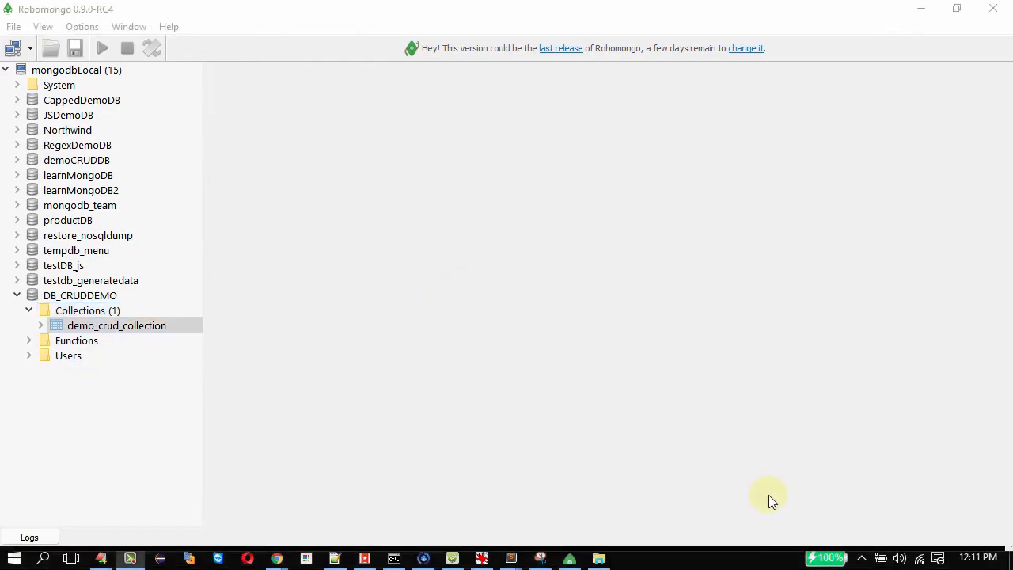
pyautogui.click(117, 325)
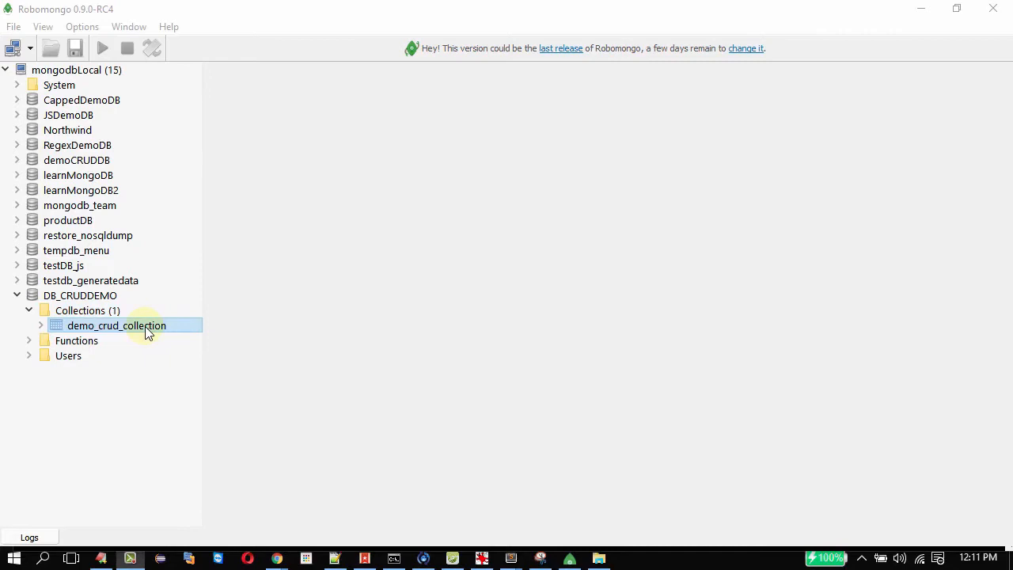
# Run a find() query on demo_crud_collection, returning 0 records
pyautogui.doubleClick(117, 325)
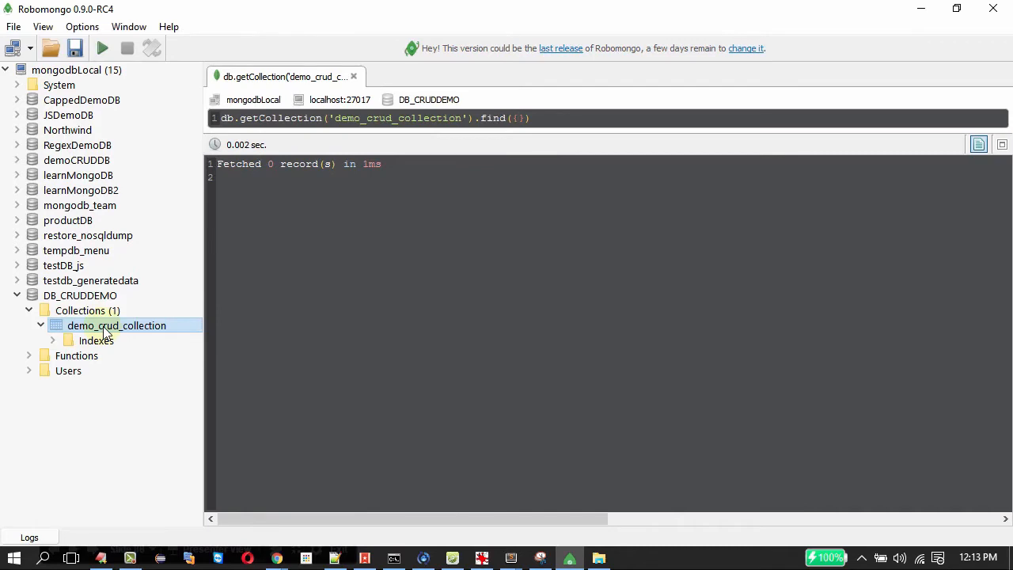
# Start inserting a new document into demo_crud_collection and bring the Wikipedia JSON page forward
pyautogui.rightClick(103, 325)
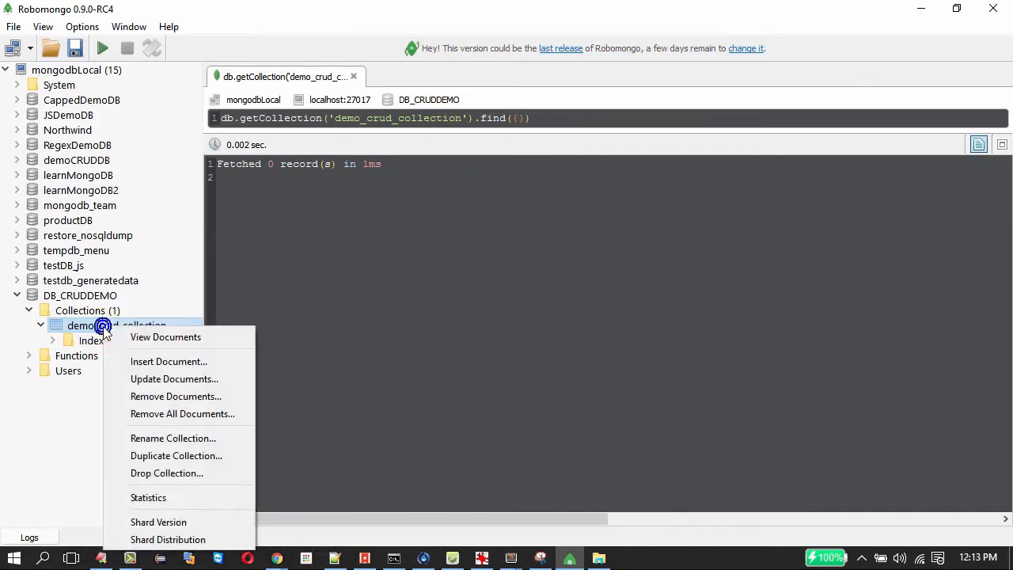
pyautogui.moveTo(162, 361)
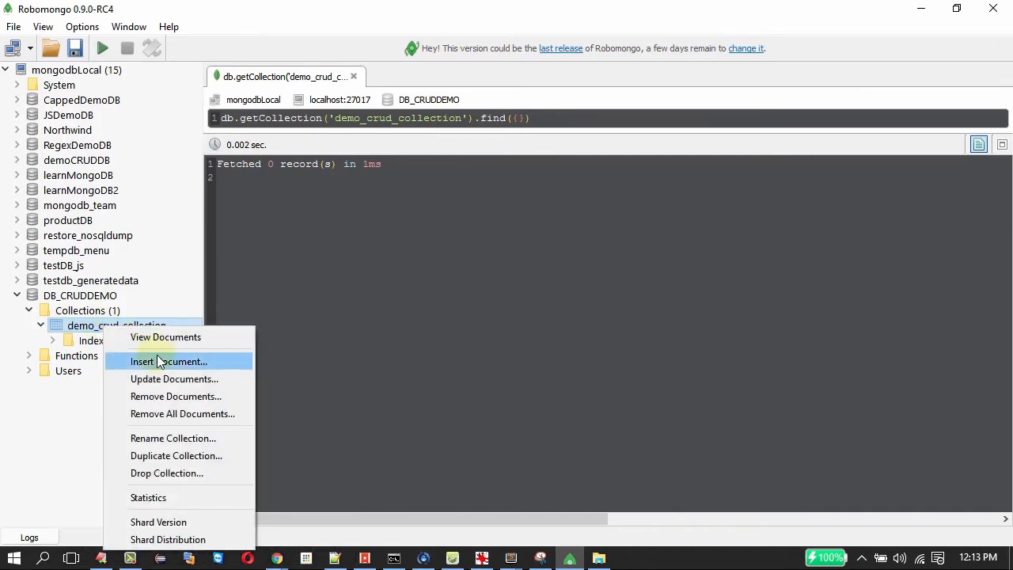
pyautogui.click(167, 361)
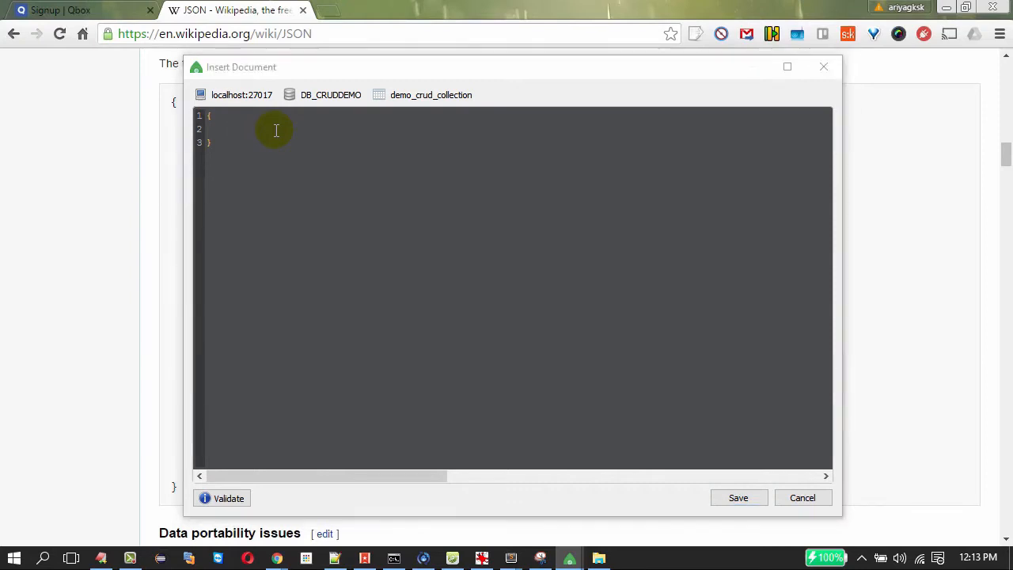
pyautogui.click(802, 497)
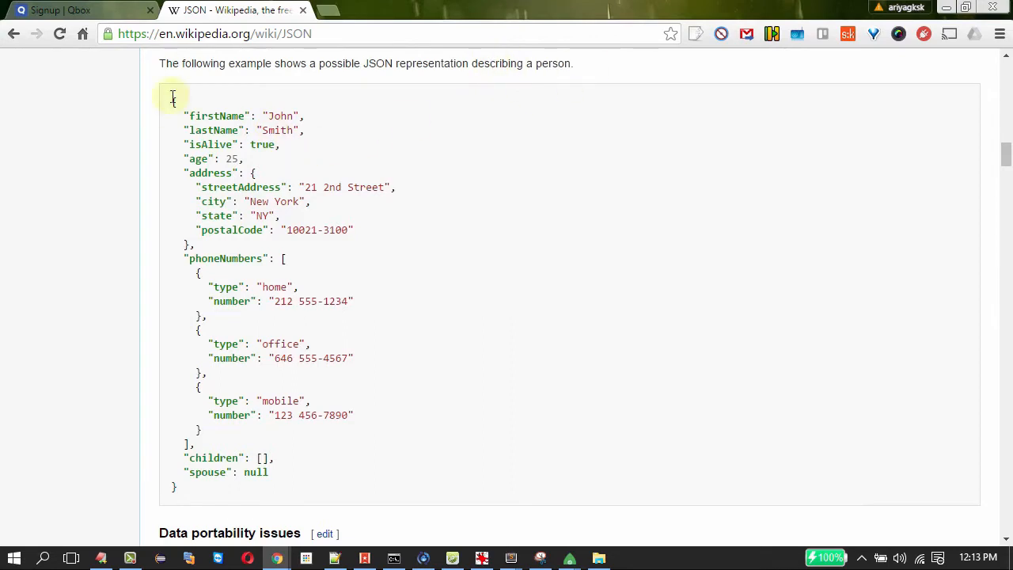
# Copy the example person JSON object from the Wikipedia page and return to Robomongo
pyautogui.moveTo(173, 96); pyautogui.dragTo(511, 408)
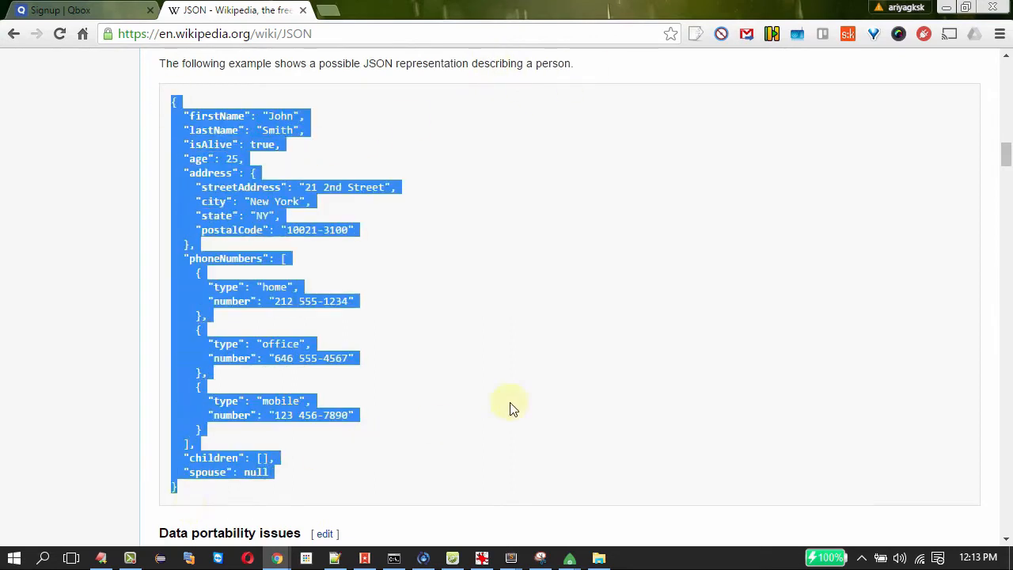
pyautogui.press('alt+tab')
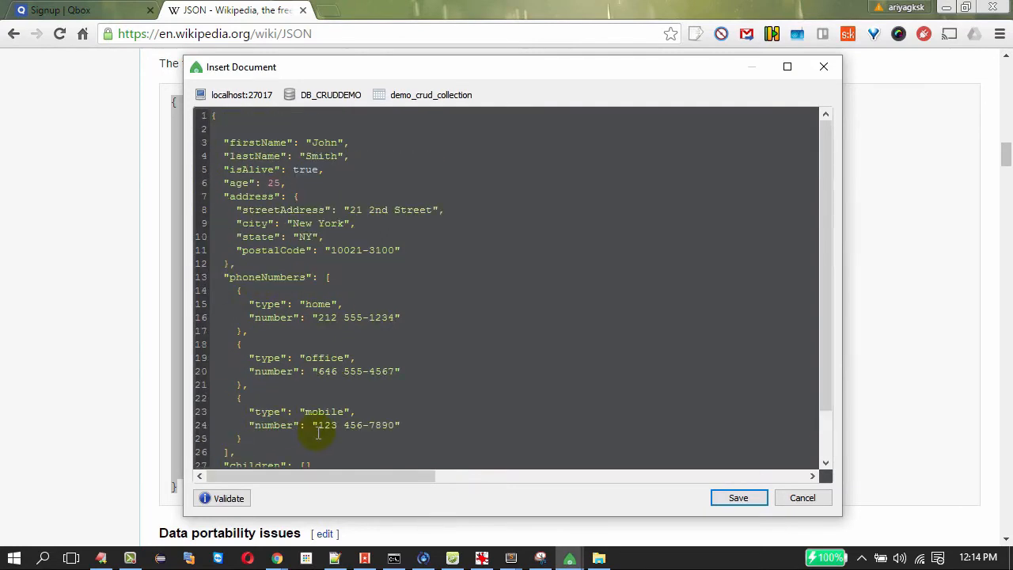
# Validate the pasted John Smith JSON, trigger a parsing error with a test edit, then restore and revalidate it
pyautogui.click(229, 498)
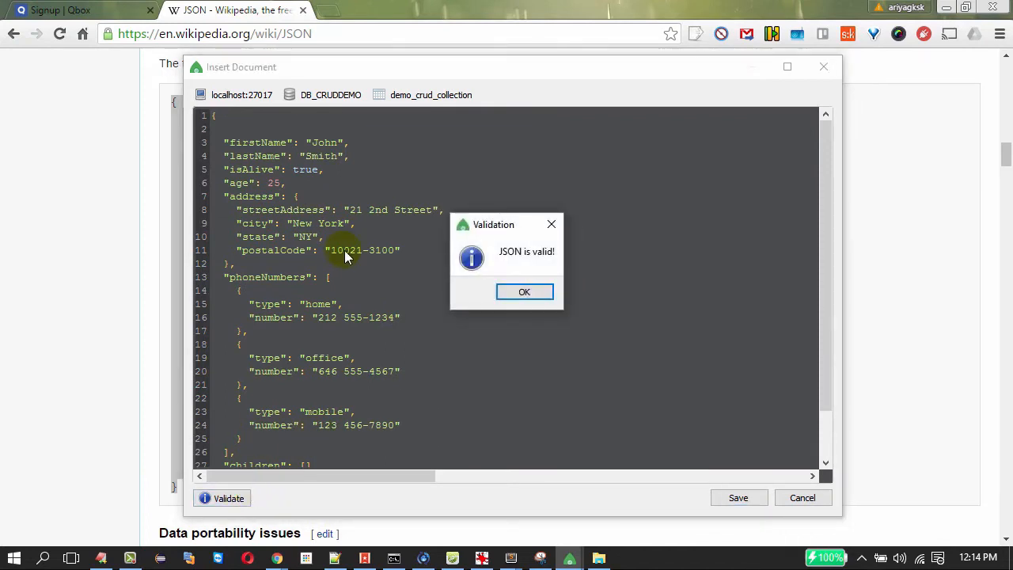
pyautogui.click(524, 291)
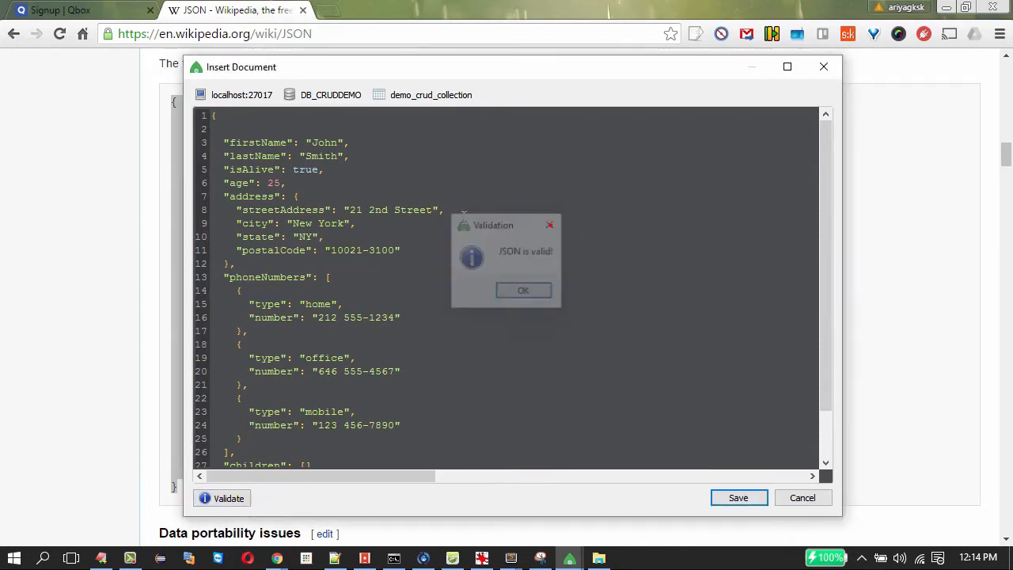
pyautogui.click(523, 290)
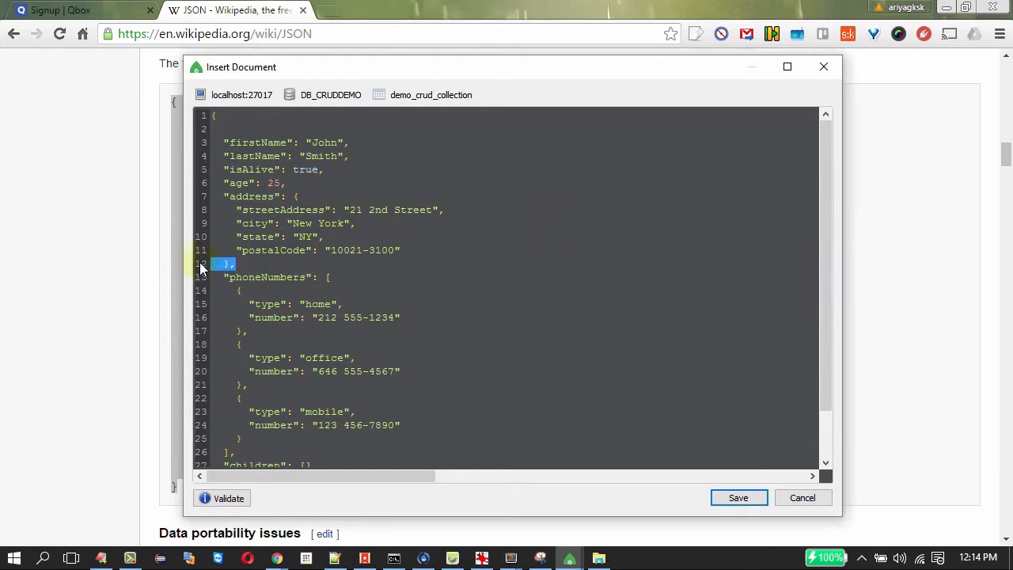
pyautogui.click(229, 498)
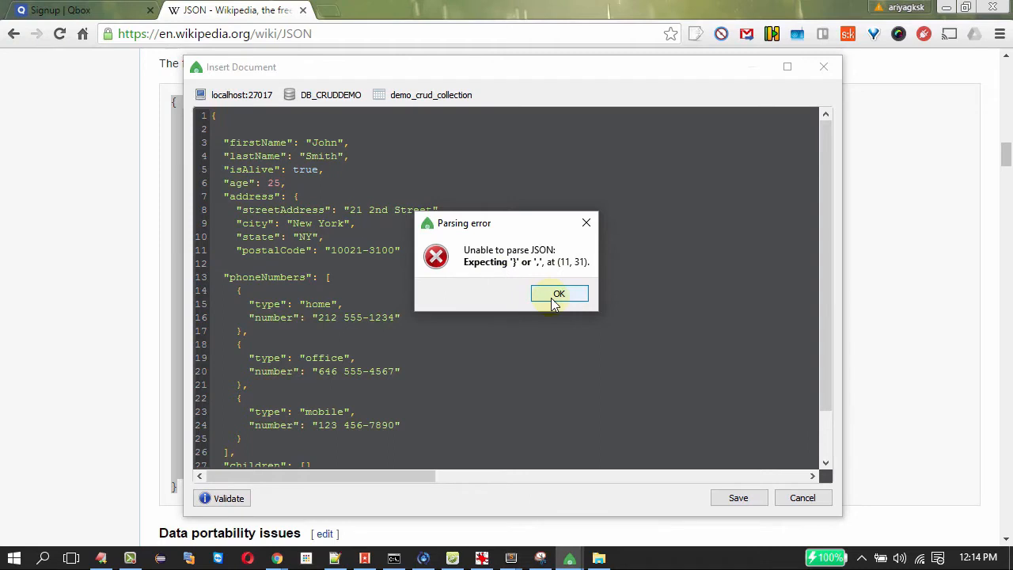
pyautogui.click(560, 294)
pyautogui.write('},')
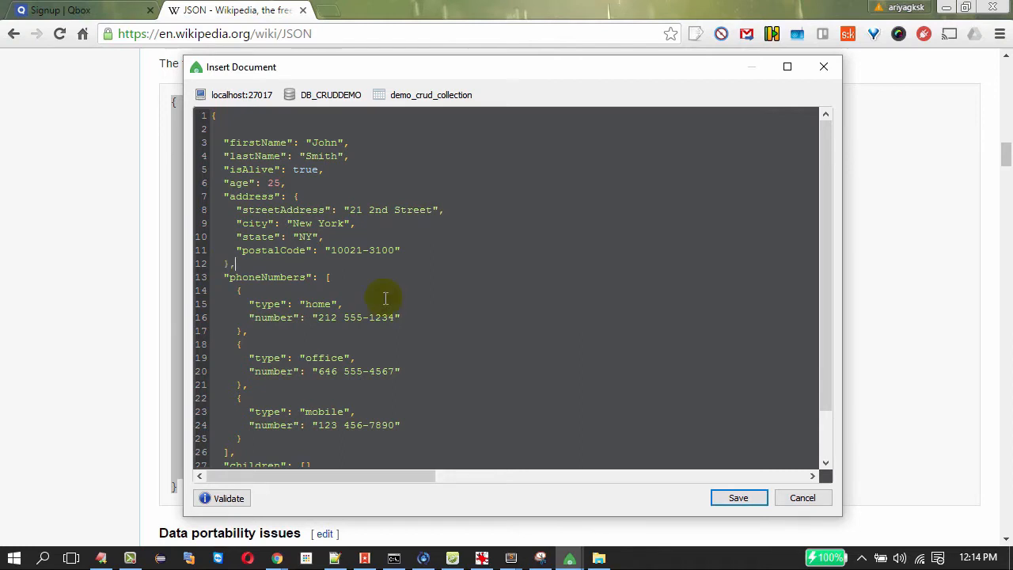
pyautogui.click(228, 498)
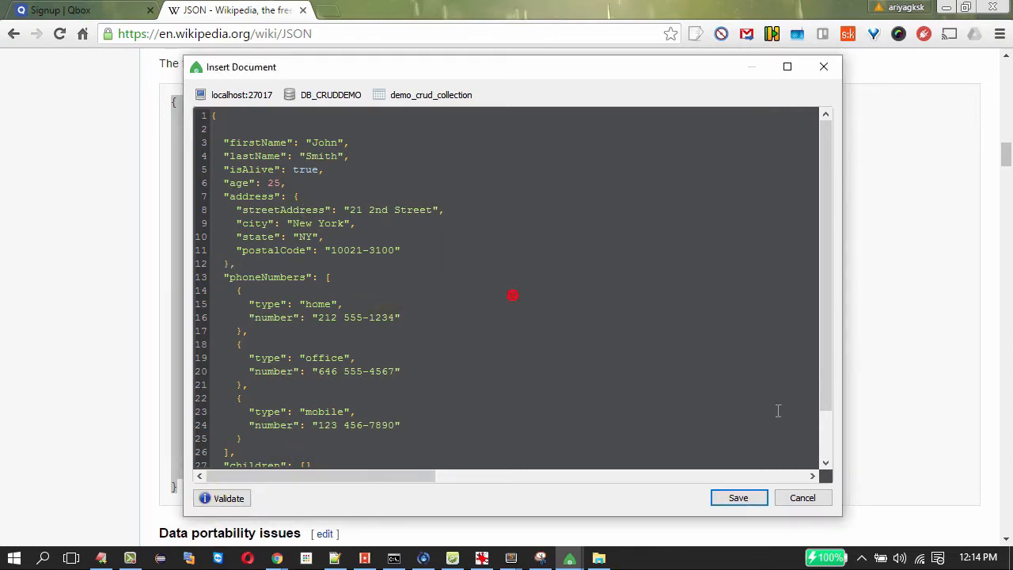
pyautogui.moveTo(739, 509)
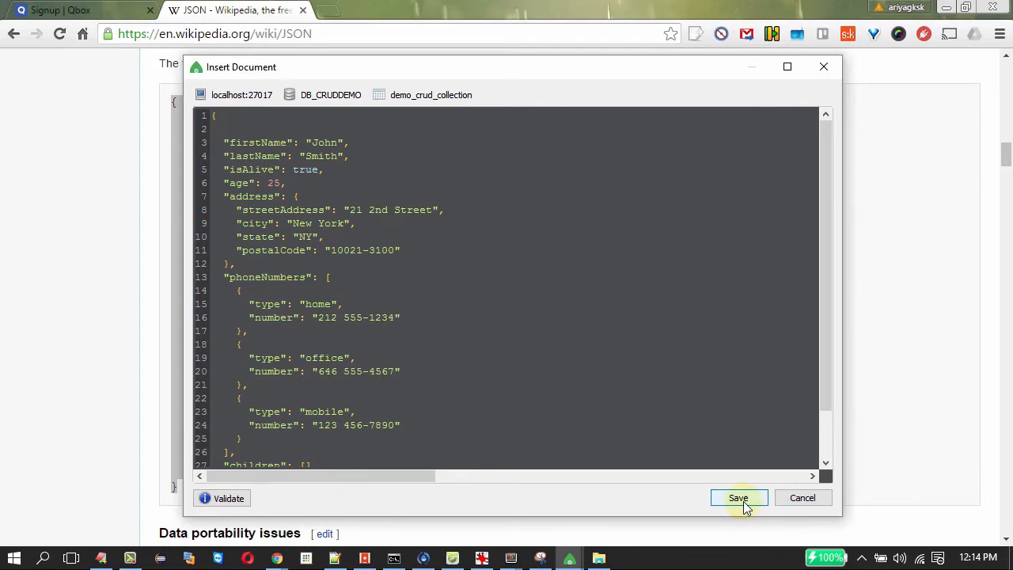
# Save the John Smith document and view it in demo_crud_collection as table and text, highlighting its generated ObjectId
pyautogui.click(738, 497)
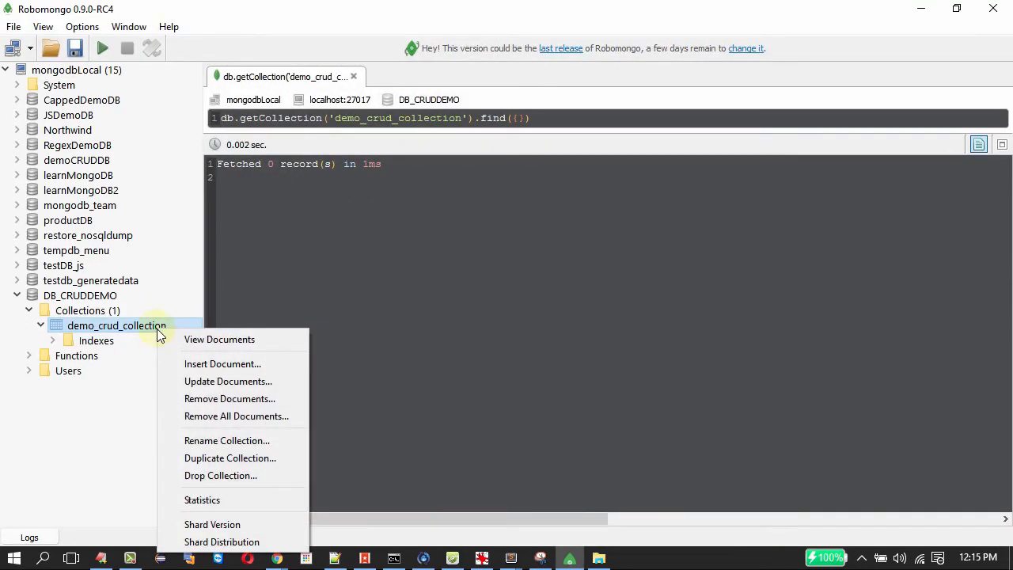
pyautogui.moveTo(208, 340)
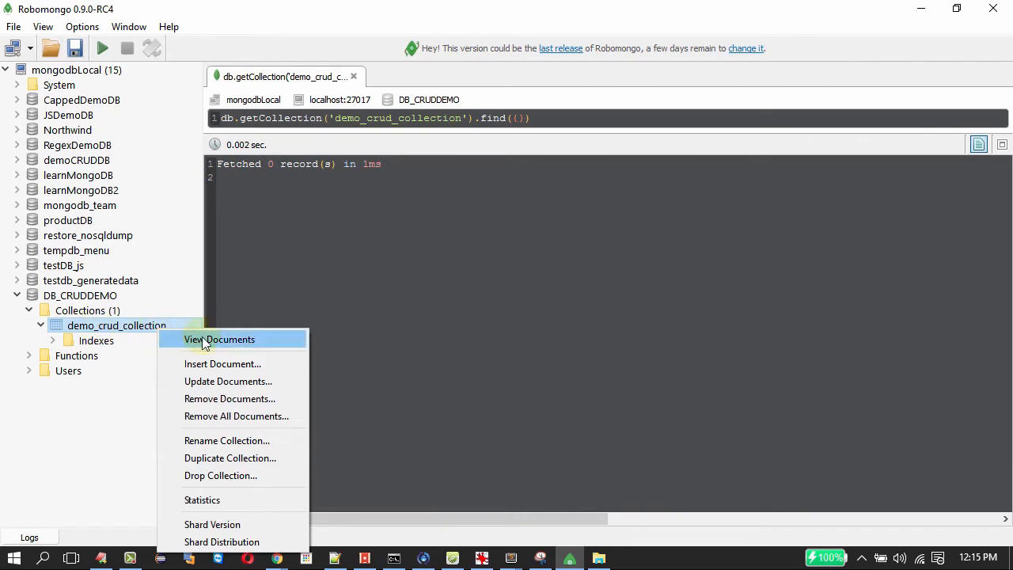
pyautogui.click(220, 339)
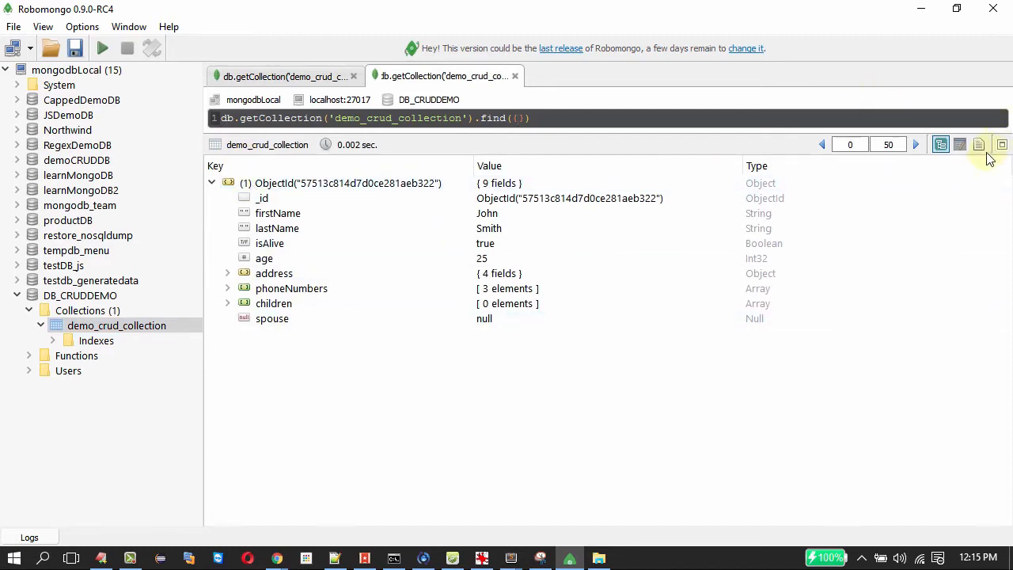
pyautogui.moveTo(978, 144)
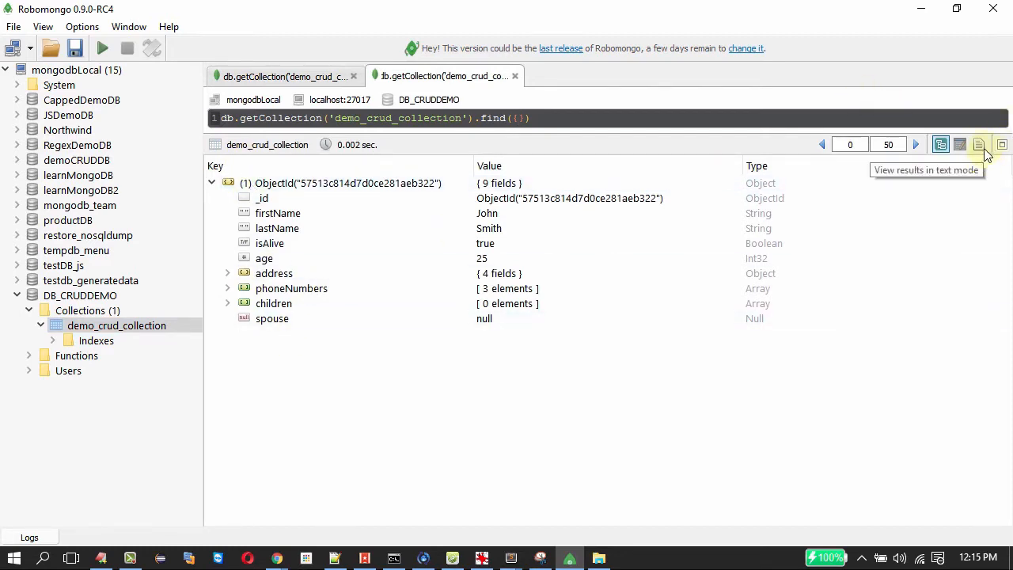
pyautogui.moveTo(960, 145)
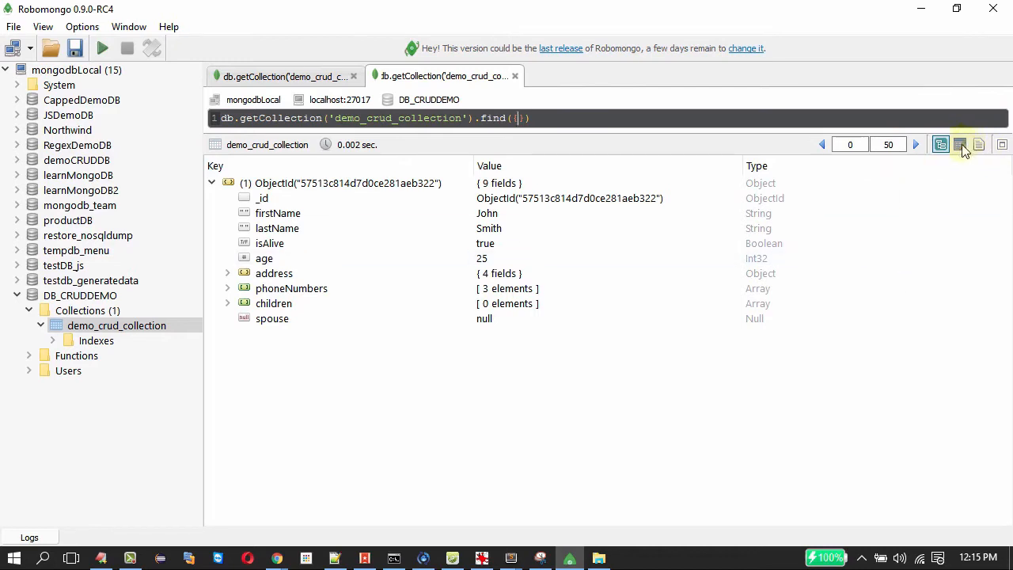
pyautogui.click(959, 144)
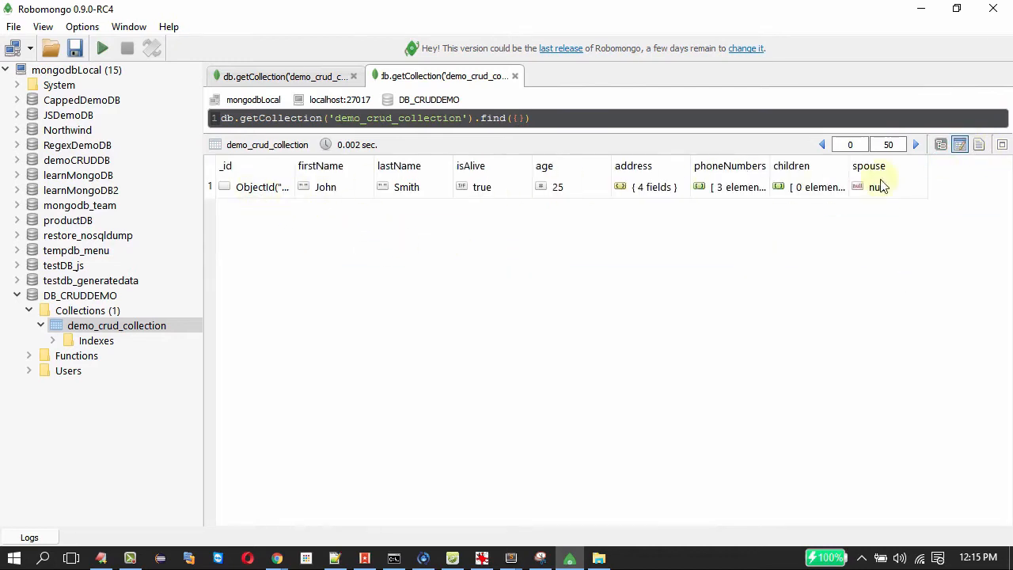
pyautogui.click(979, 144)
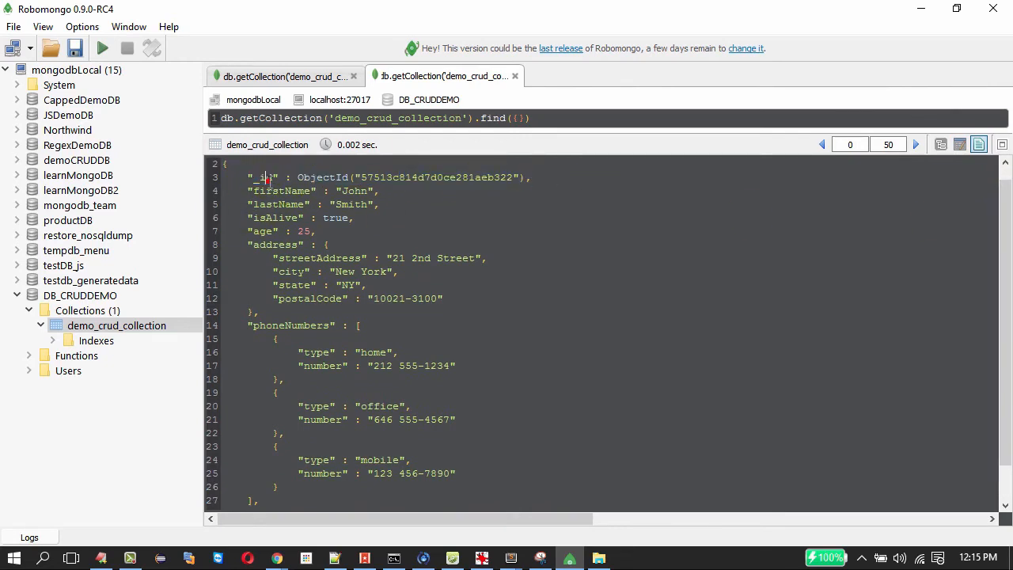
pyautogui.doubleClick(265, 177)
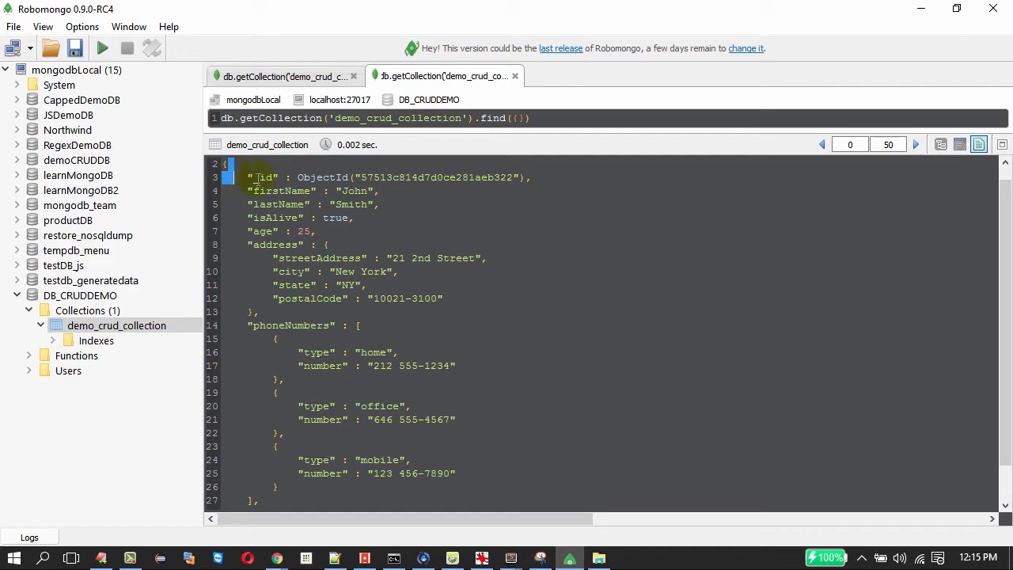
pyautogui.doubleClick(436, 177)
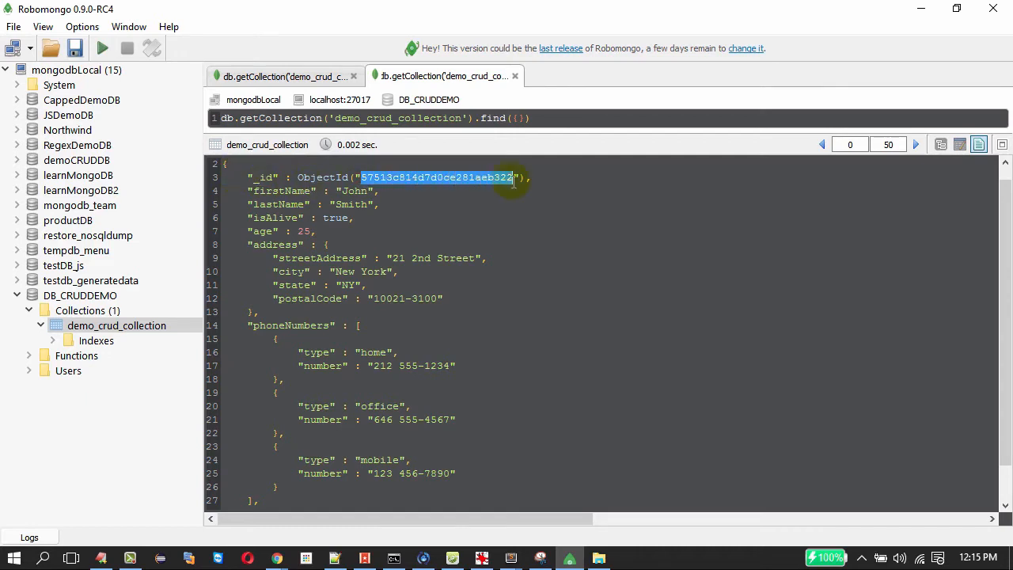
pyautogui.moveTo(452, 190)
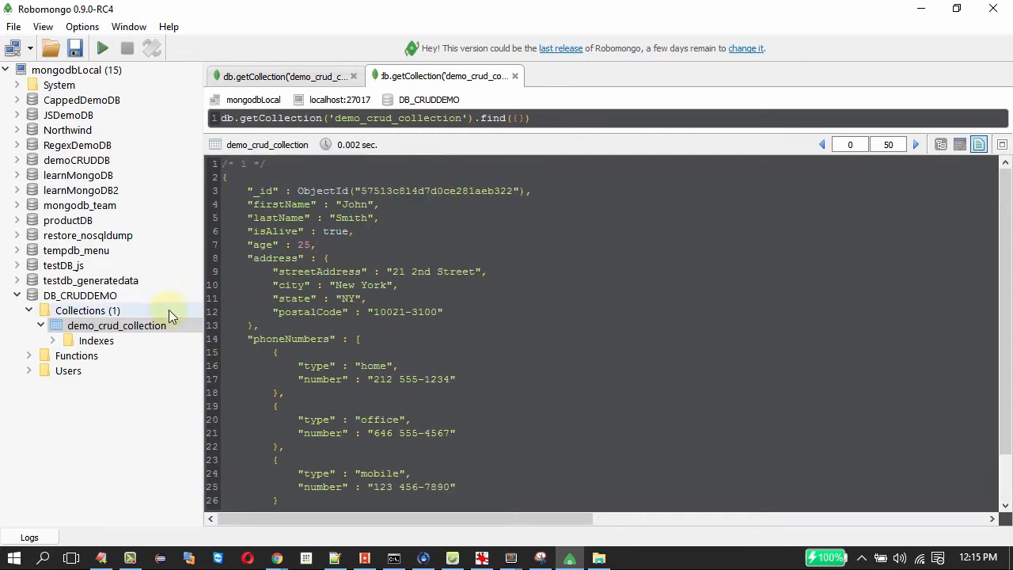
# Start inserting another document into demo_crud_collection, trimmed to firstName, lastName, isAlive and age
pyautogui.rightClick(116, 325)
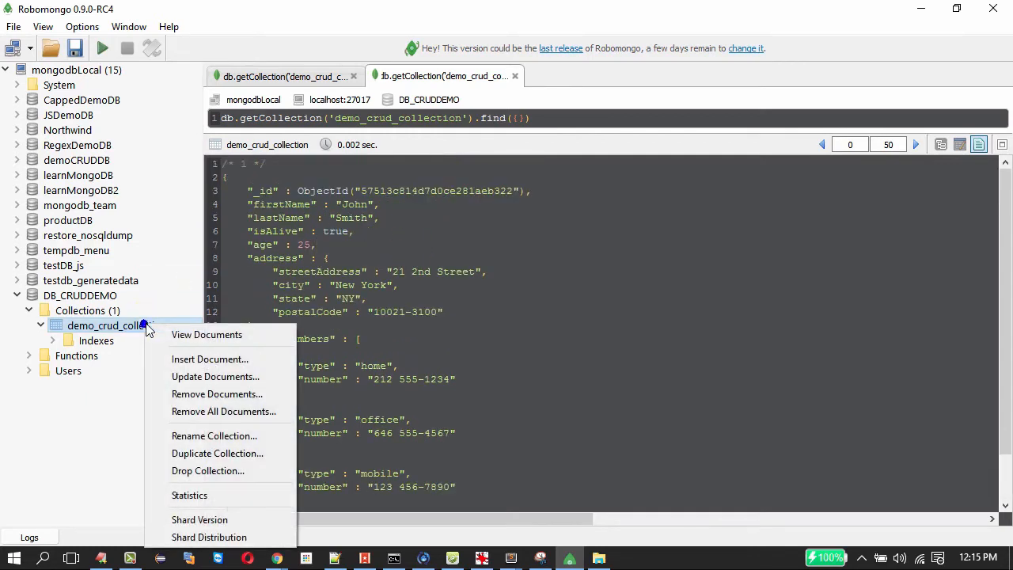
pyautogui.moveTo(208, 358)
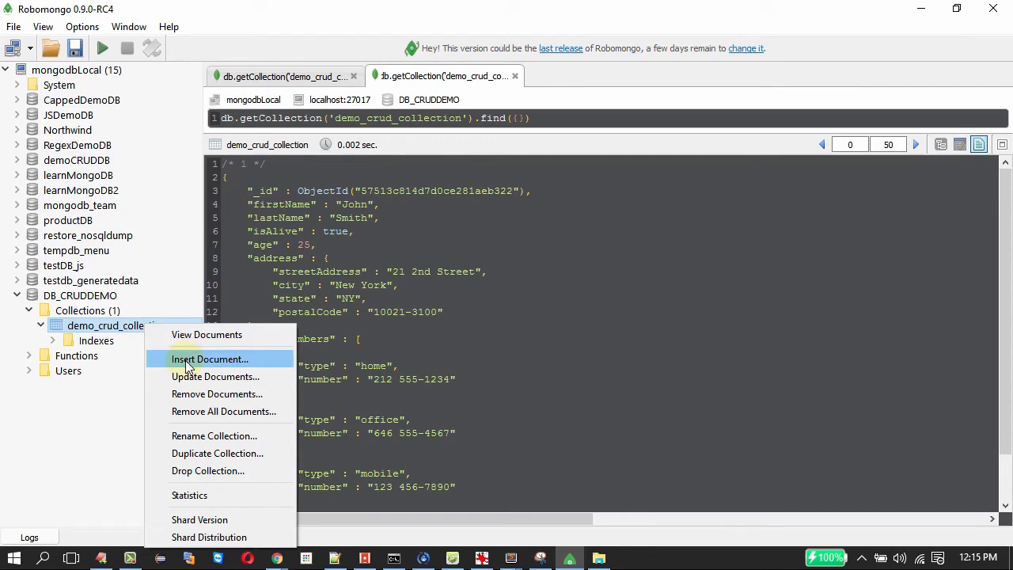
pyautogui.click(209, 358)
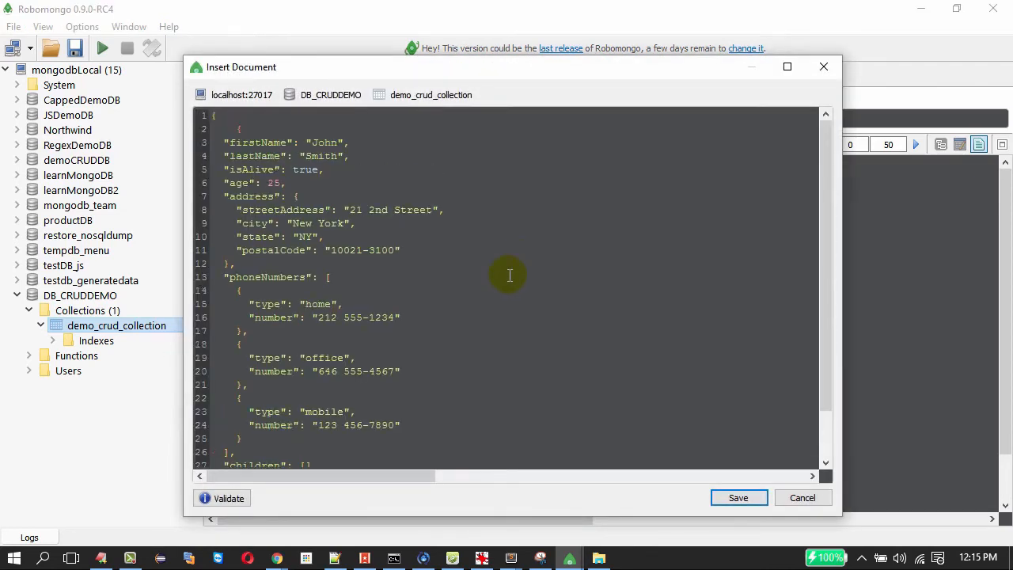
pyautogui.scroll(-3)
pyautogui.write('"')
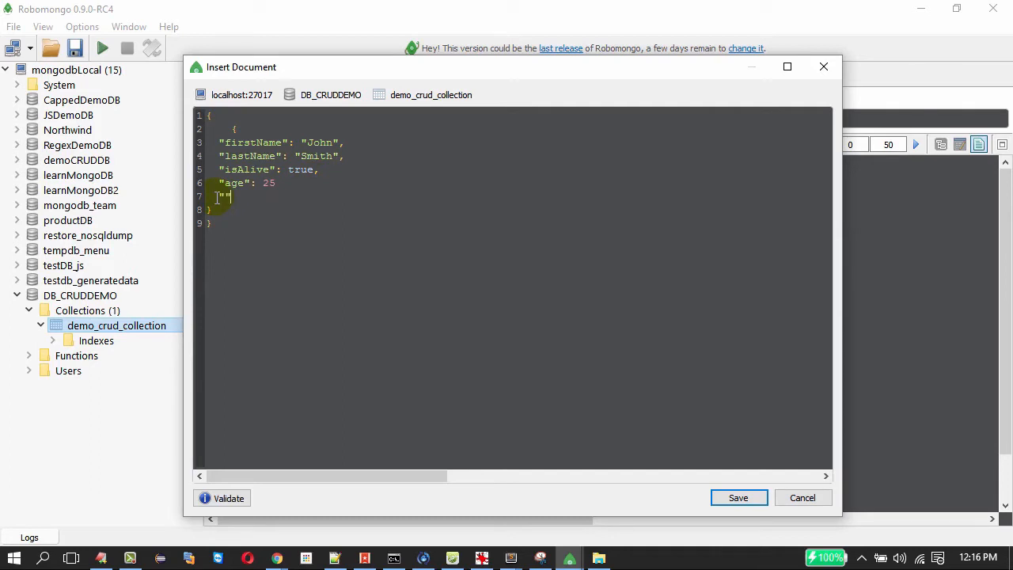
# Add a pancardnumber field with value XCDGDJJ after age 25
pyautogui.write('par')
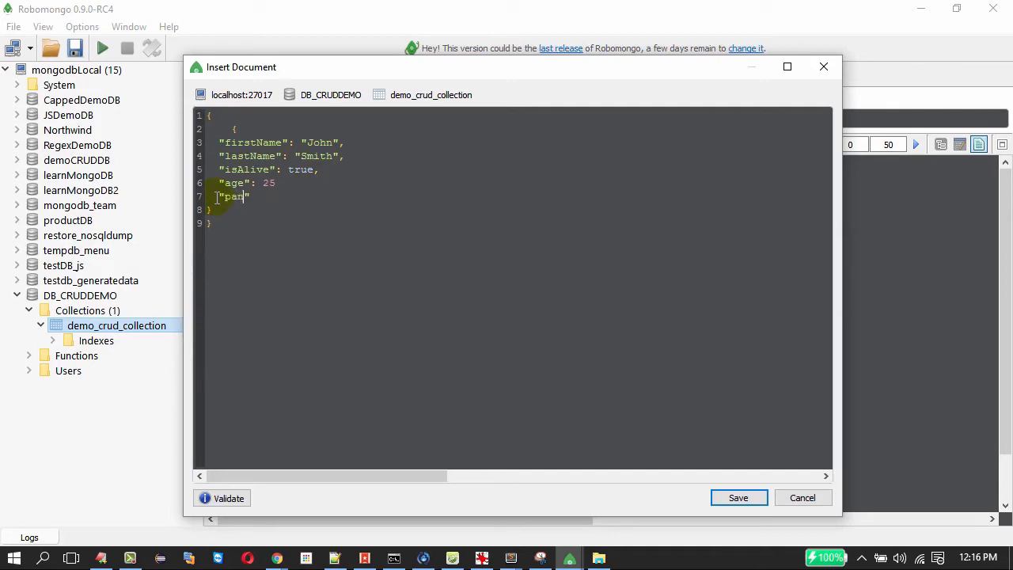
pyautogui.write('nc')
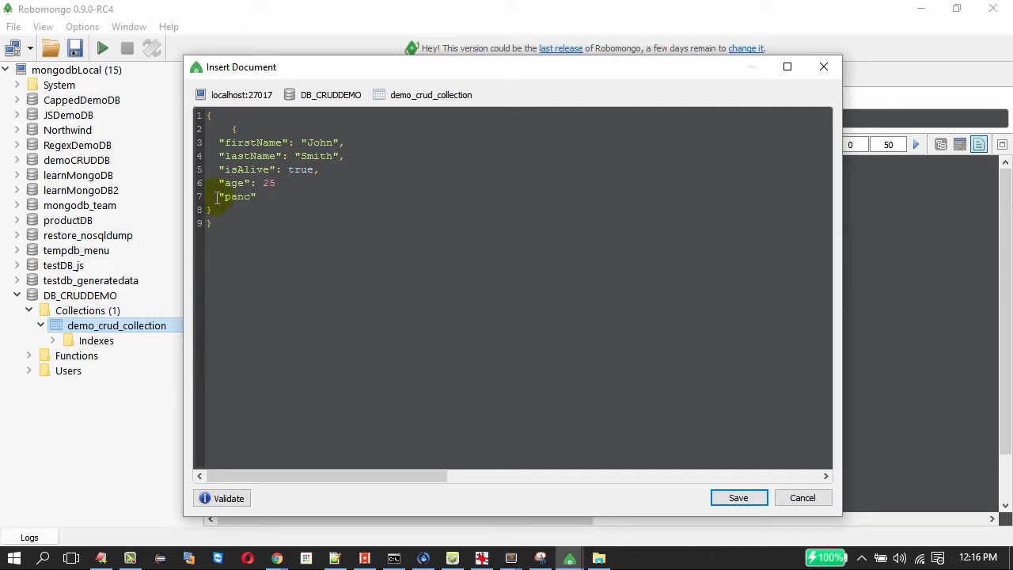
pyautogui.write('ardnumbe')
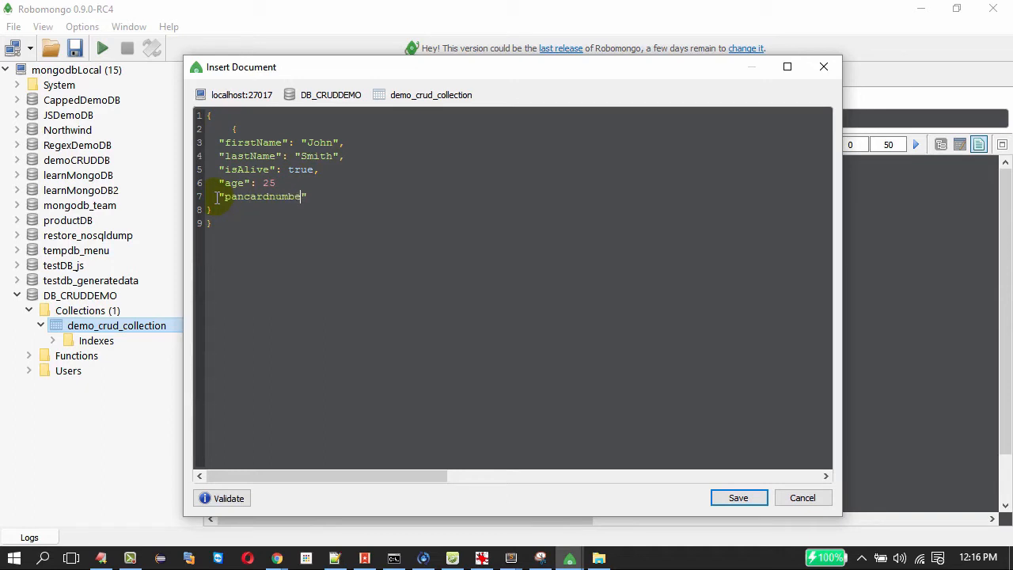
pyautogui.write('r')
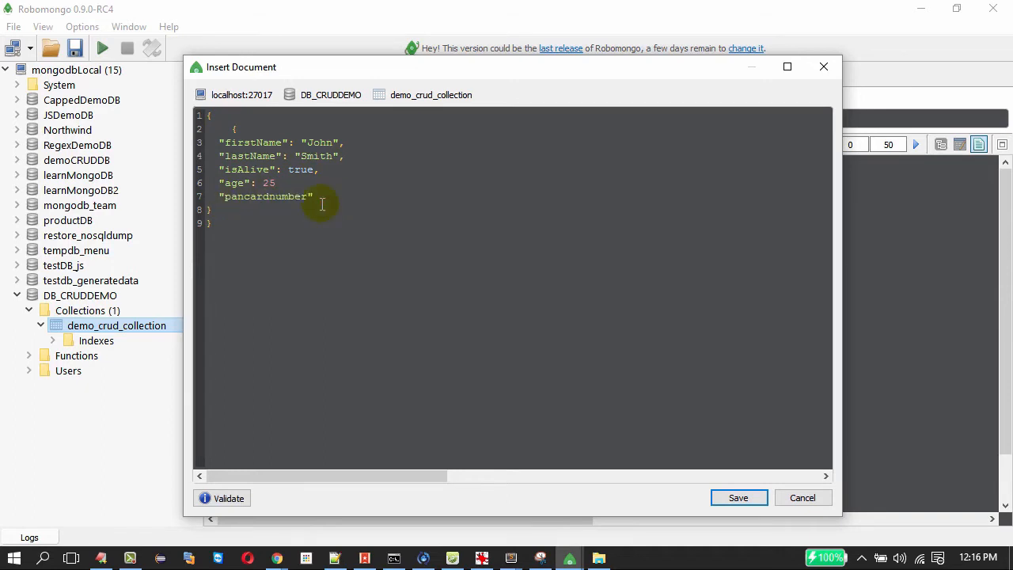
pyautogui.write(':""')
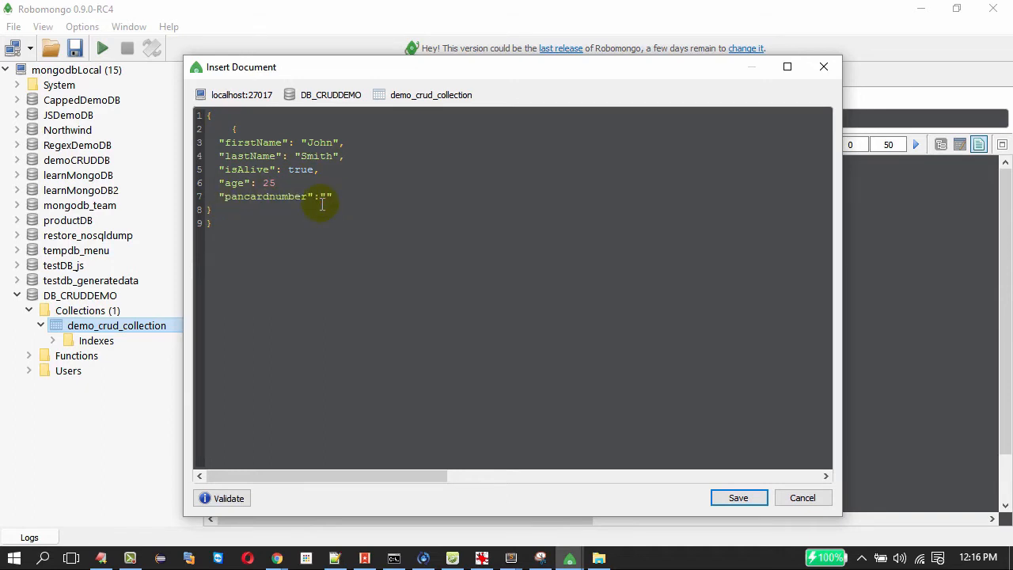
pyautogui.write('XCD')
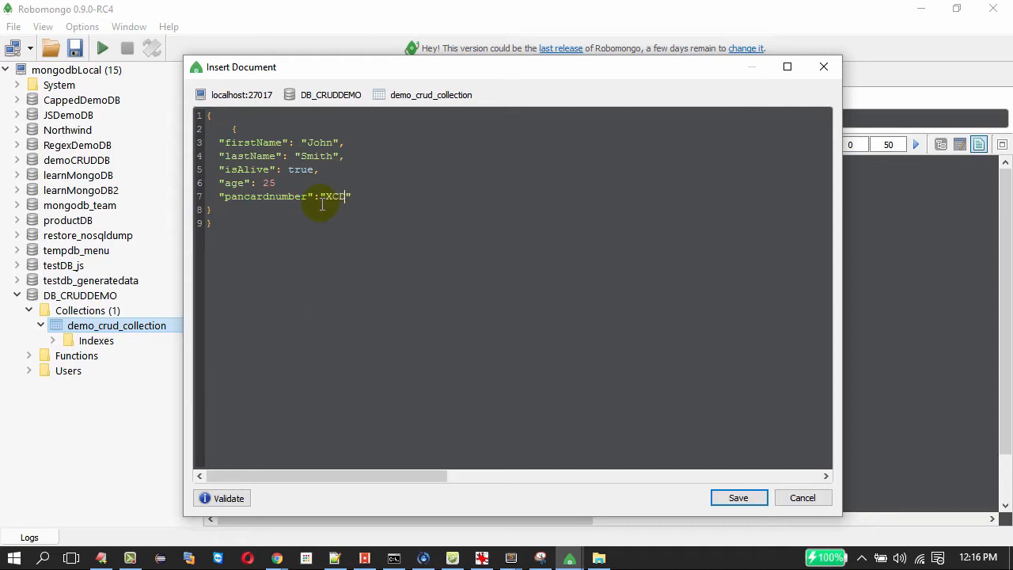
pyautogui.write('GDJJ')
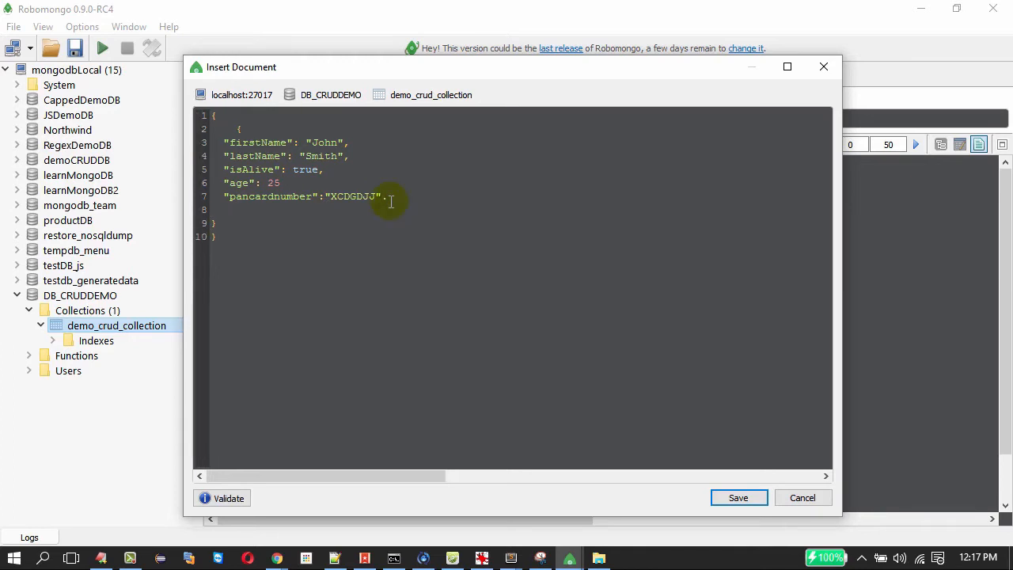
# Add an EID field with value 7jhjgr on a new line
pyautogui.press('Enter')
pyautogui.write('"E')
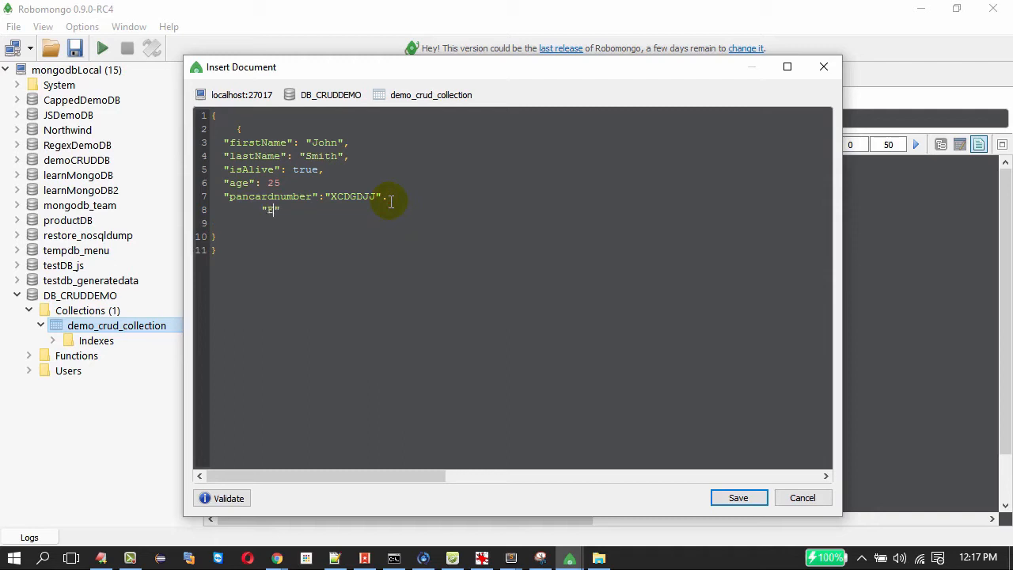
pyautogui.write('ID')
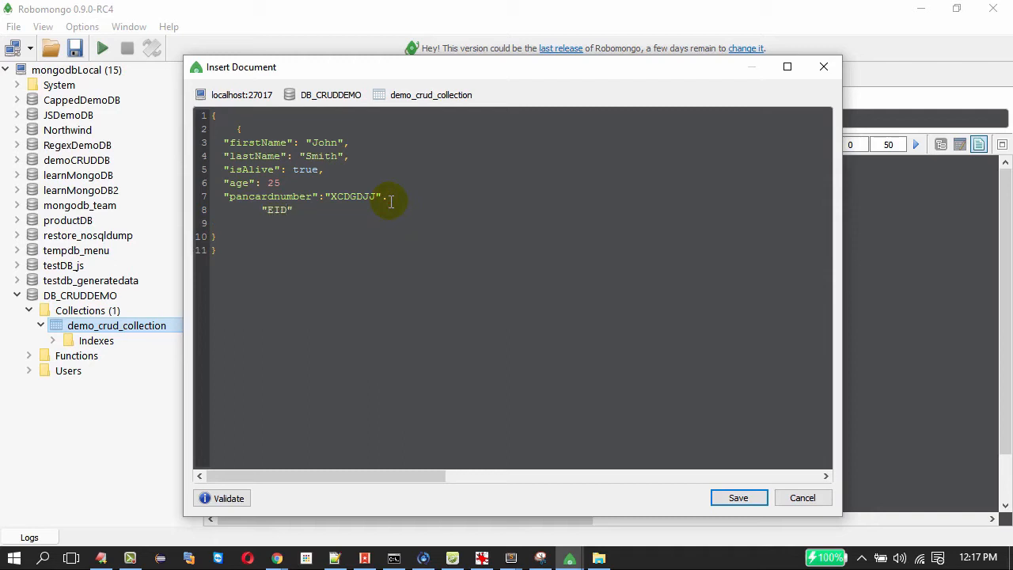
pyautogui.write(':')
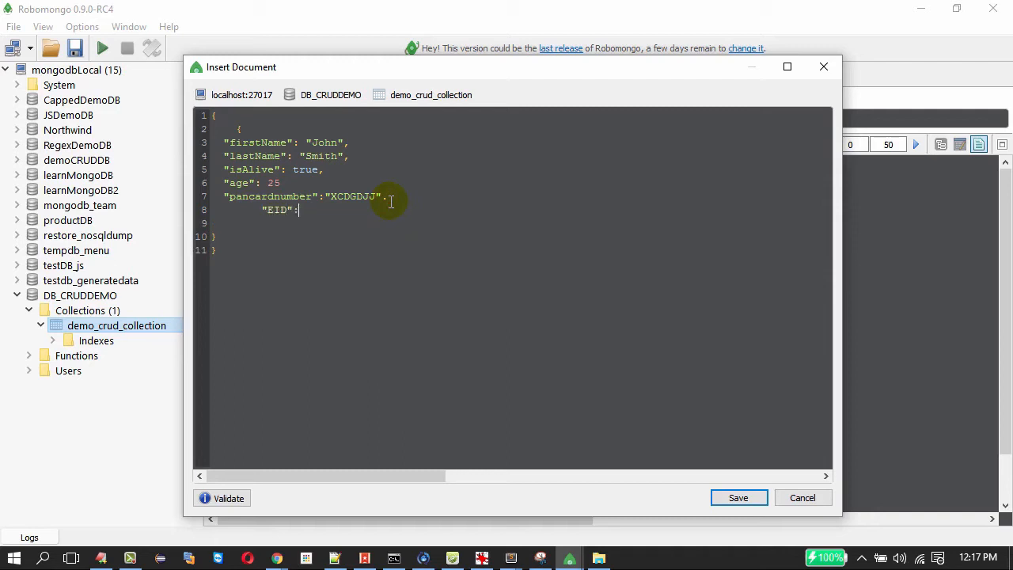
pyautogui.write('""')
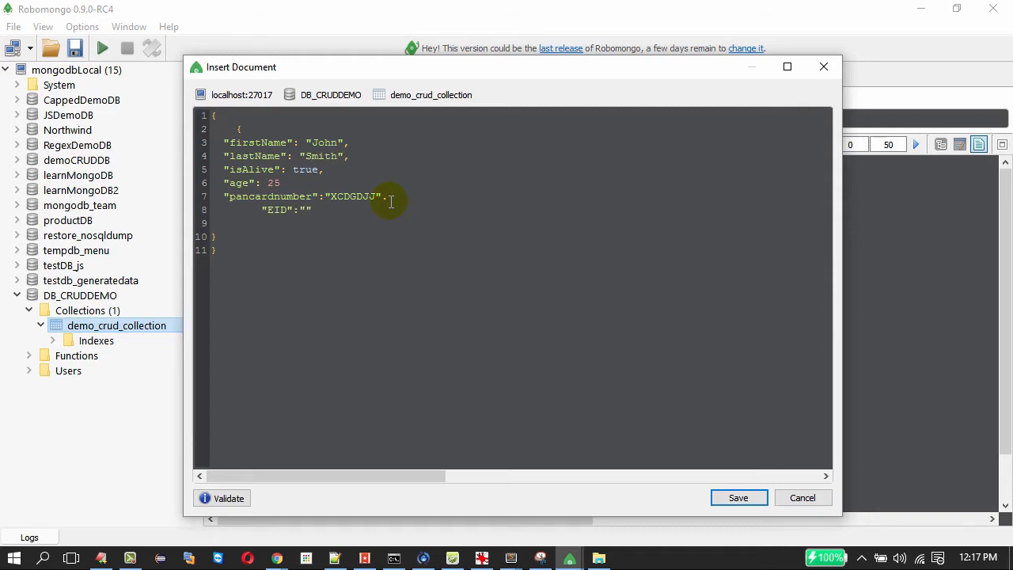
pyautogui.write('7jhjgr')
pyautogui.write(',')
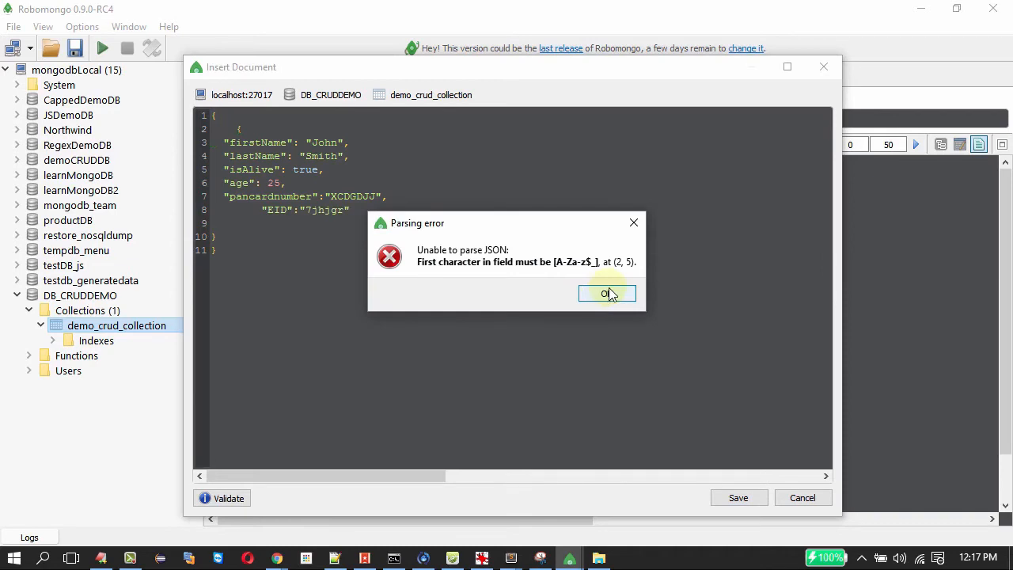
# Dismiss the parsing error, validate the corrected JSON and save the document into demo_crud_collection
pyautogui.click(607, 293)
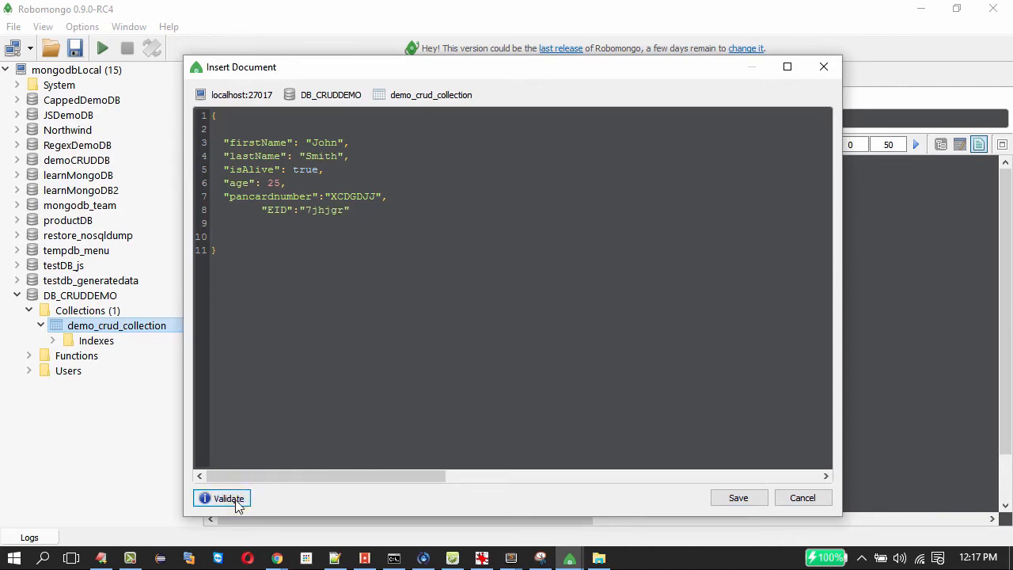
pyautogui.click(229, 498)
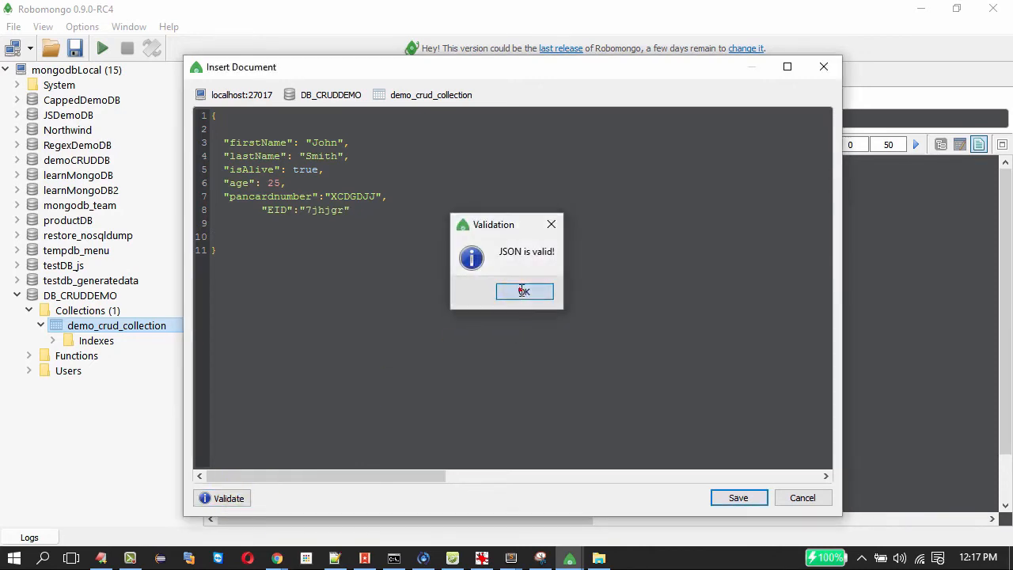
pyautogui.click(524, 291)
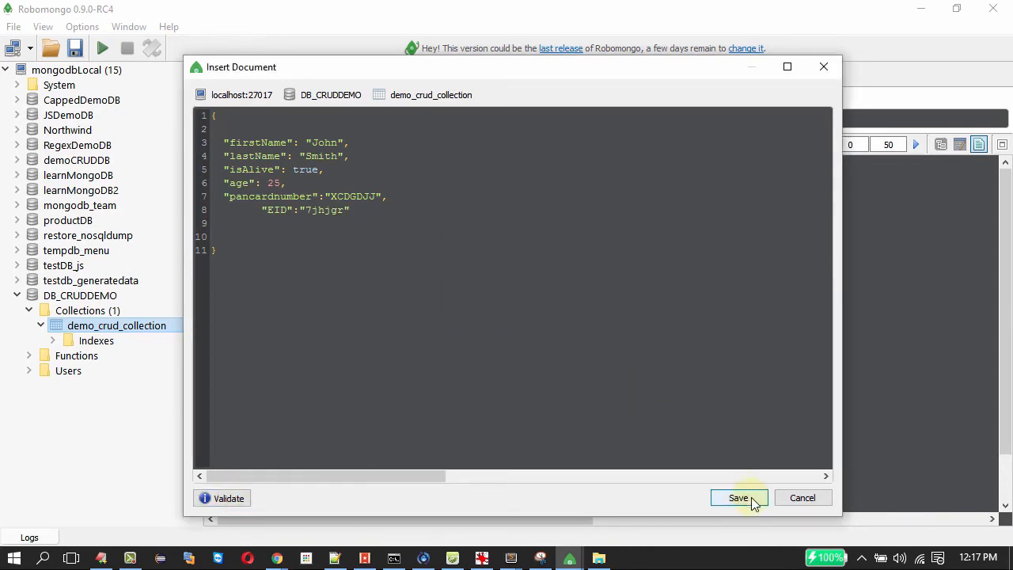
pyautogui.click(739, 498)
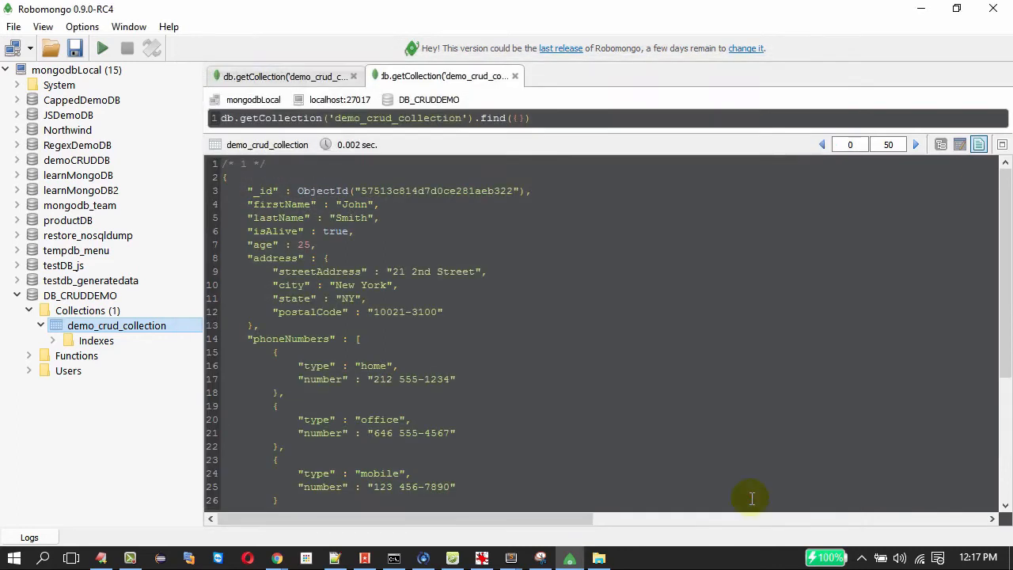
pyautogui.moveTo(483, 380)
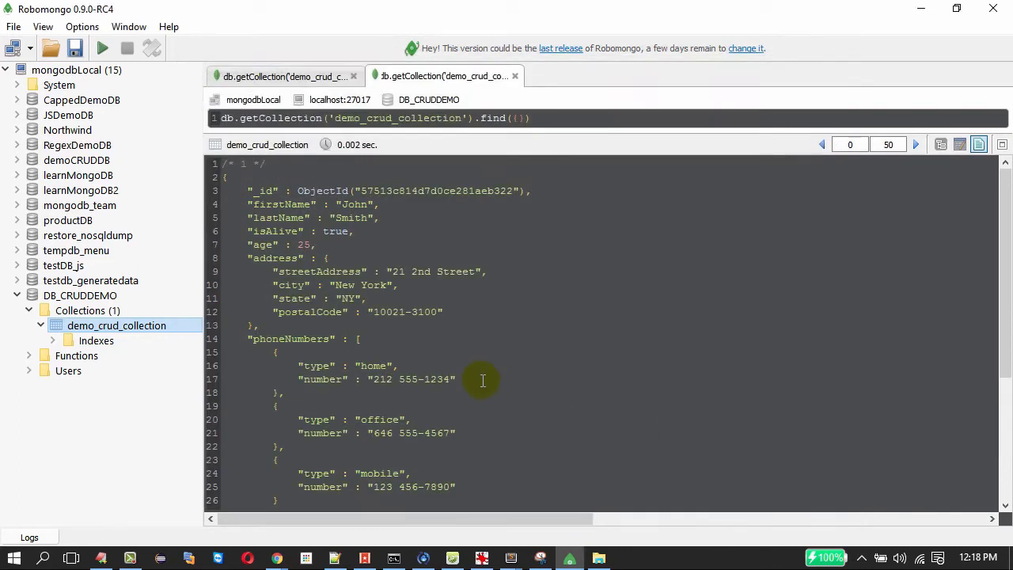
# List demo_crud_collection's documents in a new tab and view them as table, then as JSON text
pyautogui.rightClick(117, 325)
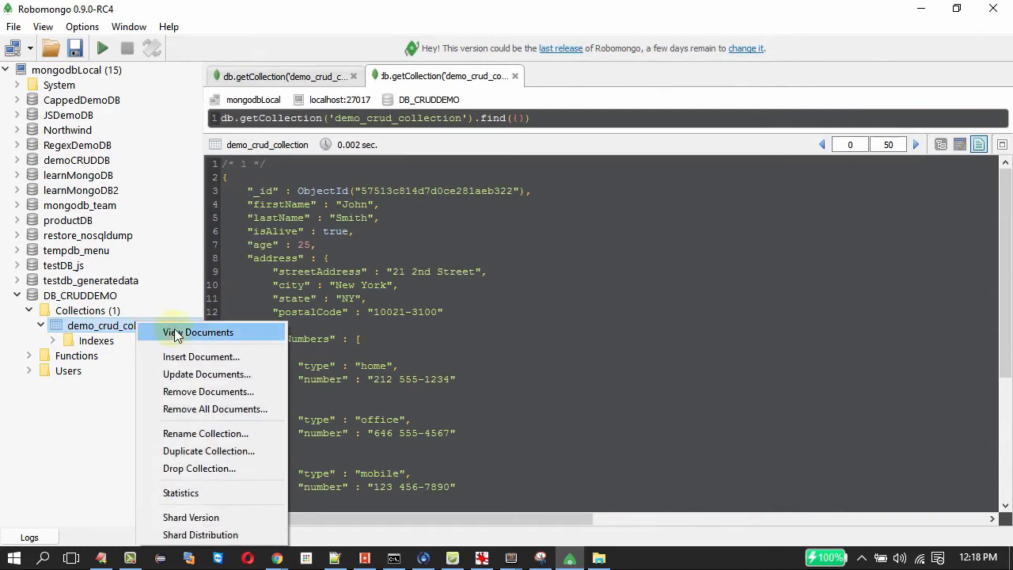
pyautogui.click(198, 332)
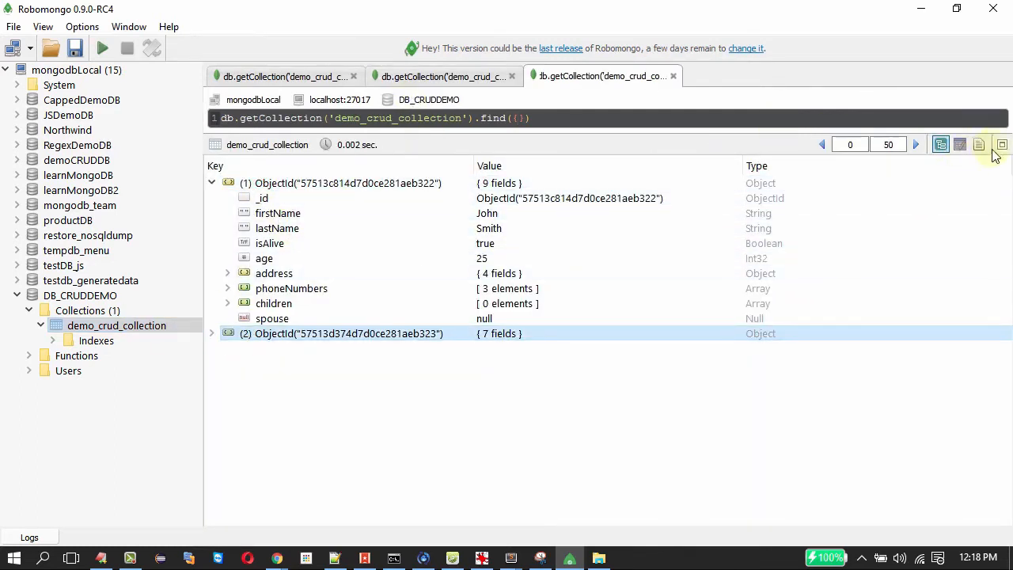
pyautogui.click(961, 145)
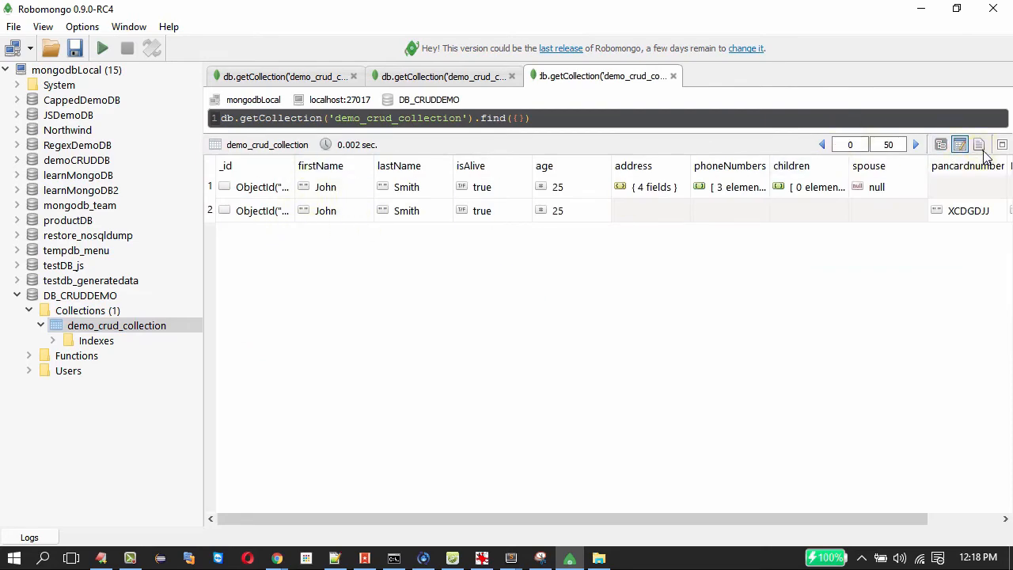
pyautogui.click(979, 144)
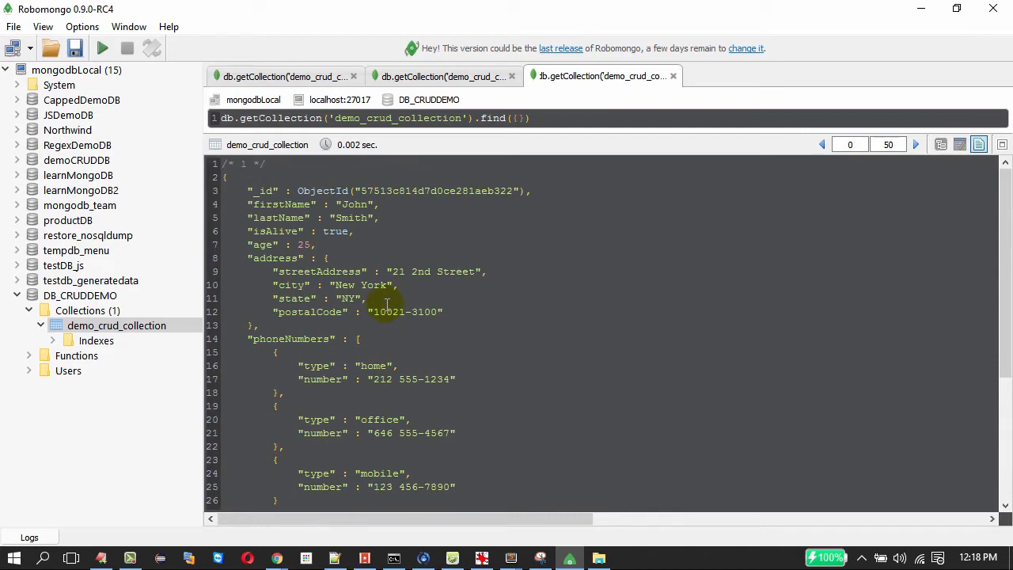
# Scroll through both documents, the second holding the pancardnumber and EID fields
pyautogui.scroll(-3)
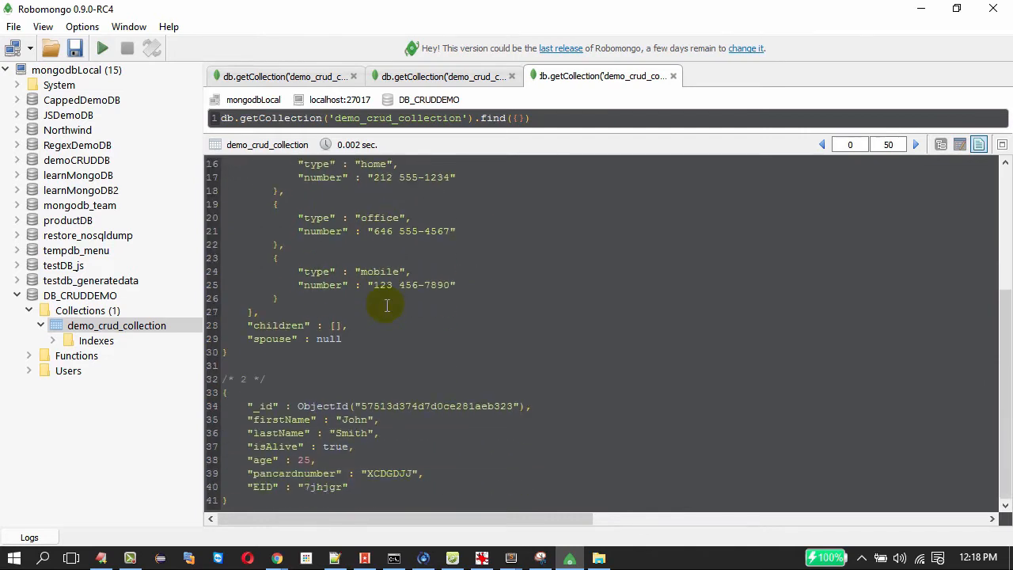
pyautogui.moveTo(249, 406); pyautogui.dragTo(348, 487)
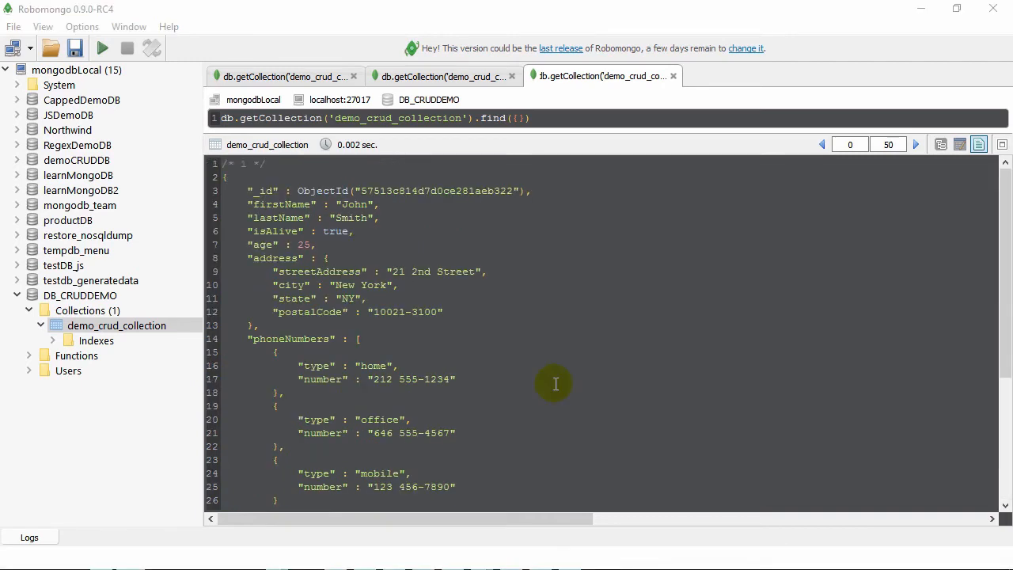
pyautogui.moveTo(554, 389)
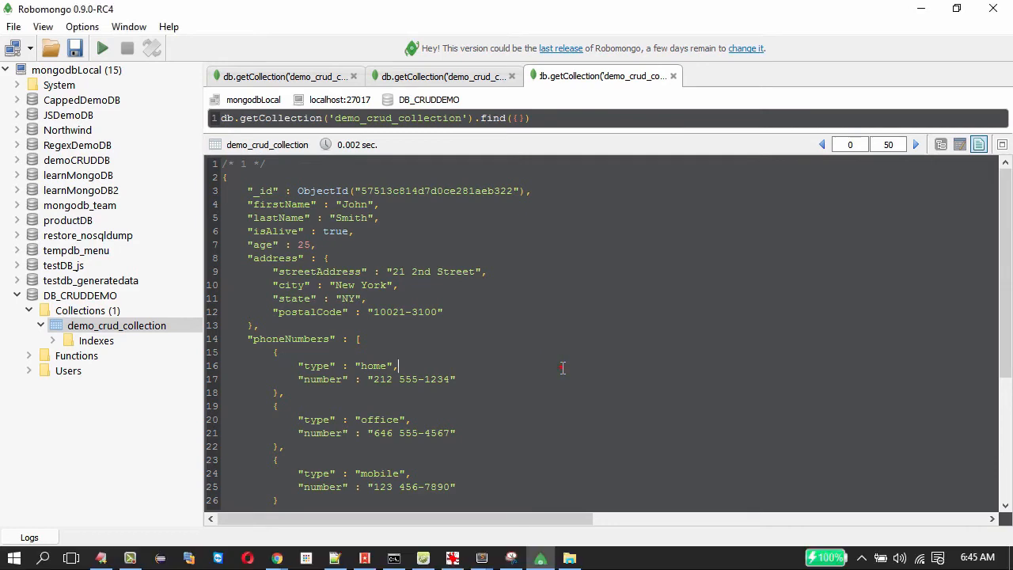
pyautogui.scroll(-3)
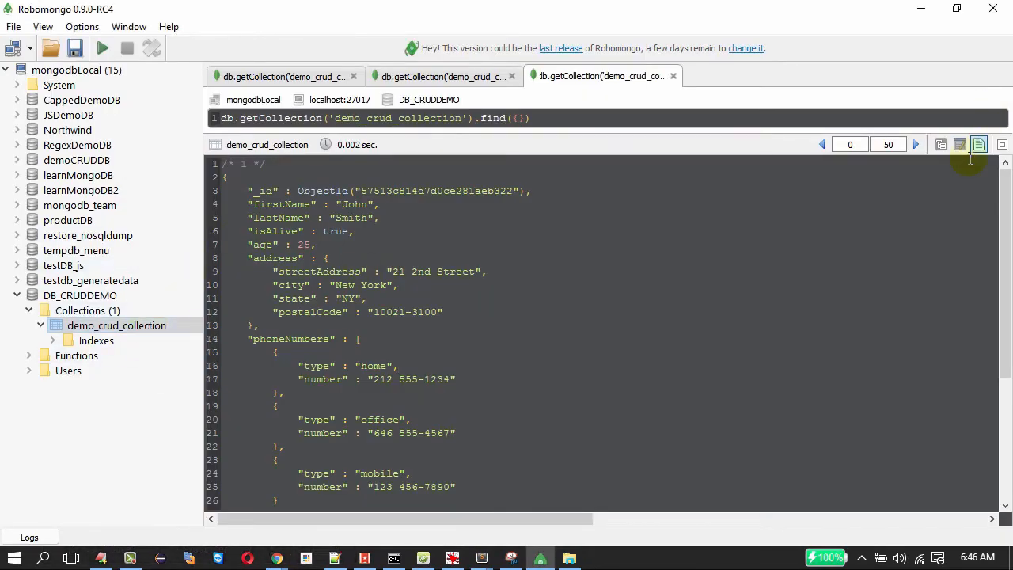
pyautogui.moveTo(959, 145)
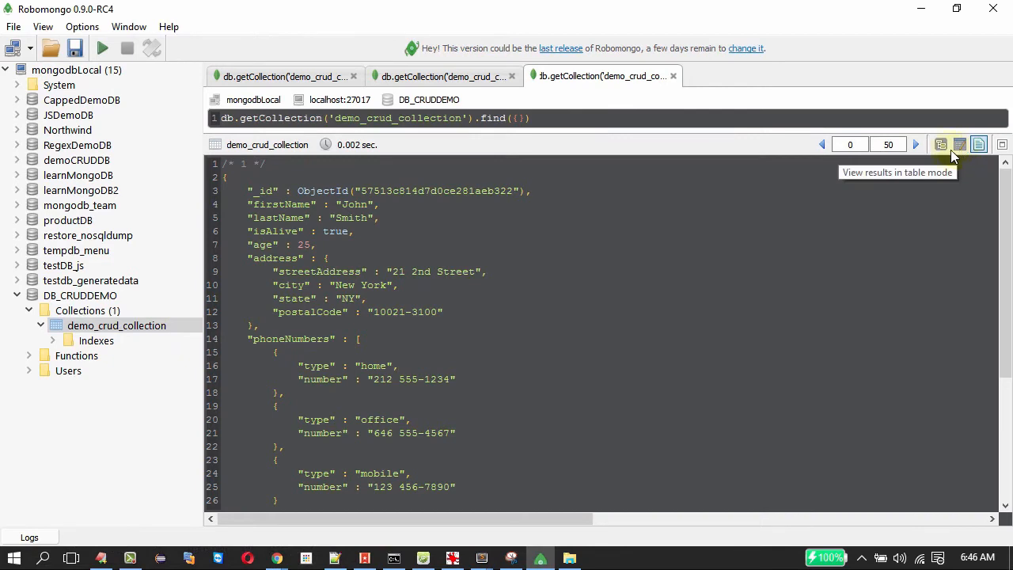
# Show the results as a key/value tree and bring up the actions for the first document
pyautogui.click(941, 144)
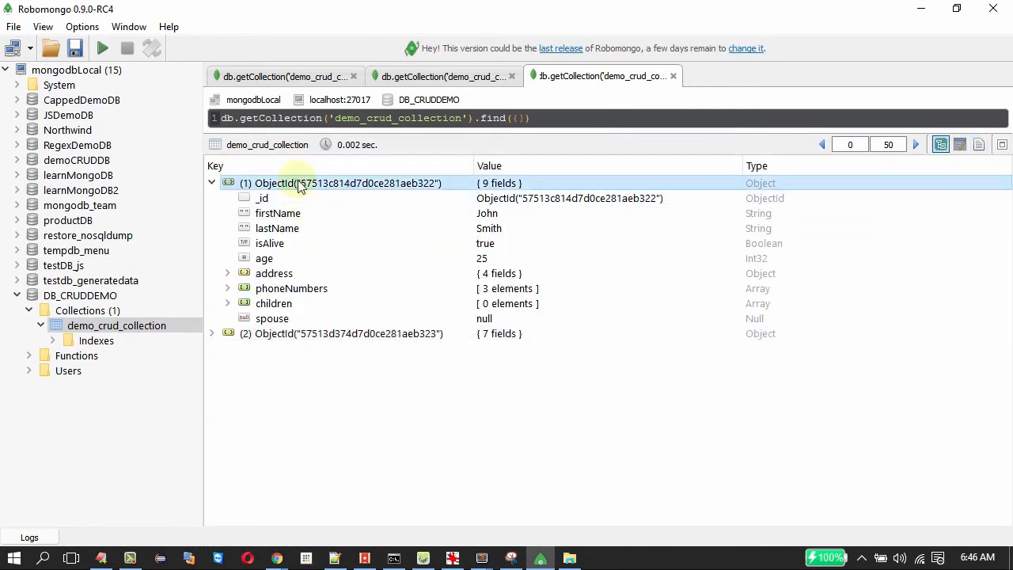
pyautogui.rightClick(301, 183)
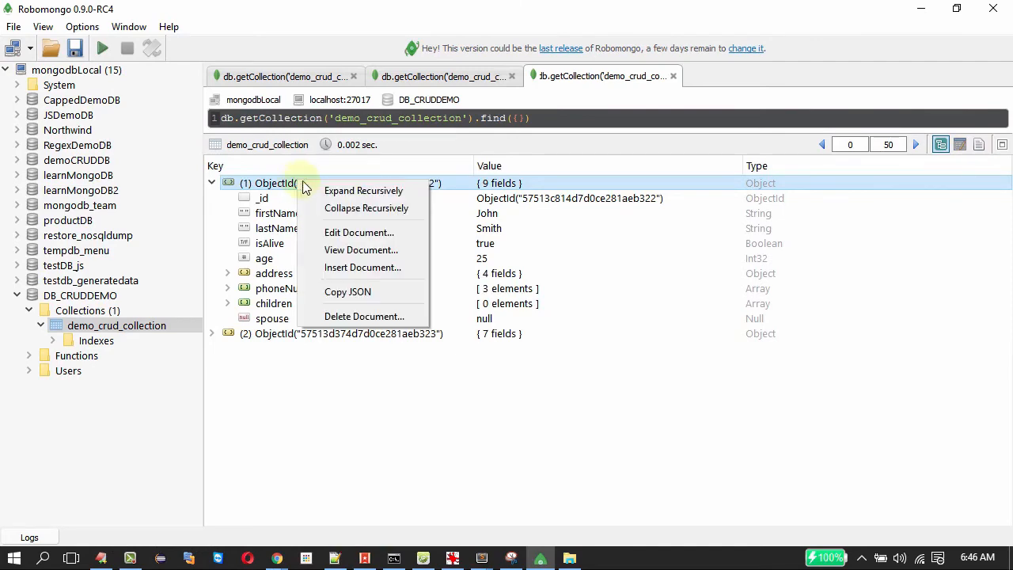
pyautogui.moveTo(358, 232)
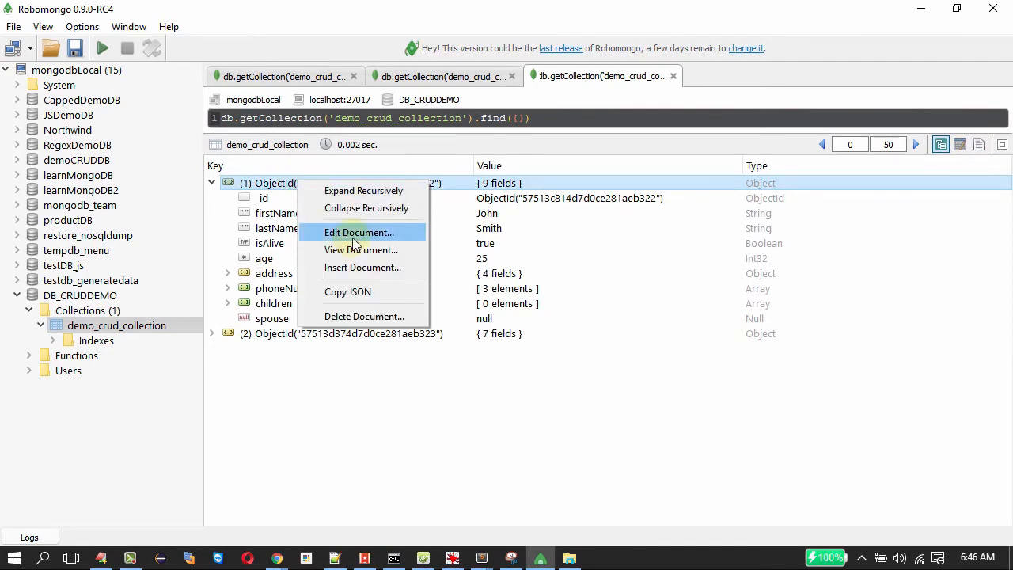
# Edit the John Smith document, replacing the spouse null value with 'Kate'
pyautogui.click(360, 232)
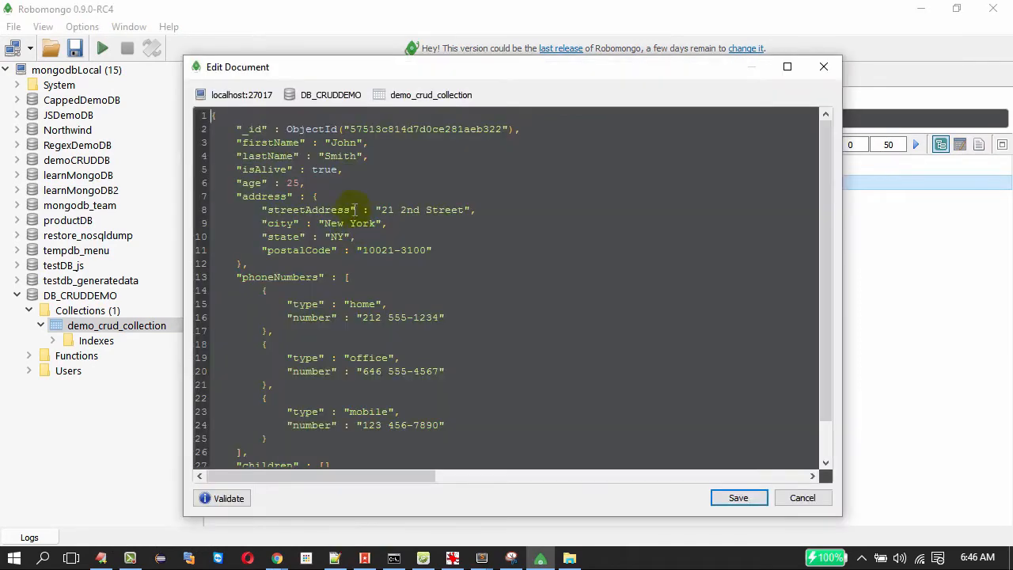
pyautogui.scroll(-3)
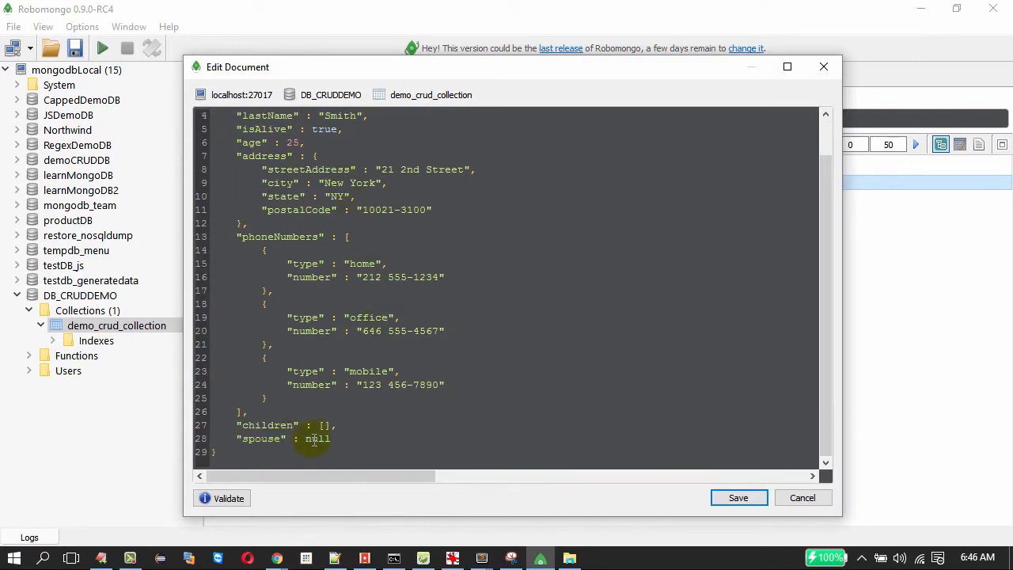
pyautogui.doubleClick(317, 438)
pyautogui.write('"')
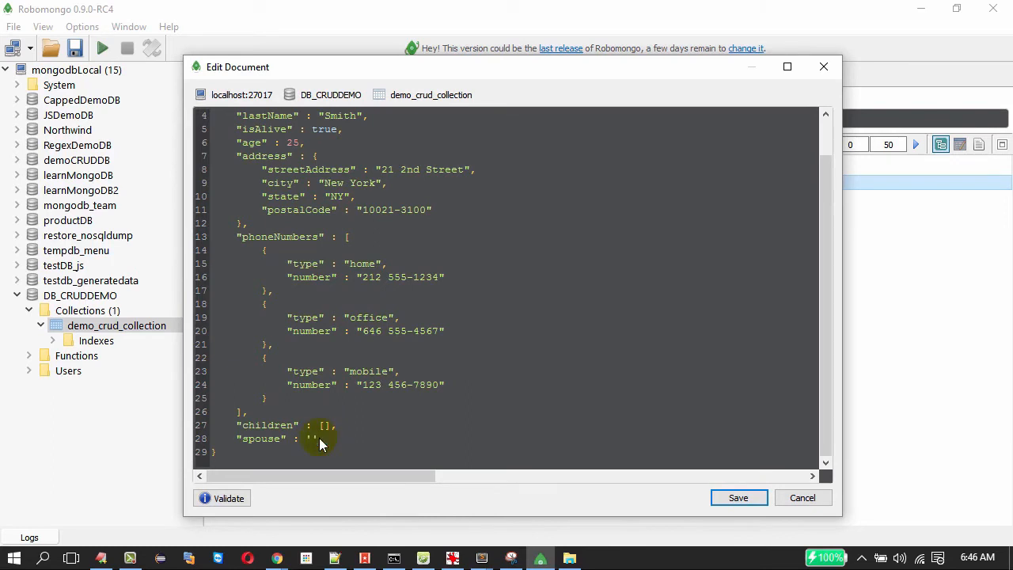
pyautogui.write('Kate')
pyautogui.write('Johnson')
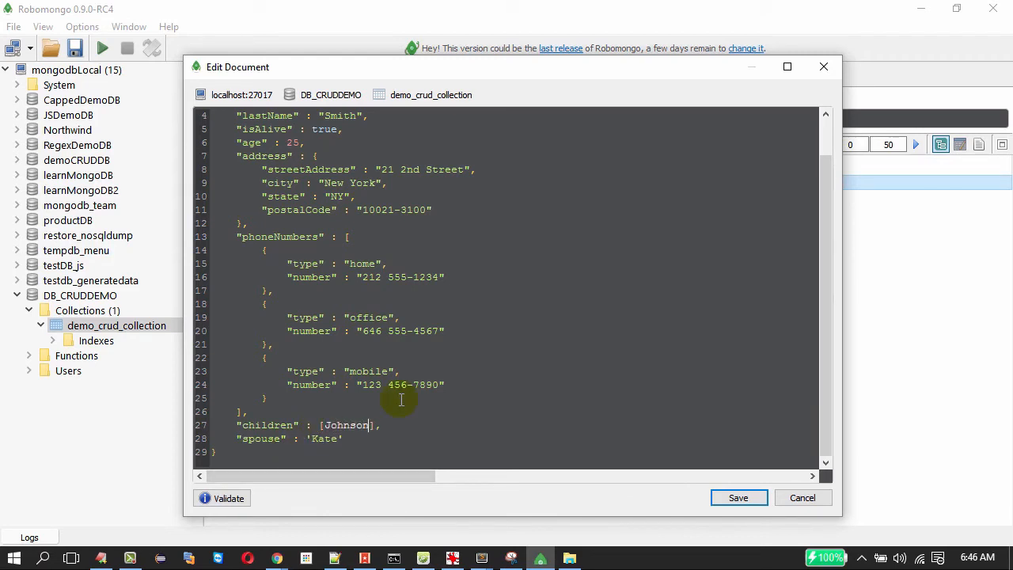
# Change children to ['Johnson','Andrea'] and confirm the JSON validates
pyautogui.write("'")
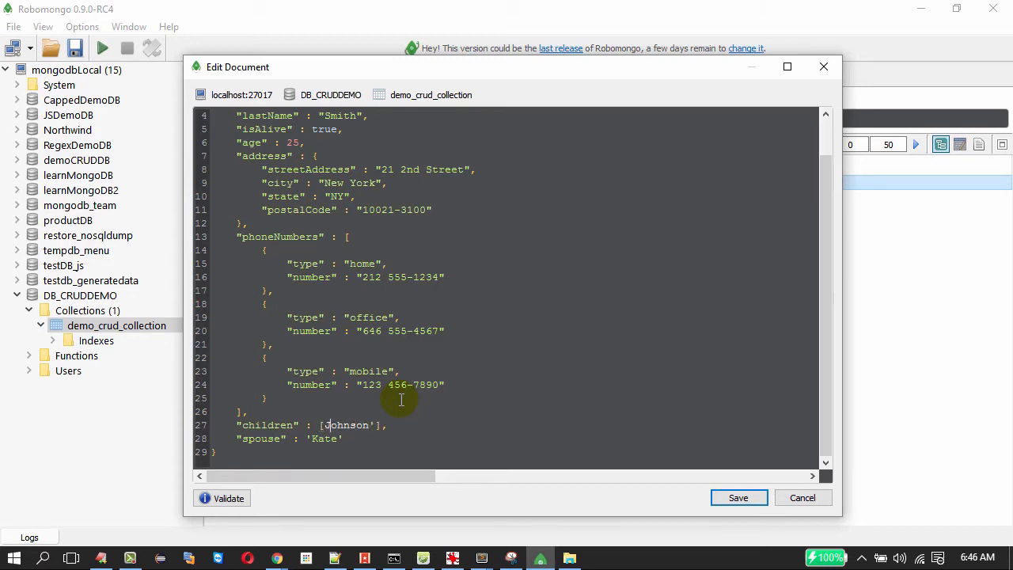
pyautogui.write("'")
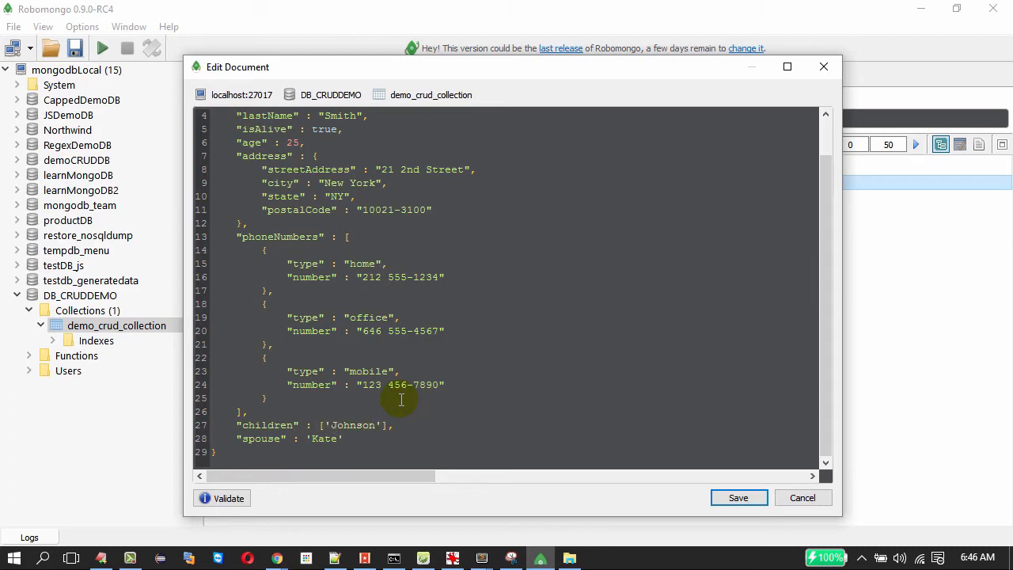
pyautogui.write(",'An")
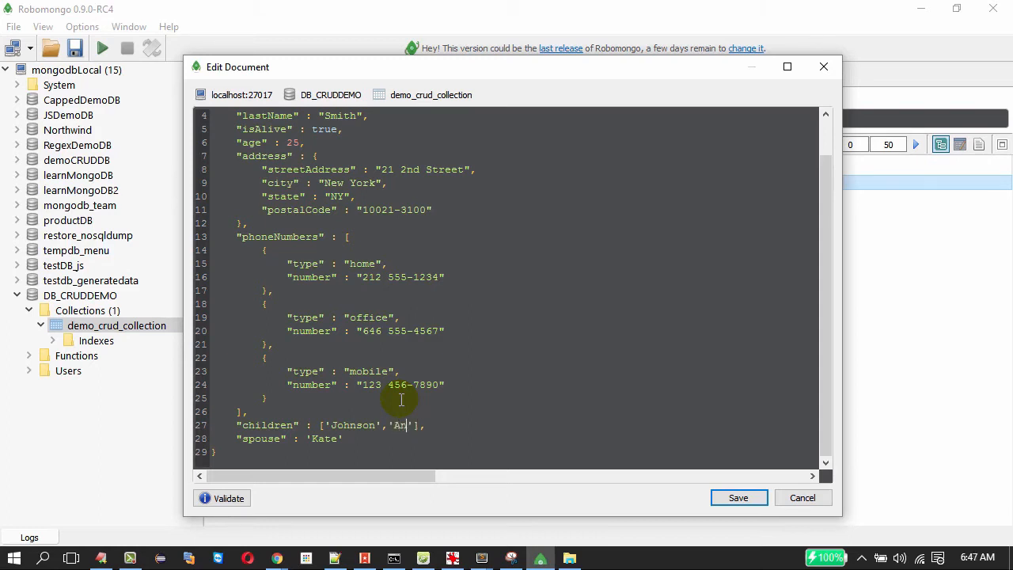
pyautogui.write('drea')
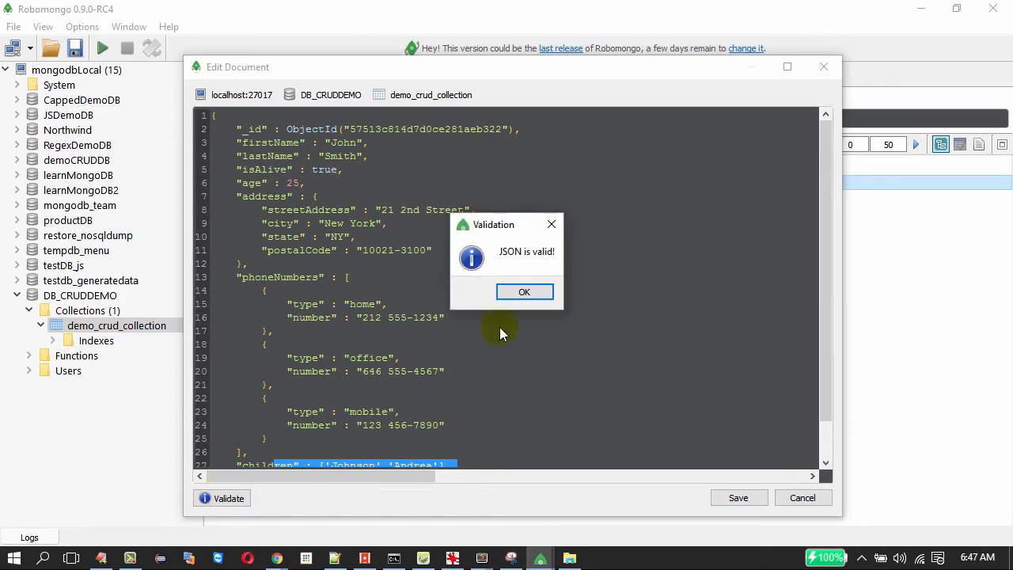
pyautogui.click(524, 291)
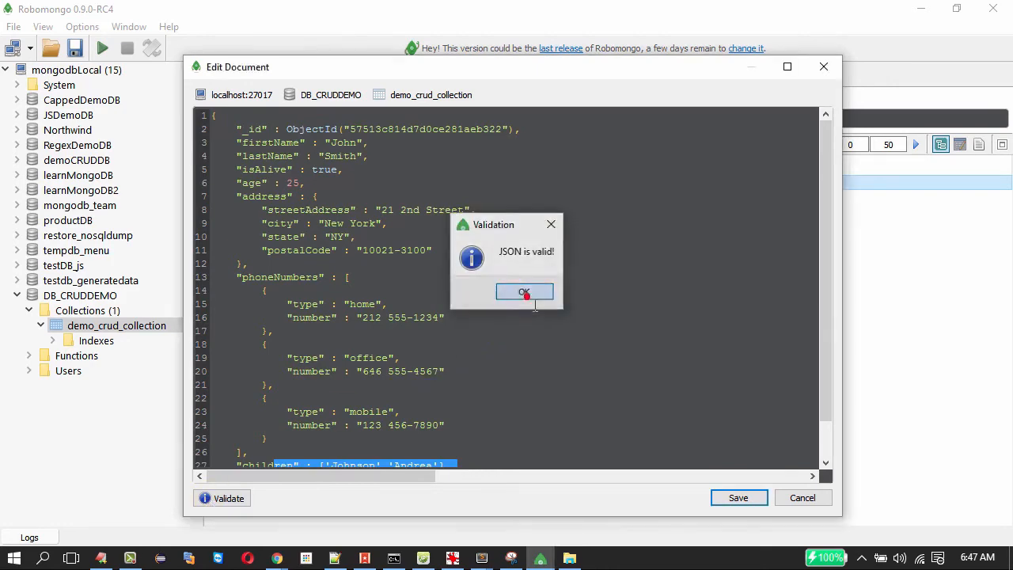
pyautogui.click(525, 292)
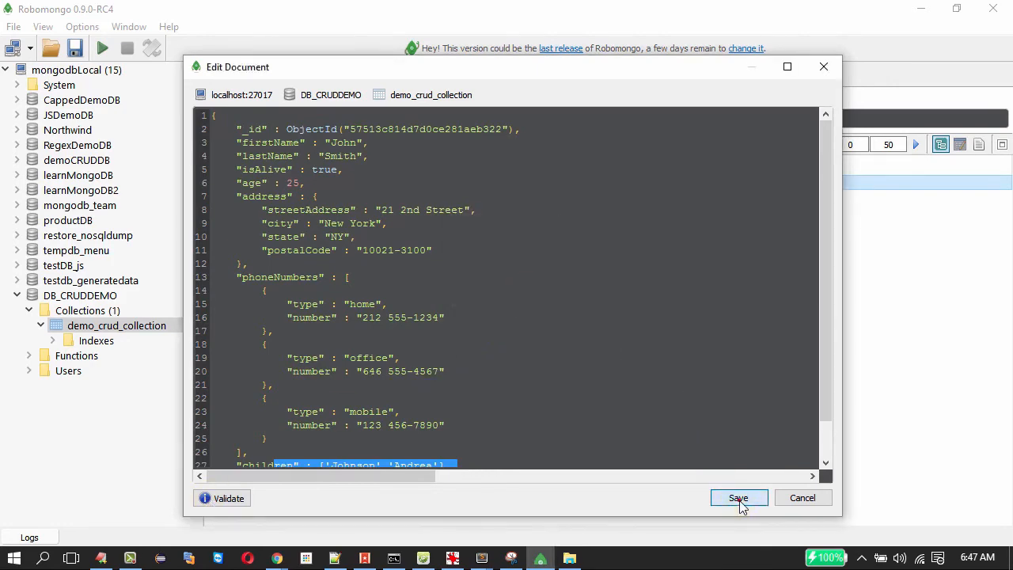
# Save the edited John Smith document and review the results as raw JSON text
pyautogui.click(737, 498)
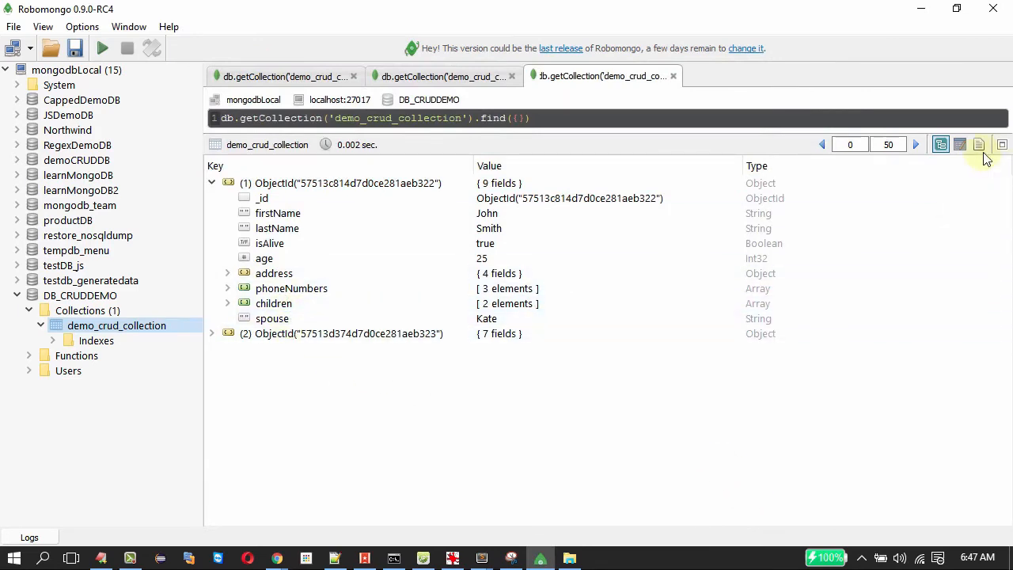
pyautogui.click(980, 144)
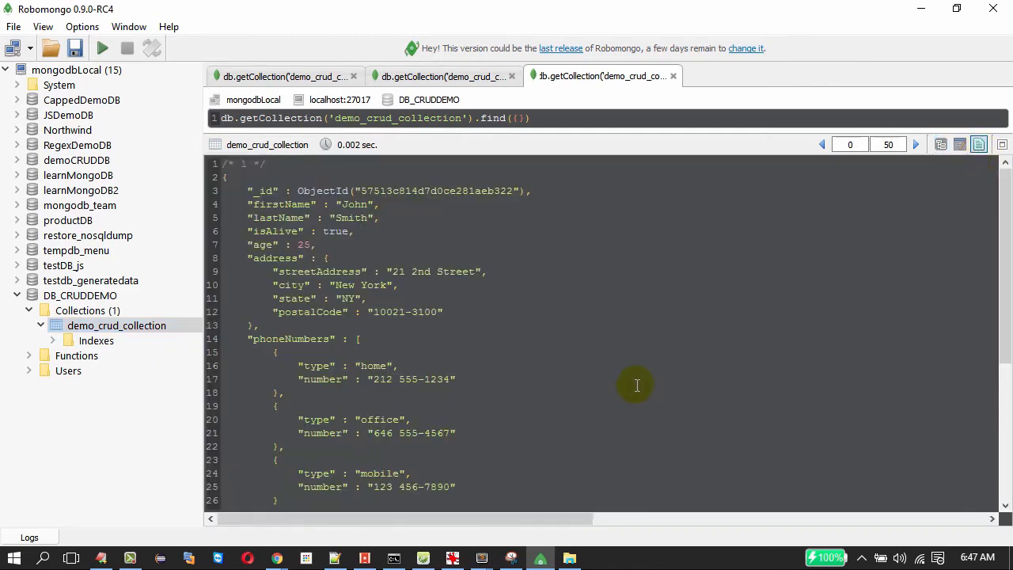
pyautogui.scroll(-3)
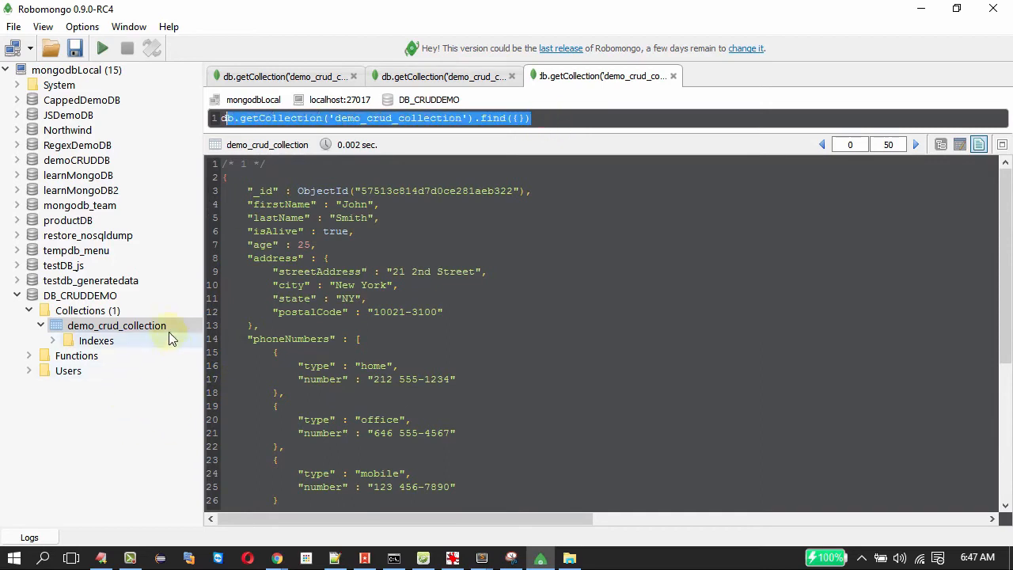
pyautogui.rightClick(117, 326)
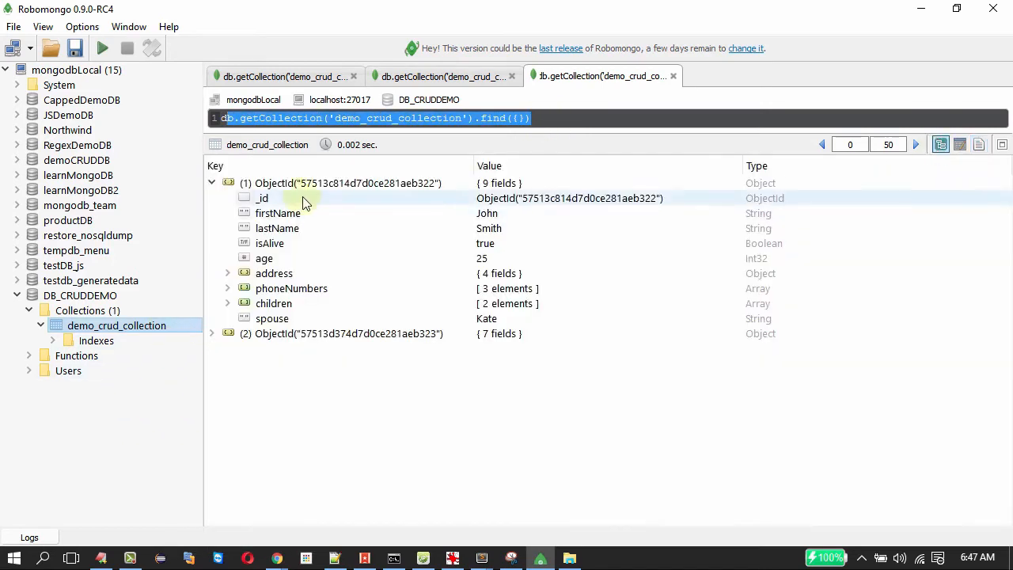
pyautogui.moveTo(345, 202)
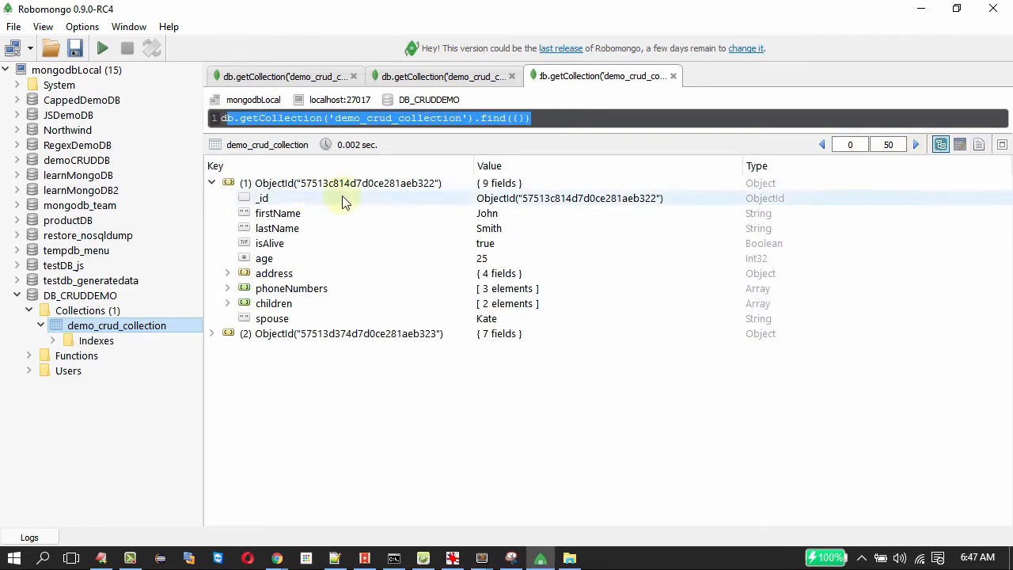
# Delete the second, seven-field document from demo_crud_collection
pyautogui.rightClick(345, 183)
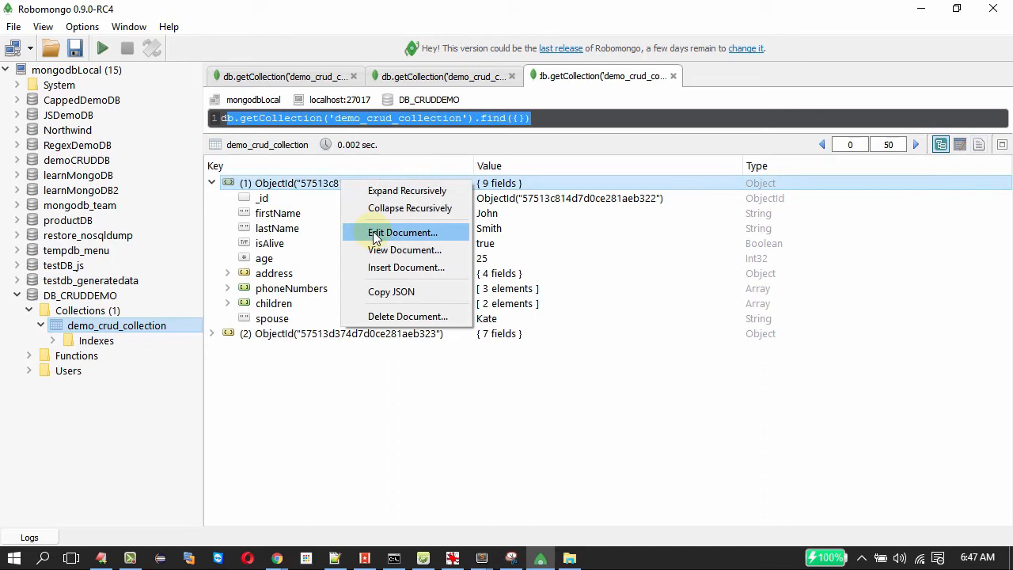
pyautogui.moveTo(345, 335)
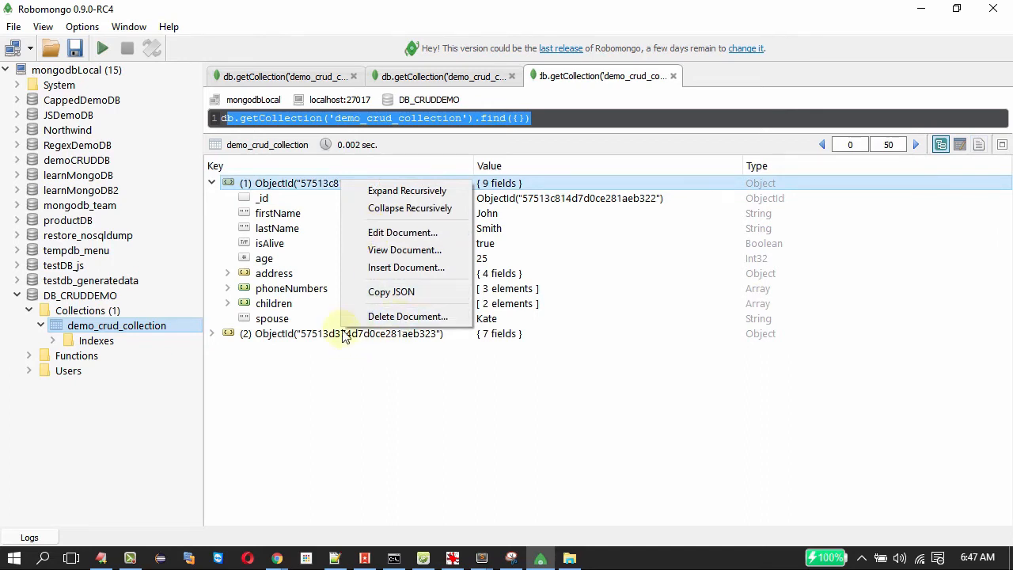
pyautogui.moveTo(436, 316)
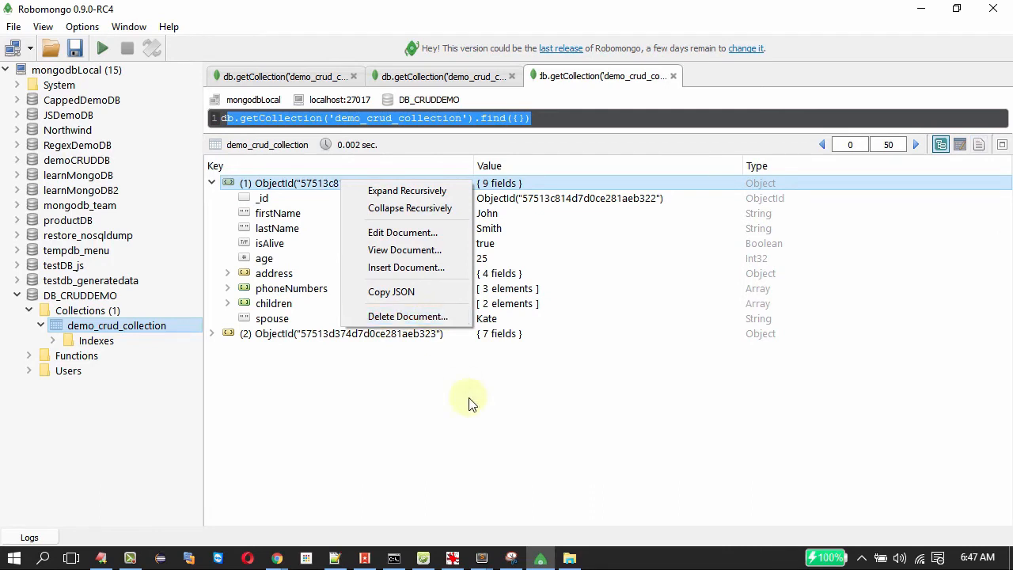
pyautogui.rightClick(348, 334)
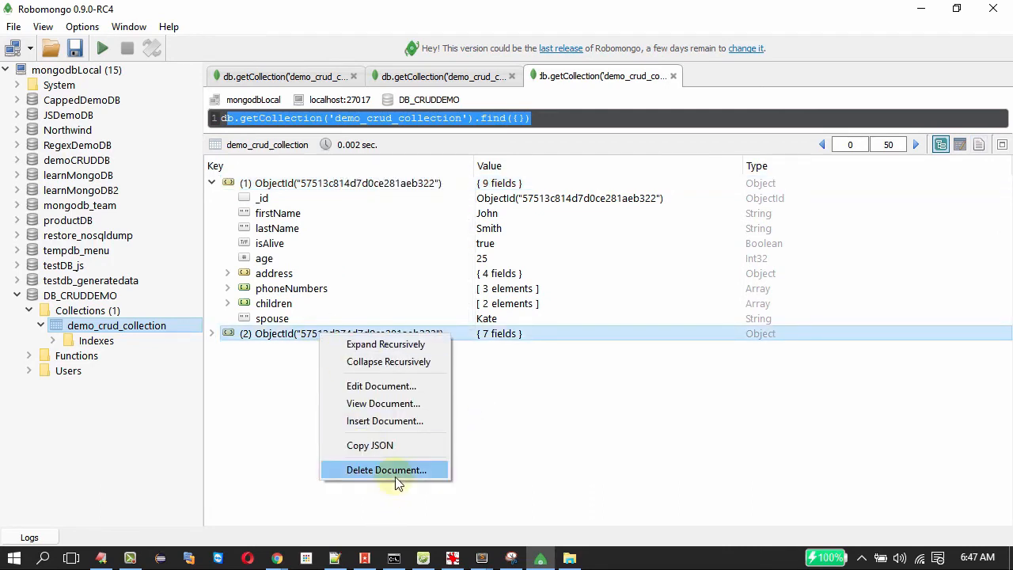
pyautogui.click(387, 470)
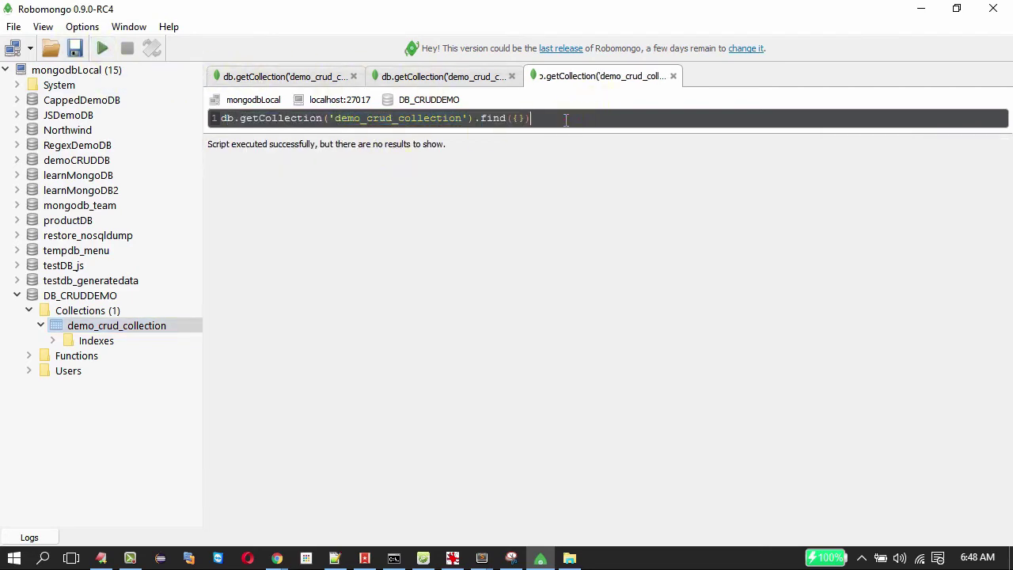
pyautogui.moveTo(178, 303)
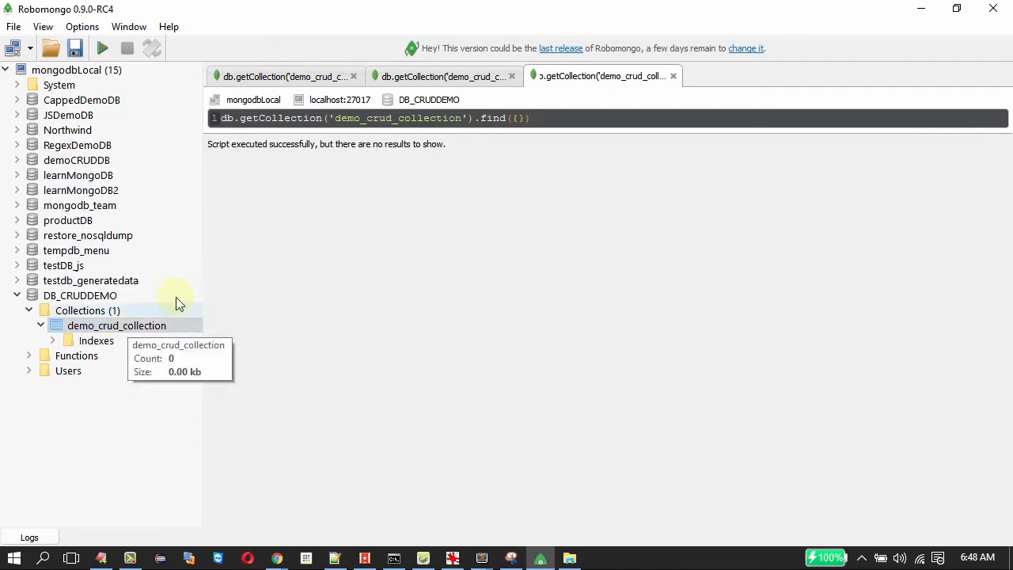
# Re-list demo_crud_collection, showing only the nine-field John Smith document remaining
pyautogui.rightClick(117, 325)
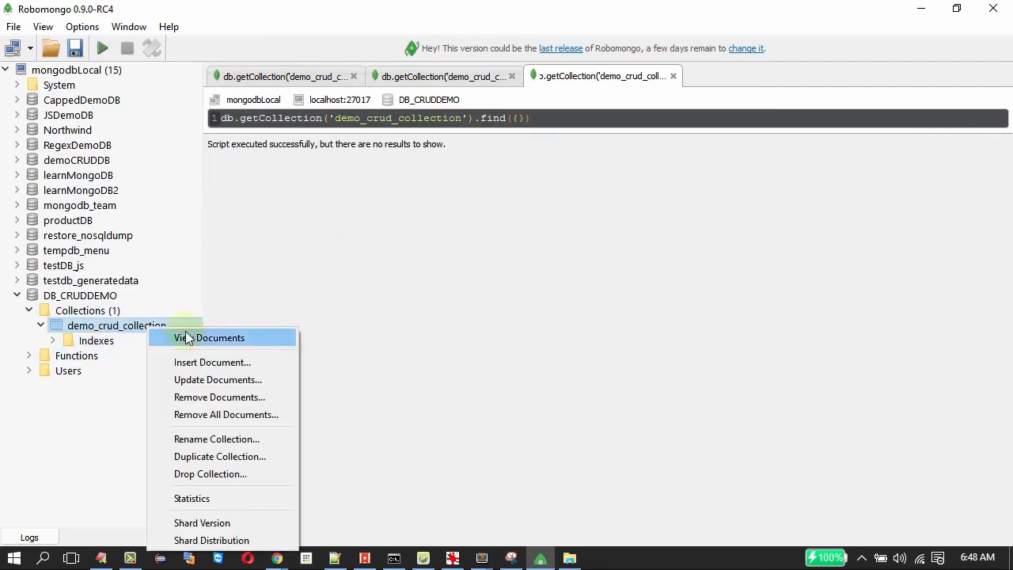
pyautogui.click(209, 337)
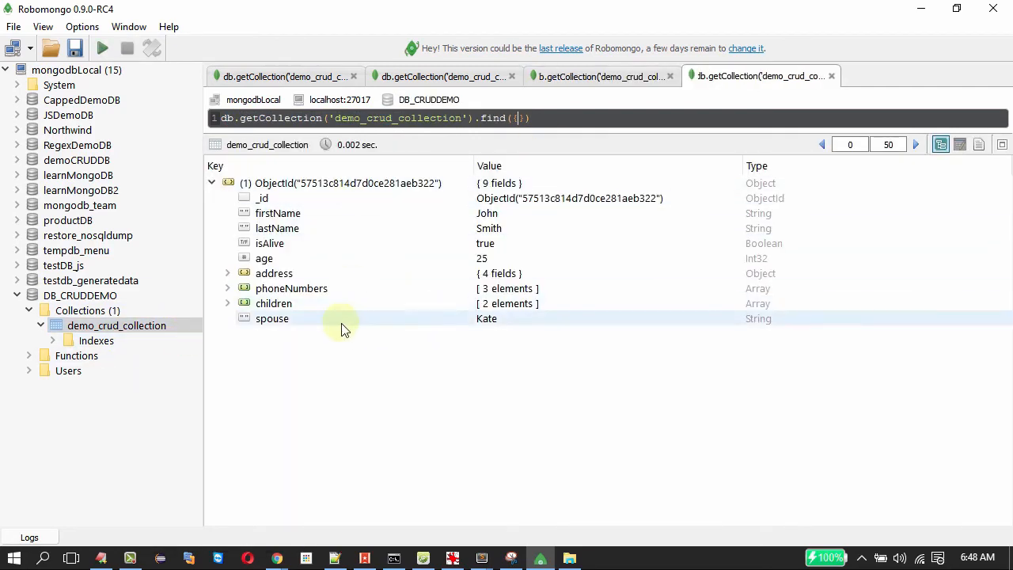
pyautogui.moveTo(487, 425)
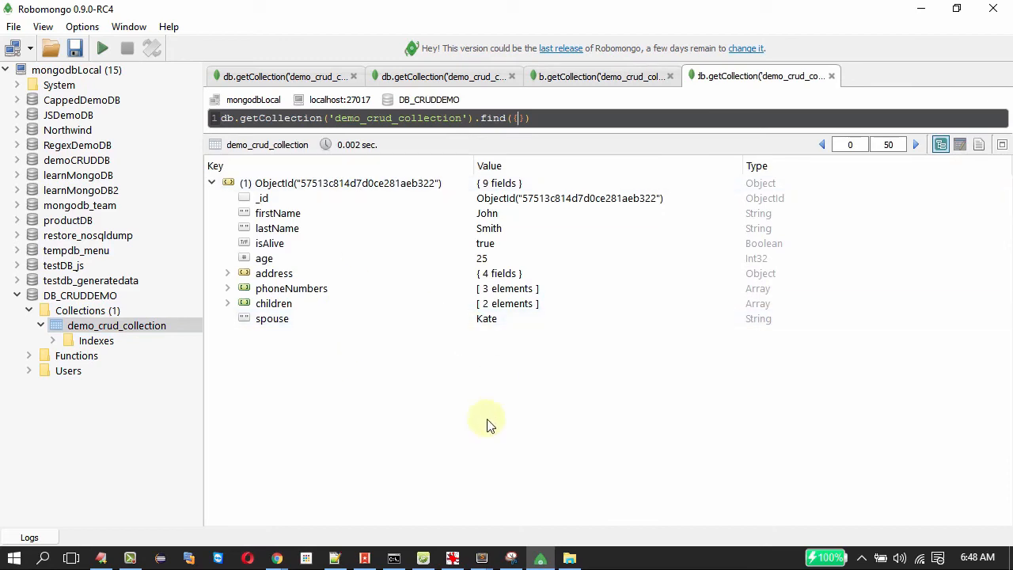
pyautogui.moveTo(483, 423)
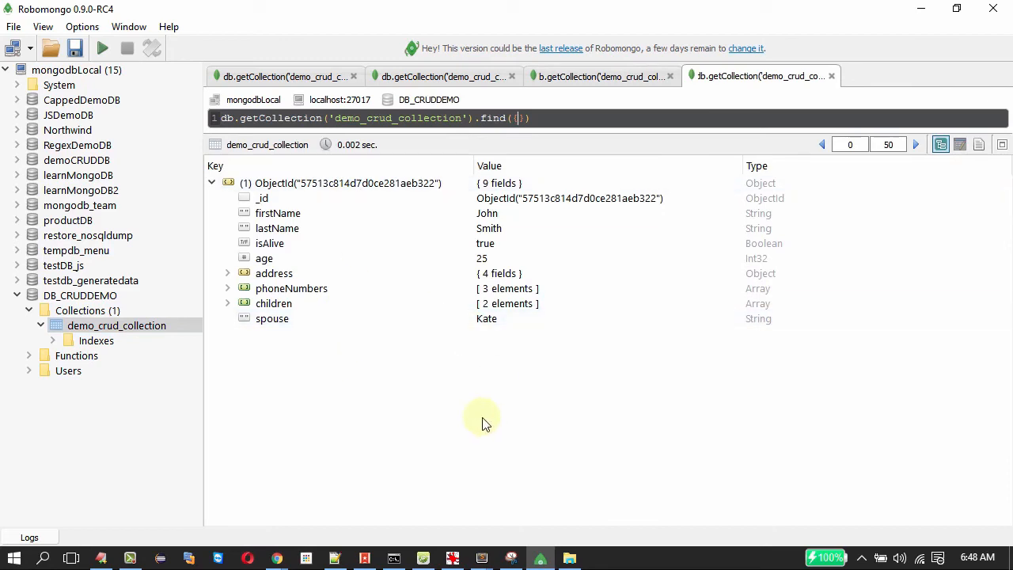
pyautogui.moveTo(474, 381)
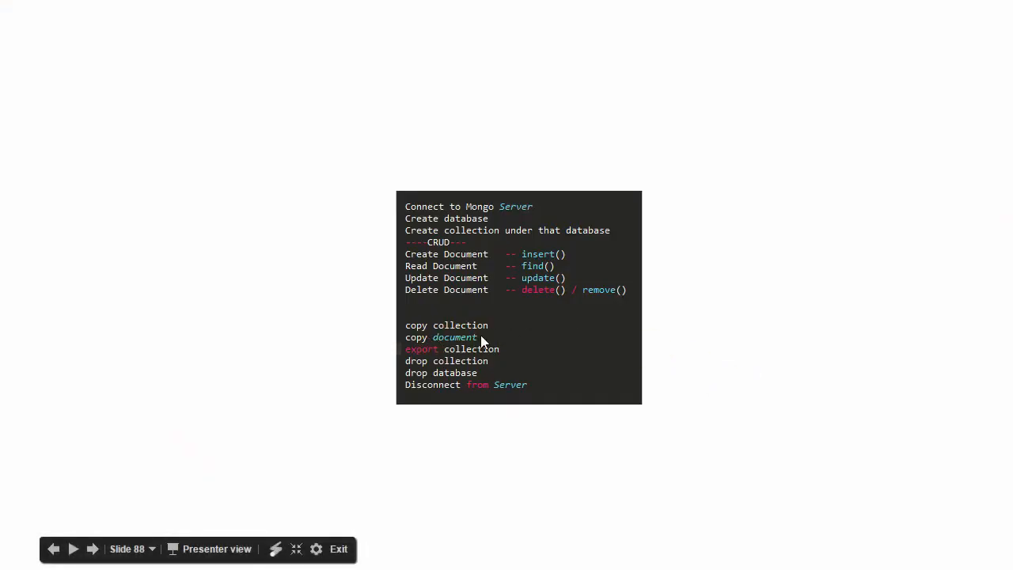
pyautogui.moveTo(469, 360)
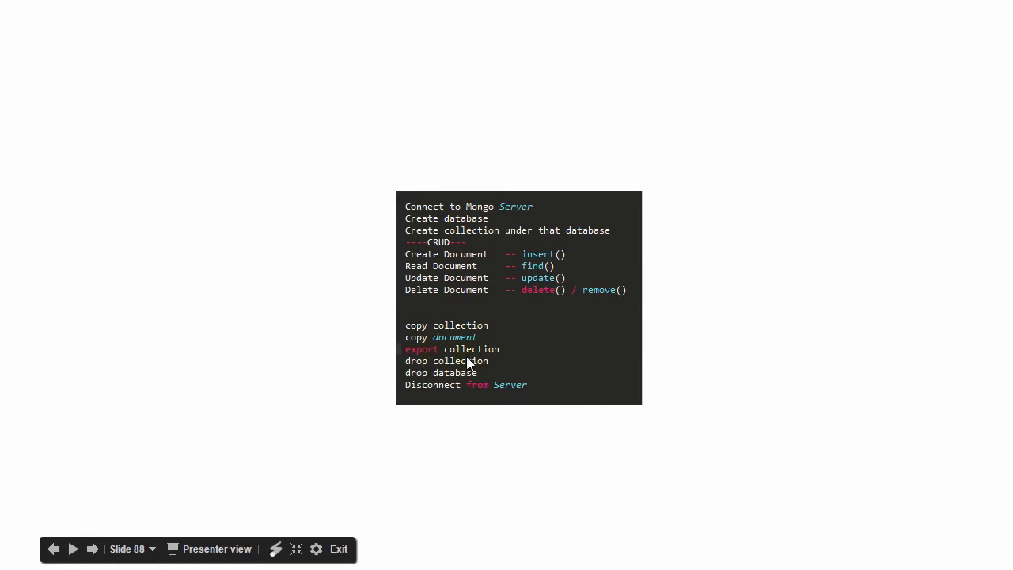
pyautogui.moveTo(437, 387)
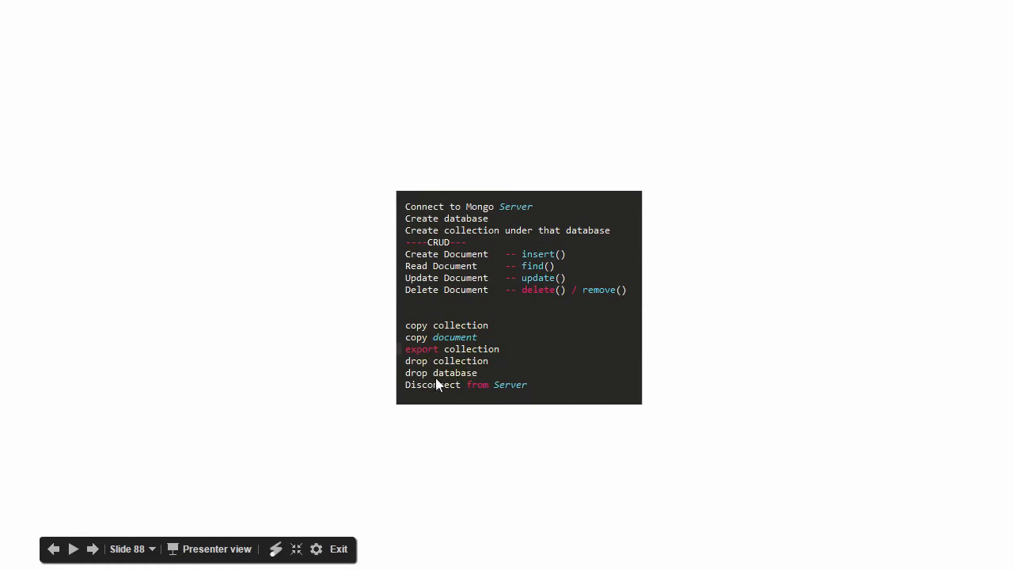
pyautogui.moveTo(526, 352)
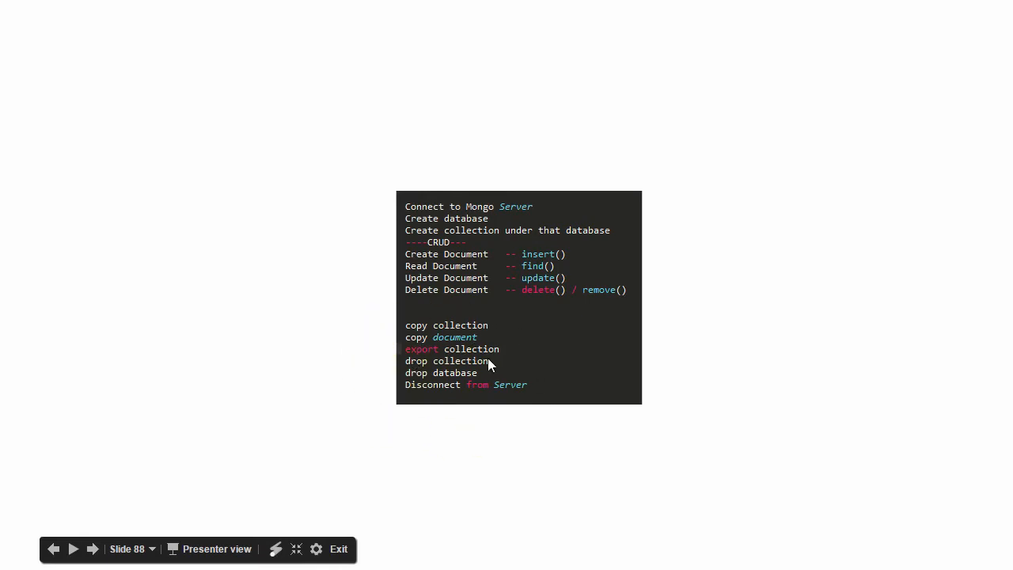
pyautogui.press('Alt+Tab')
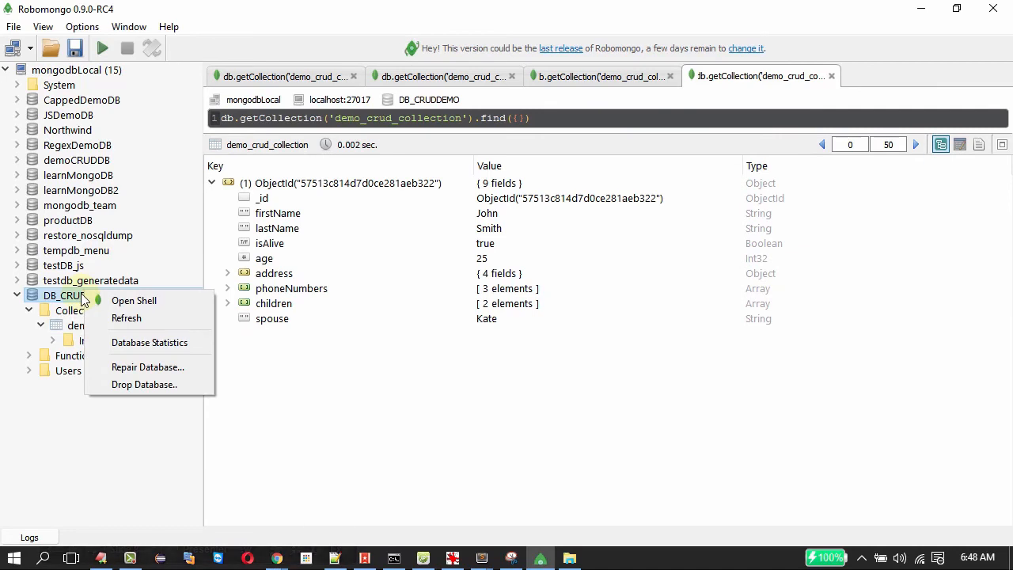
pyautogui.moveTo(298, 204)
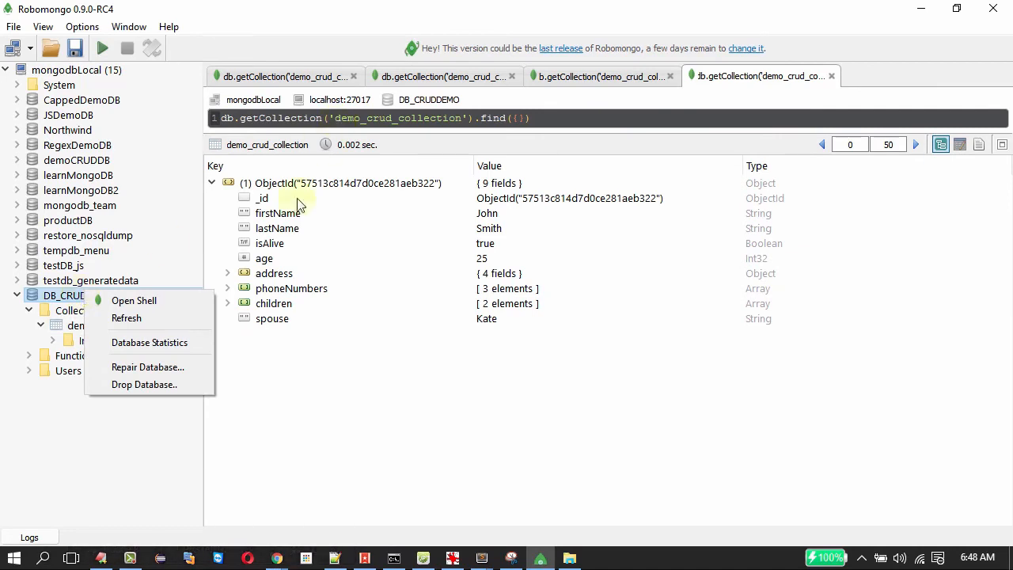
pyautogui.click(290, 418)
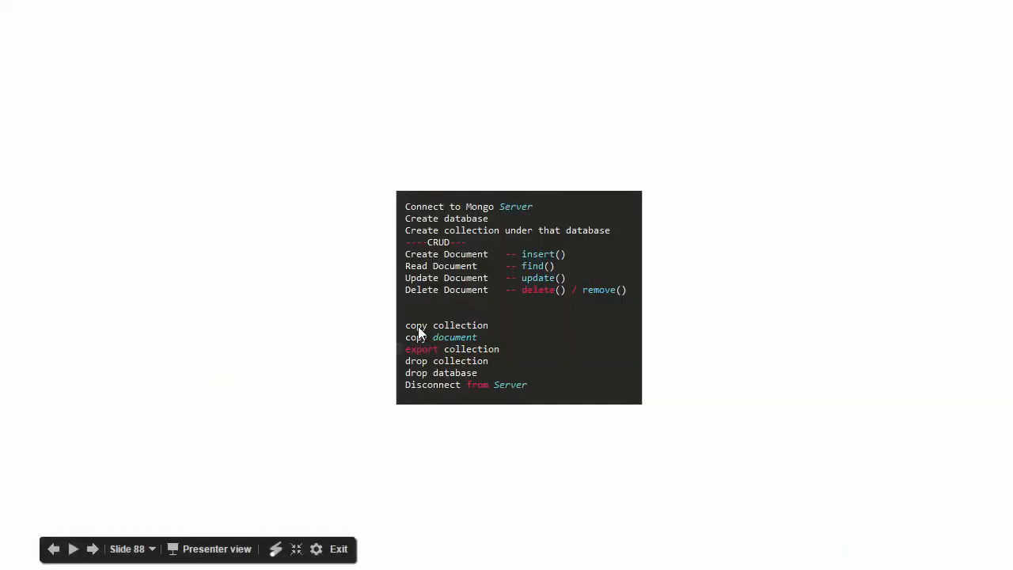
pyautogui.moveTo(487, 347)
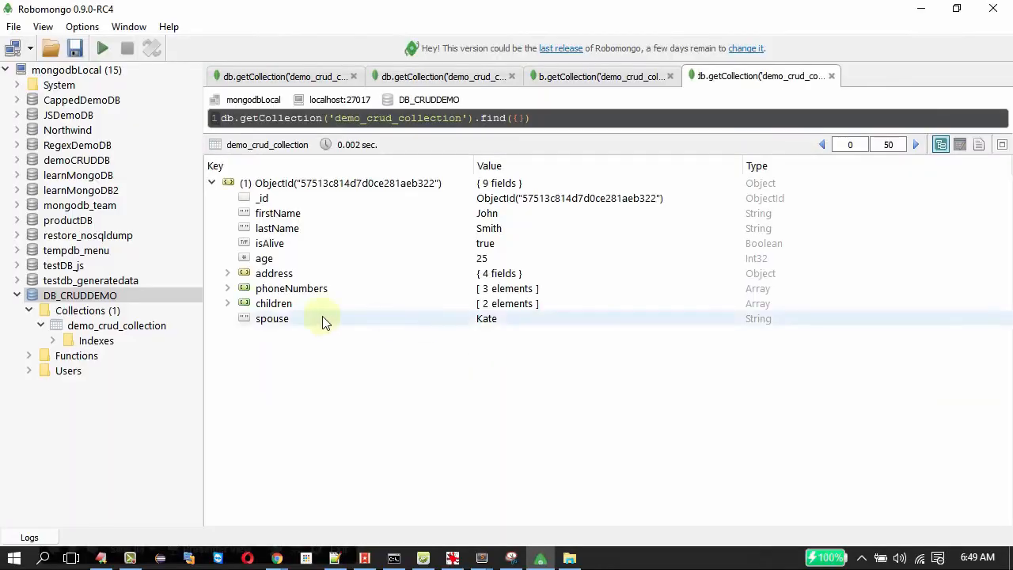
# Duplicate demo_crud_collection as demo_crud_collection_copy in DB_CRUDDEMO
pyautogui.click(117, 325)
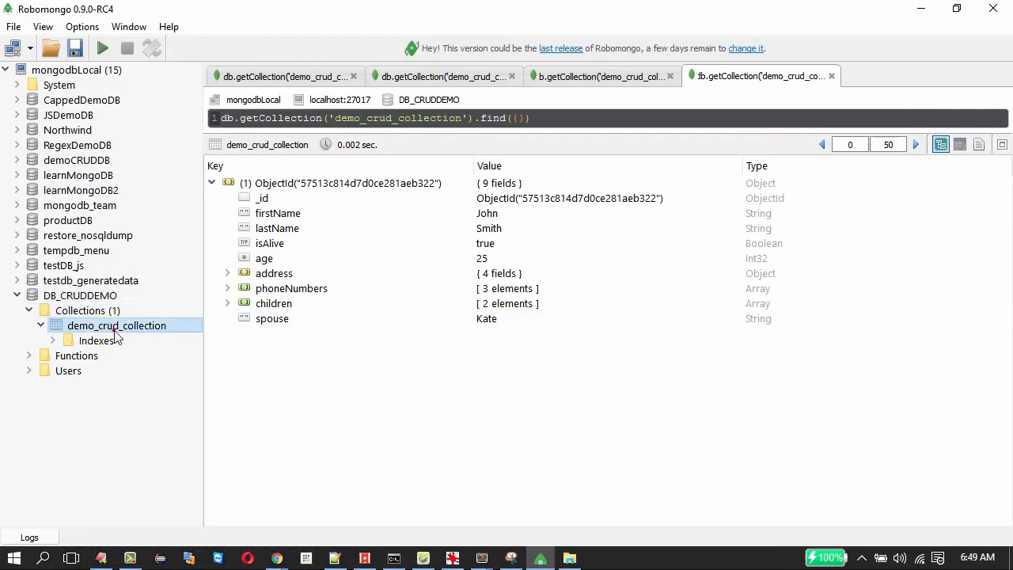
pyautogui.rightClick(117, 325)
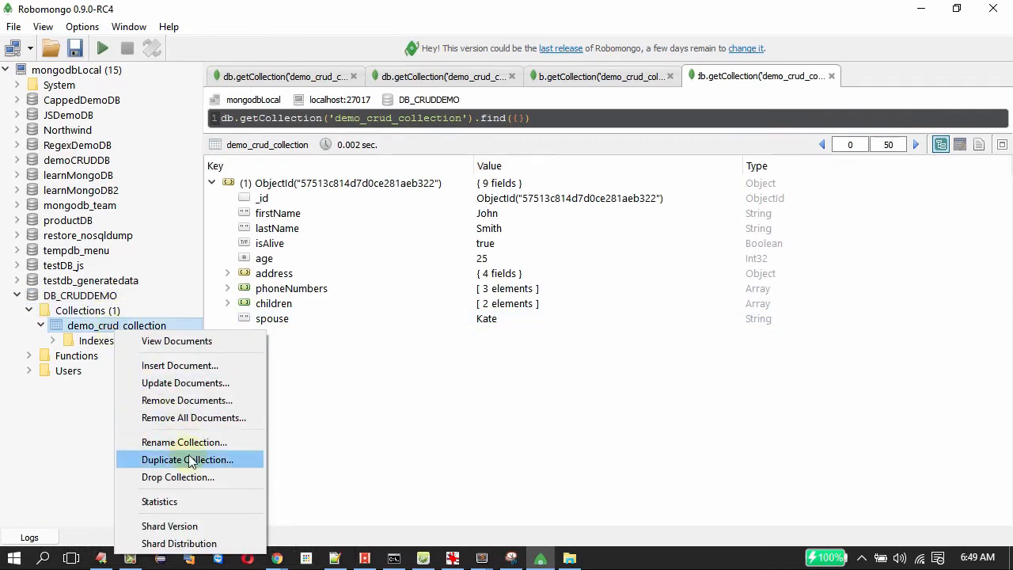
pyautogui.click(188, 459)
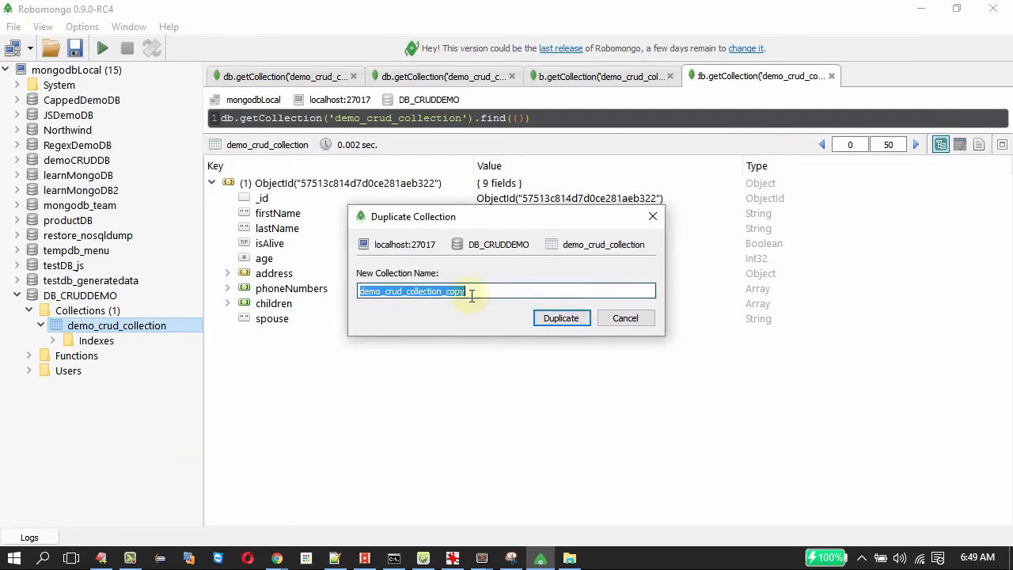
pyautogui.click(561, 318)
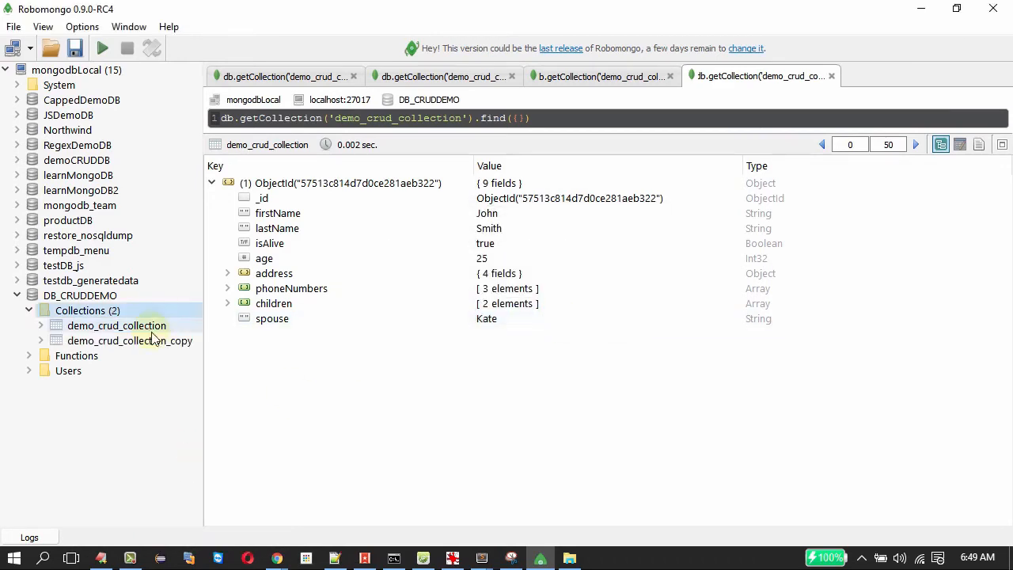
pyautogui.click(117, 325)
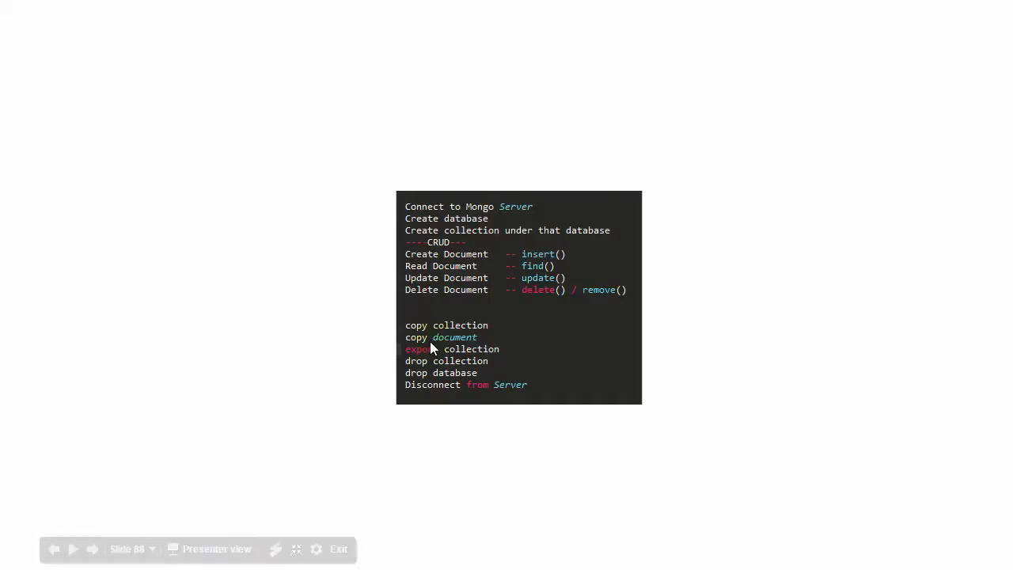
pyautogui.moveTo(457, 349)
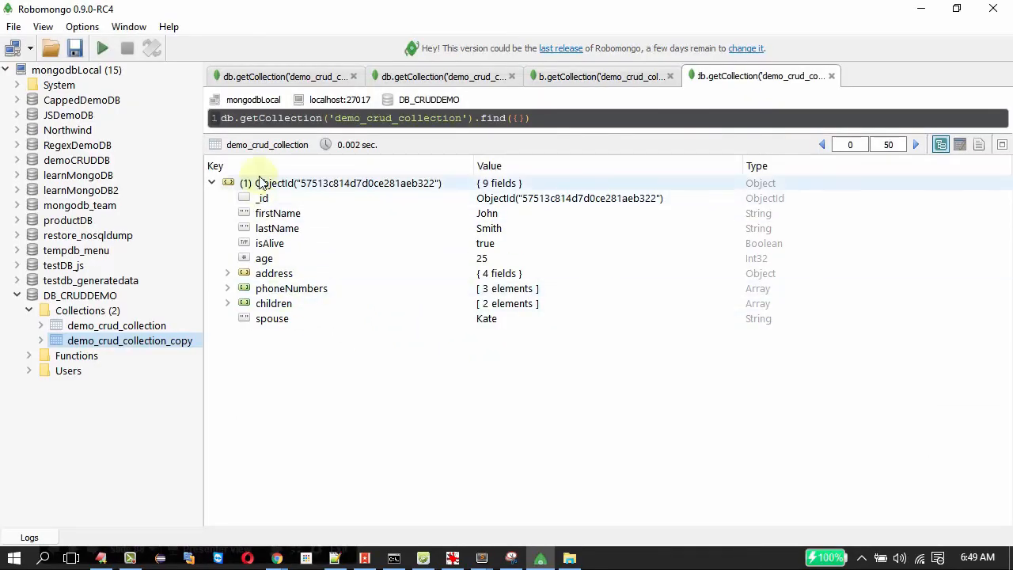
# Copy the John Smith document as JSON and start inserting a new document into demo_crud_collection
pyautogui.rightClick(268, 183)
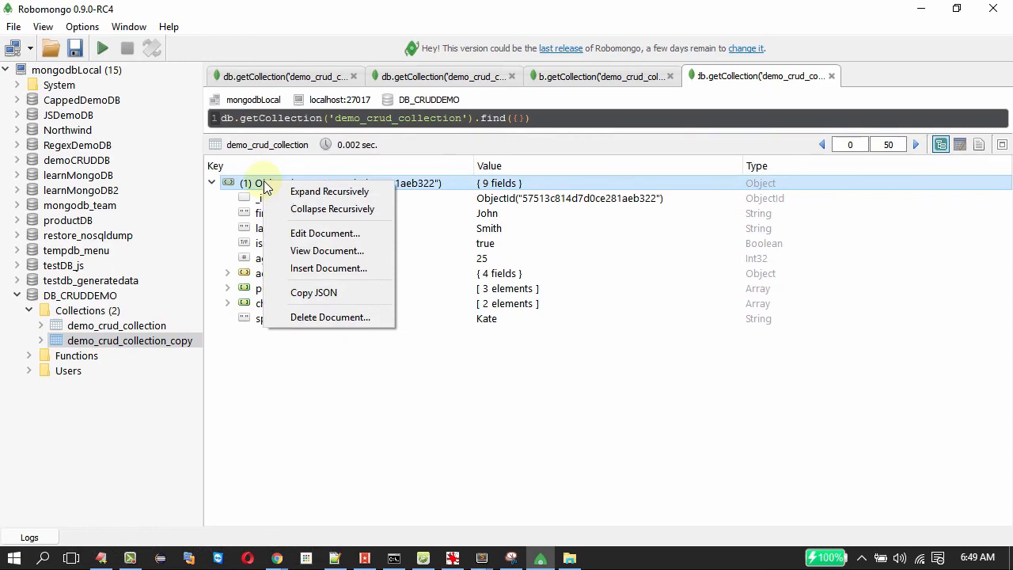
pyautogui.moveTo(314, 292)
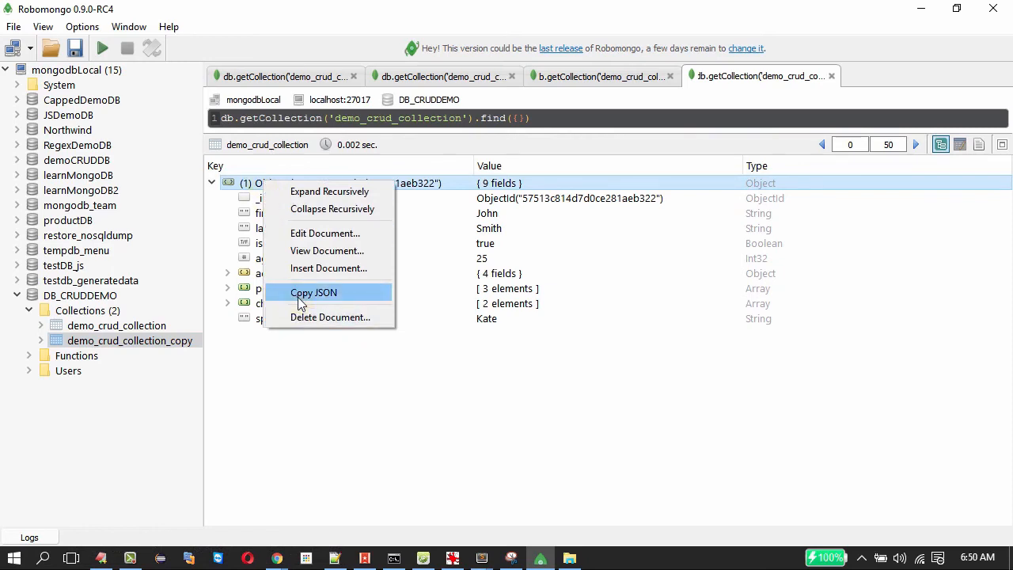
pyautogui.click(313, 292)
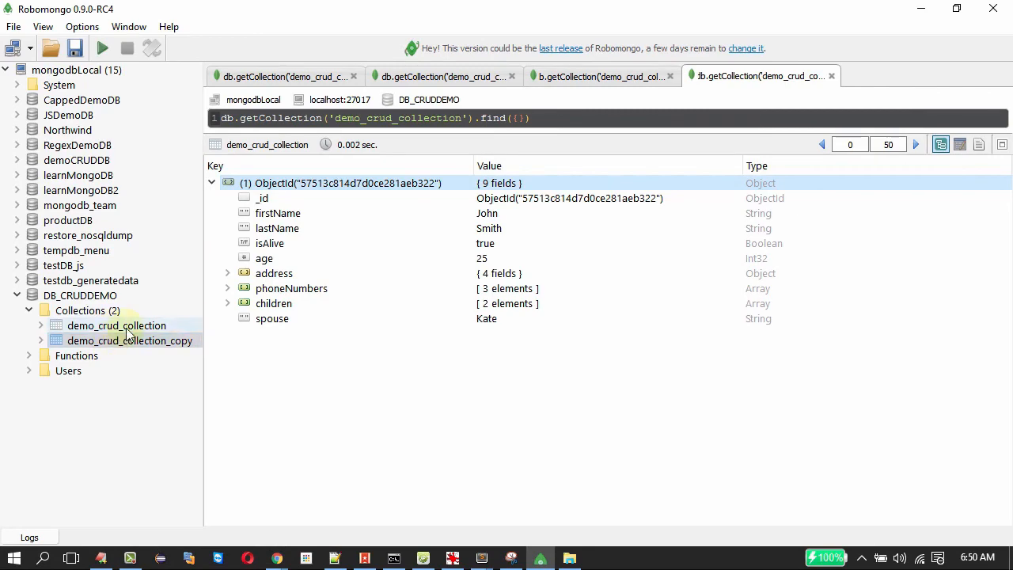
pyautogui.rightClick(116, 326)
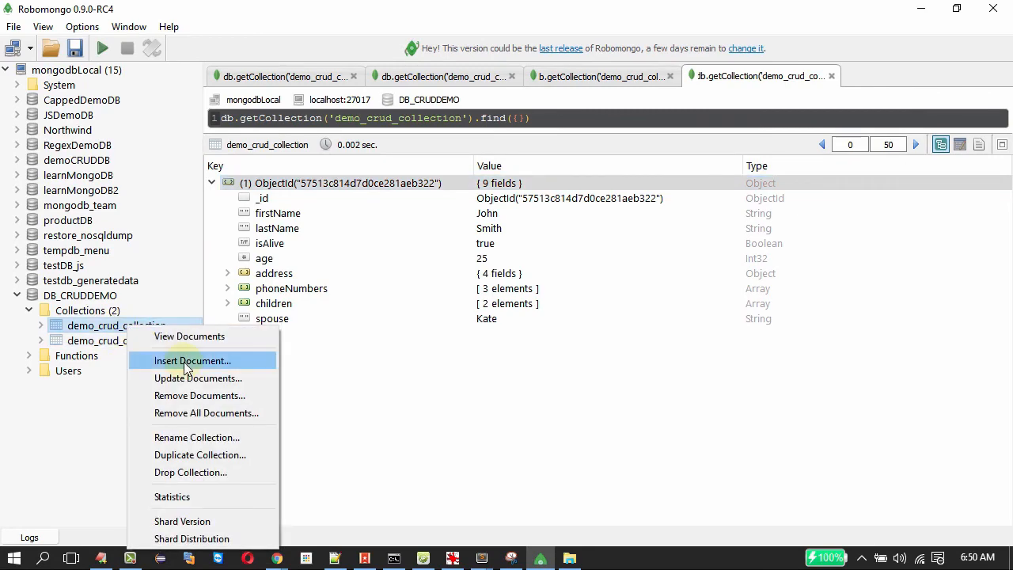
pyautogui.click(190, 360)
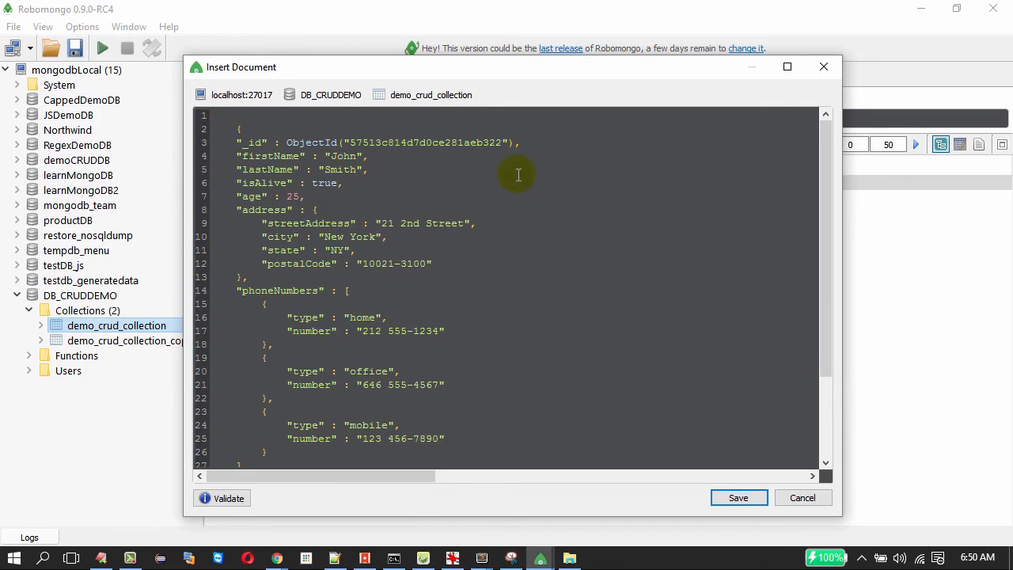
# Replace the ObjectId with 99 and save the new document
pyautogui.click(504, 143)
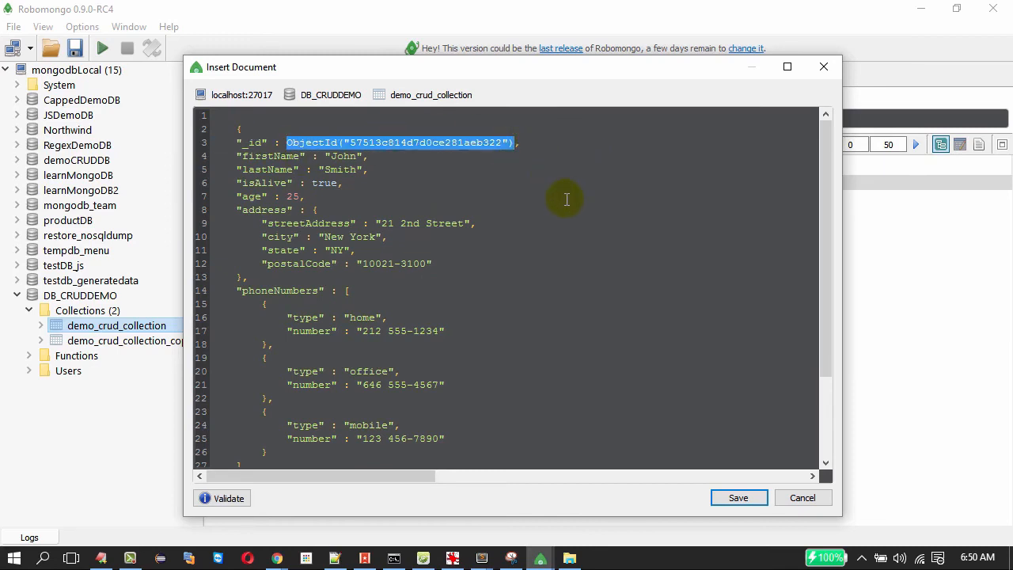
pyautogui.write('99')
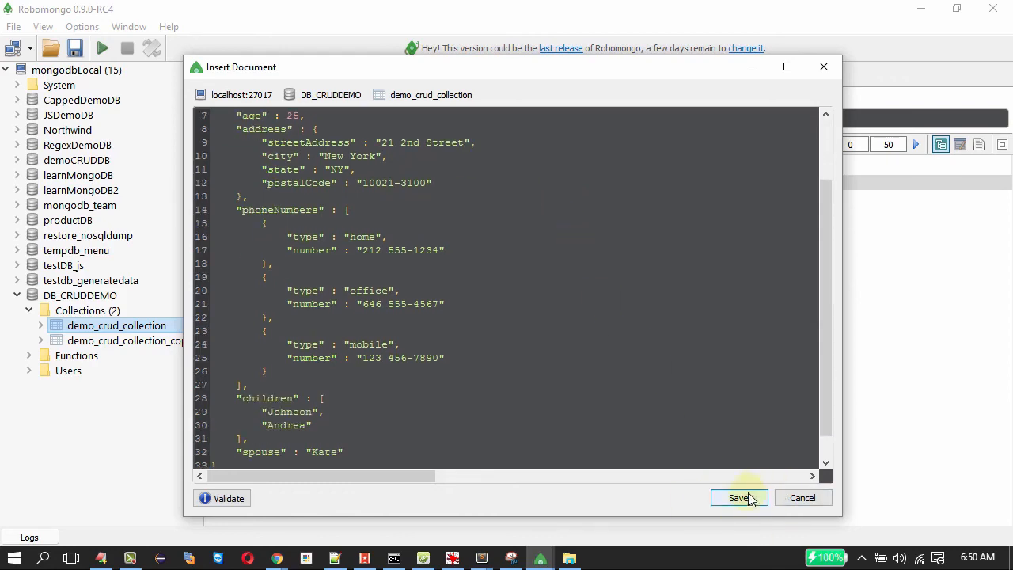
pyautogui.click(739, 498)
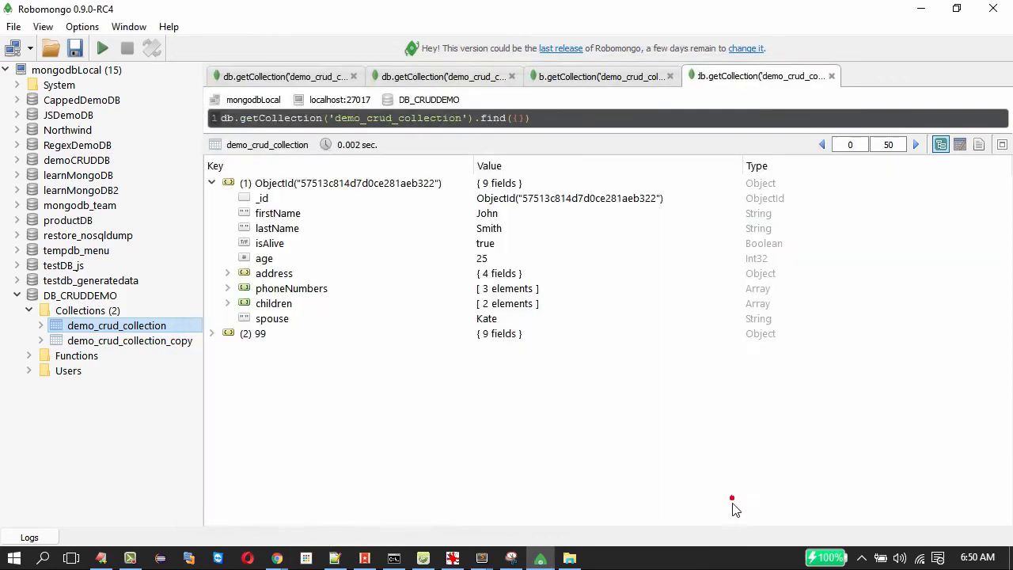
# Expand document (2) 99 to show its John Smith fields, checking the slide outline in between
pyautogui.click(211, 333)
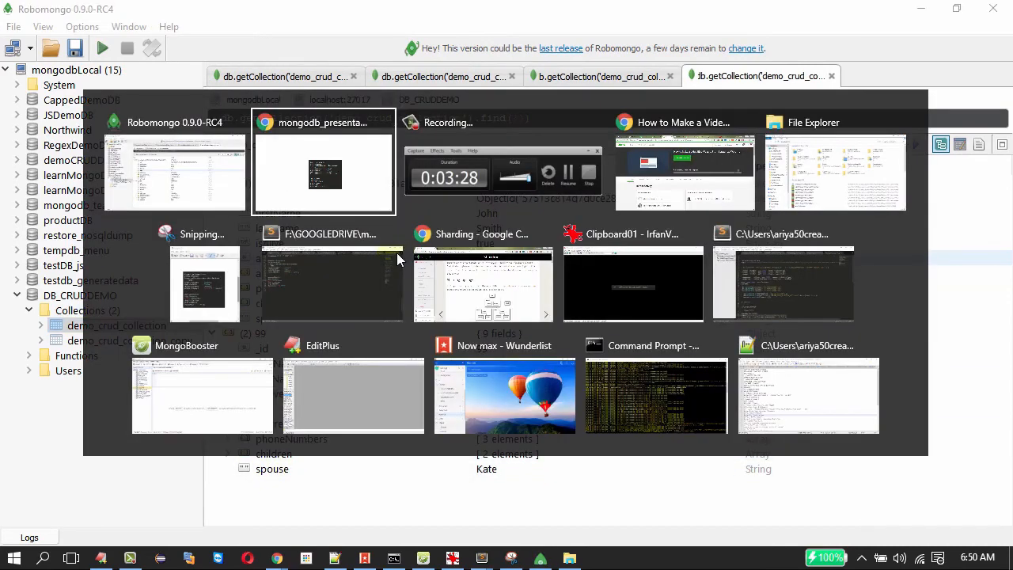
pyautogui.click(323, 172)
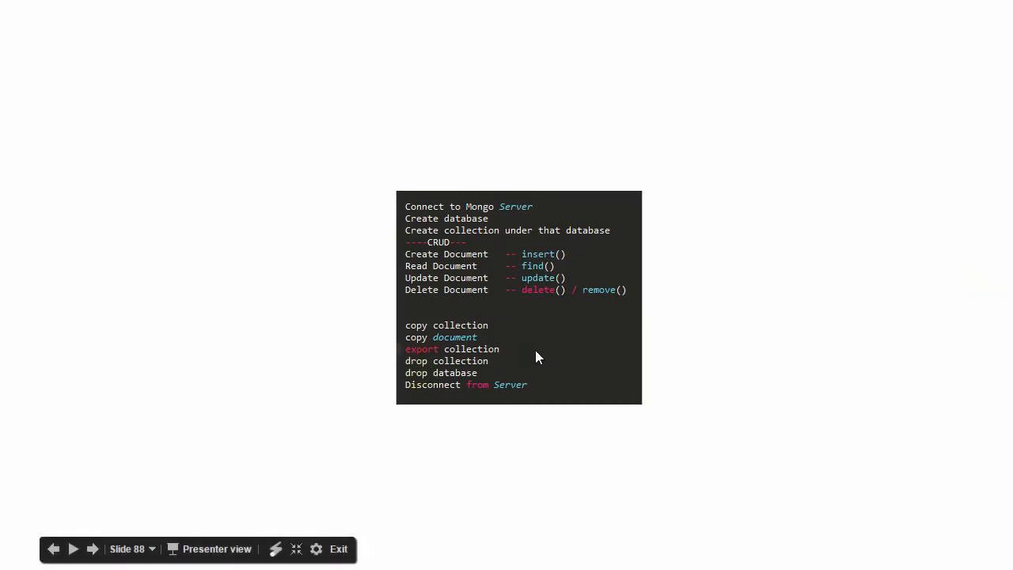
pyautogui.moveTo(521, 362)
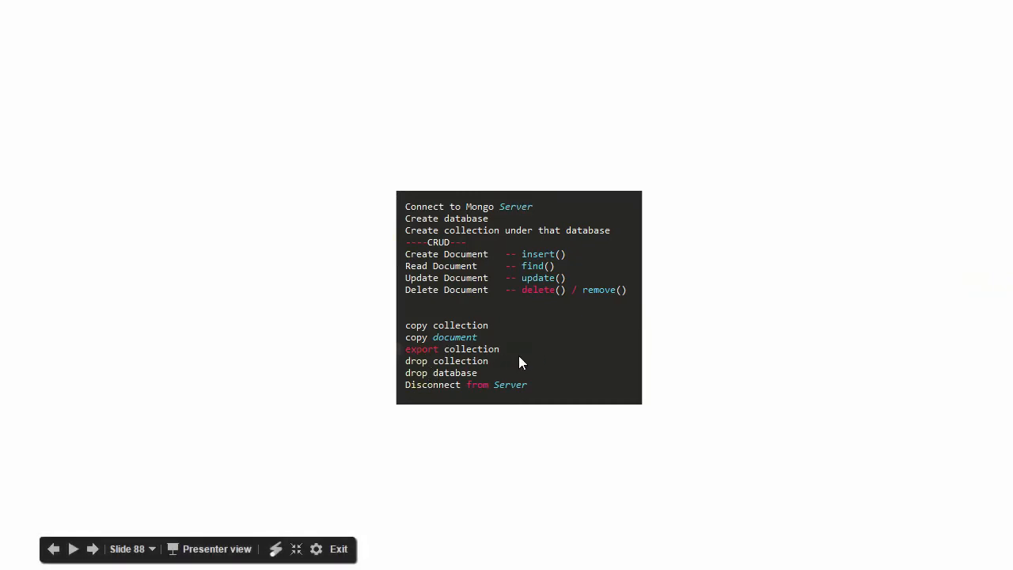
pyautogui.moveTo(484, 371)
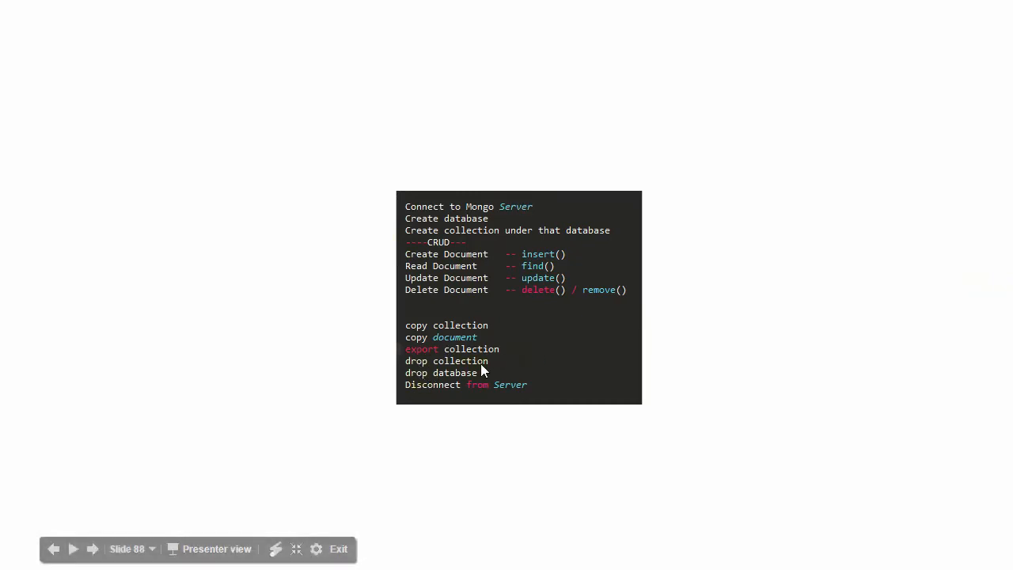
pyautogui.moveTo(419, 396)
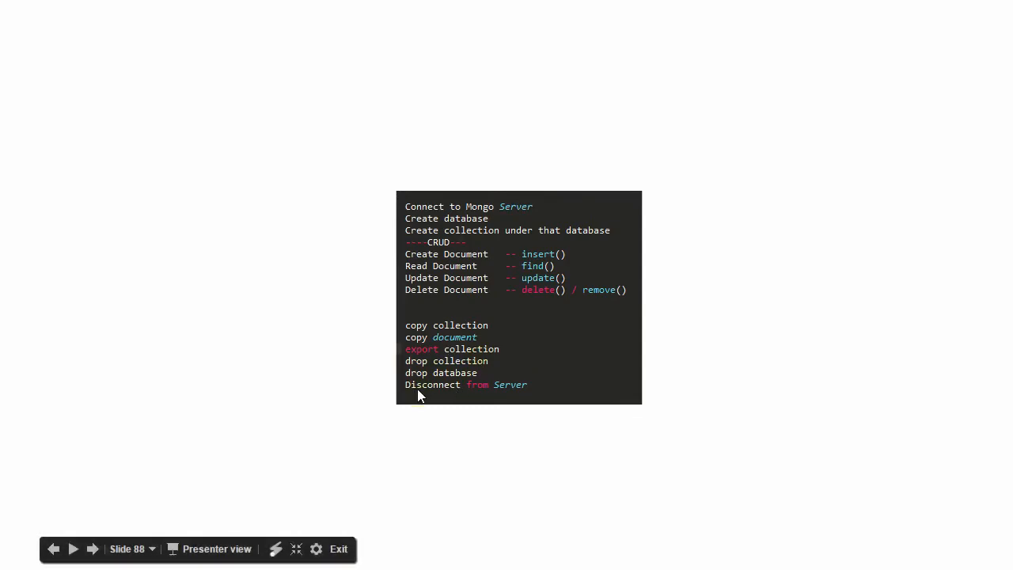
pyautogui.press('alt+tab')
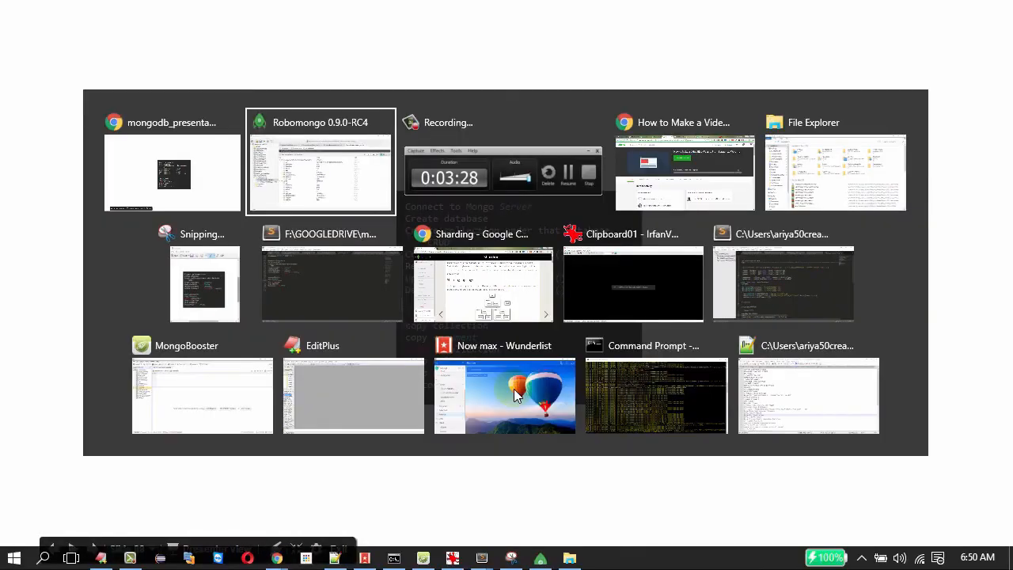
pyautogui.click(320, 163)
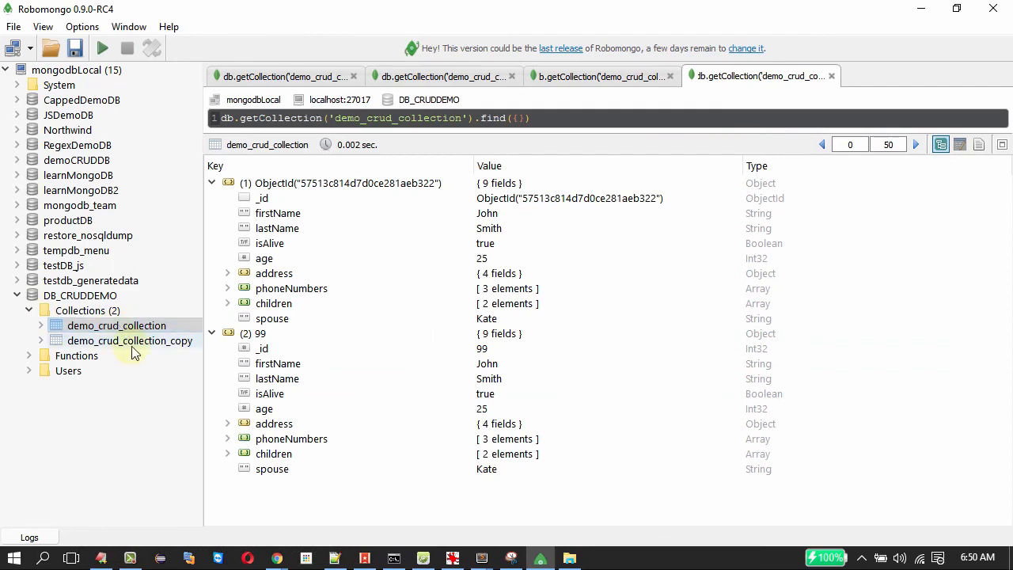
# Drop the demo_crud_collection_copy collection and confirm
pyautogui.rightClick(130, 340)
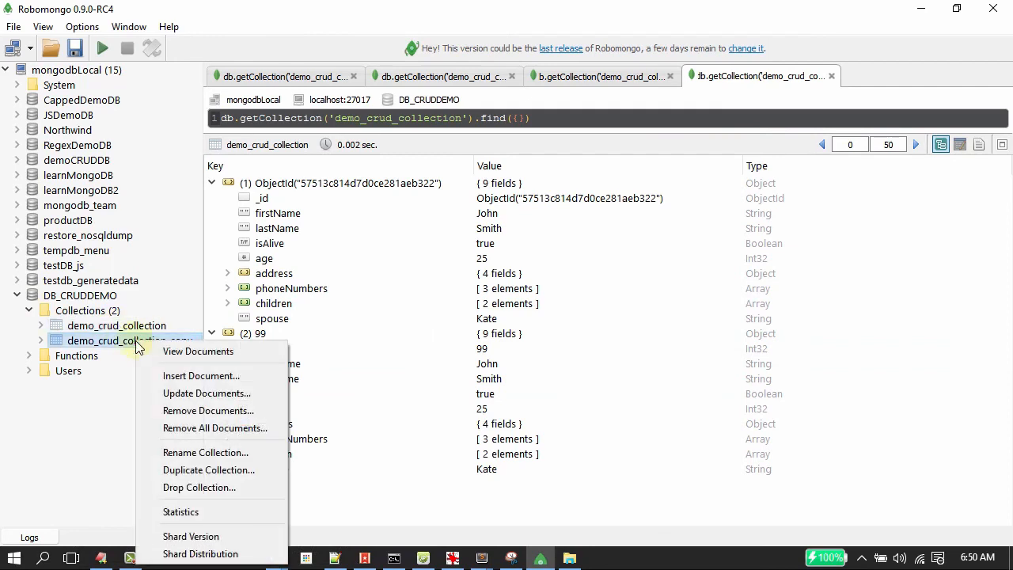
pyautogui.click(199, 487)
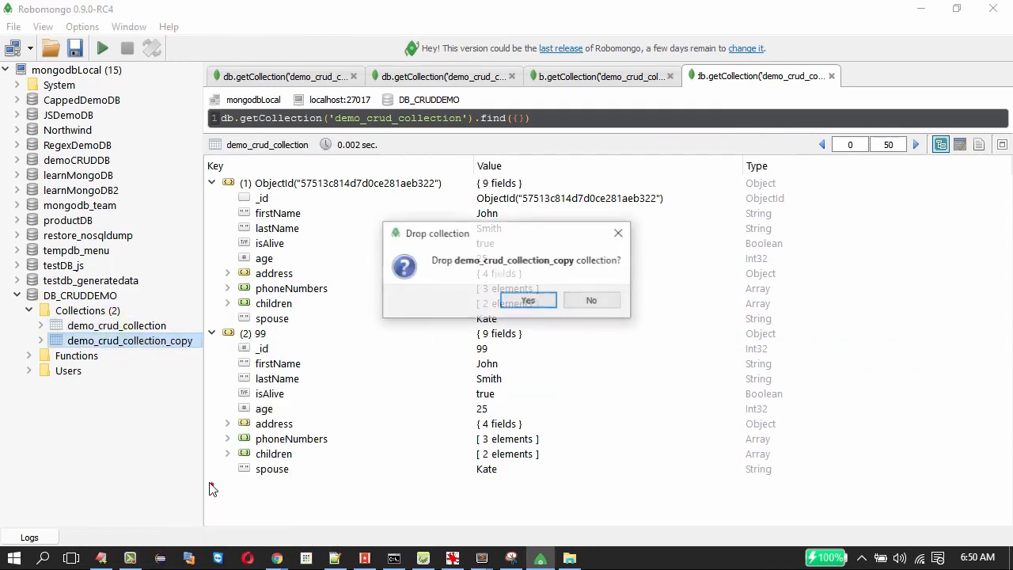
pyautogui.click(525, 300)
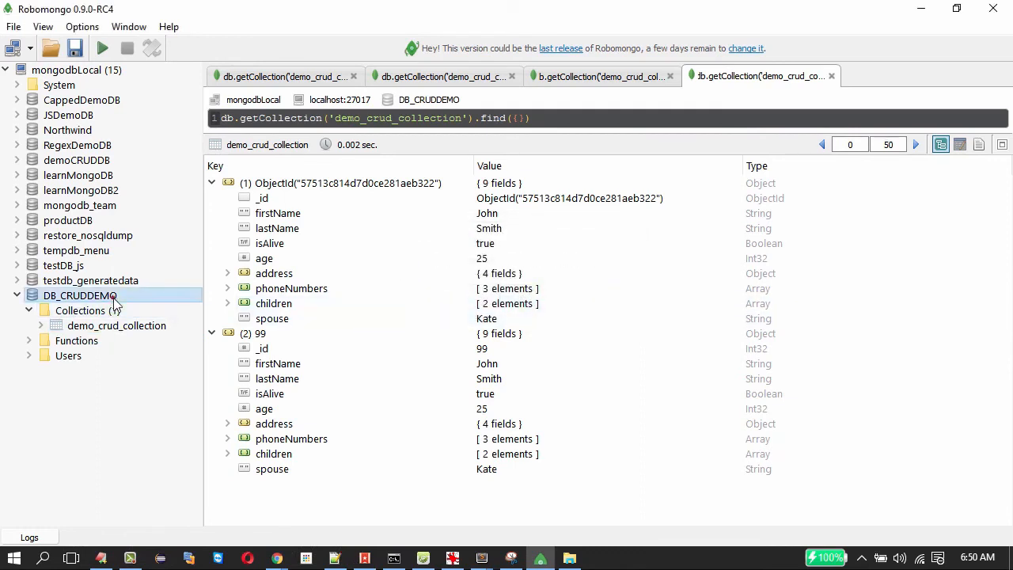
# Drop the entire DB_CRUDDEMO database and confirm
pyautogui.rightClick(79, 295)
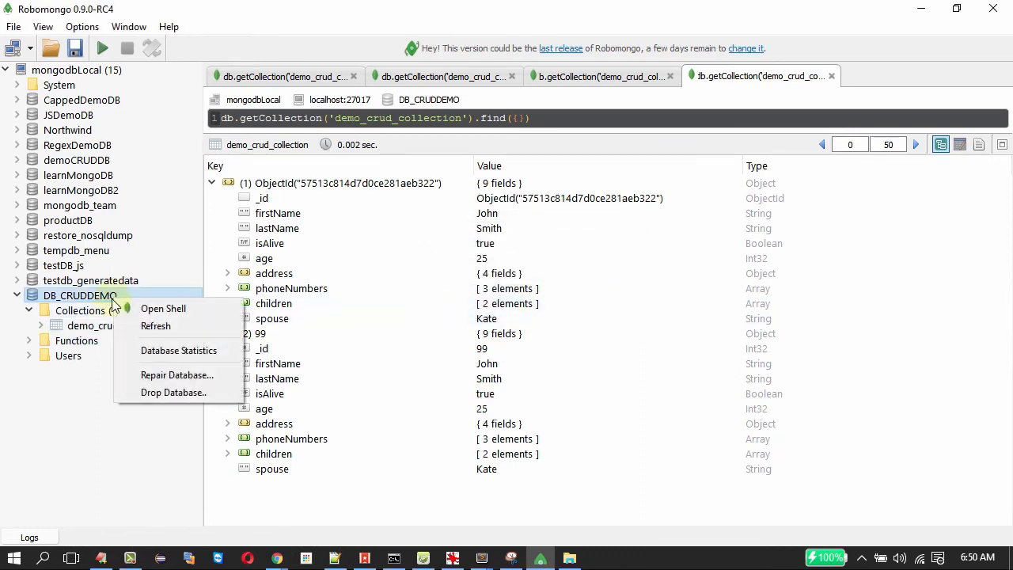
pyautogui.click(173, 393)
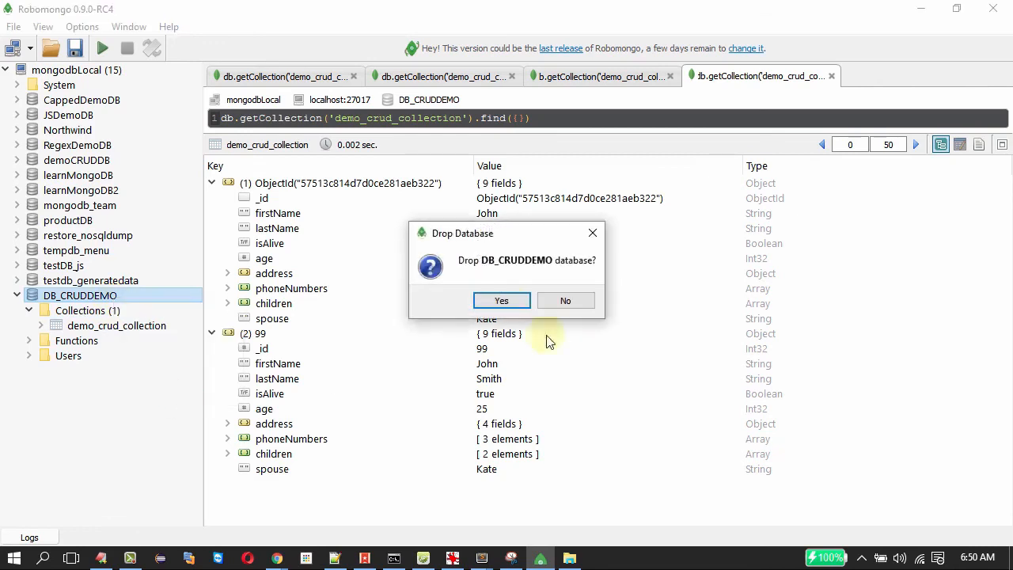
pyautogui.click(502, 300)
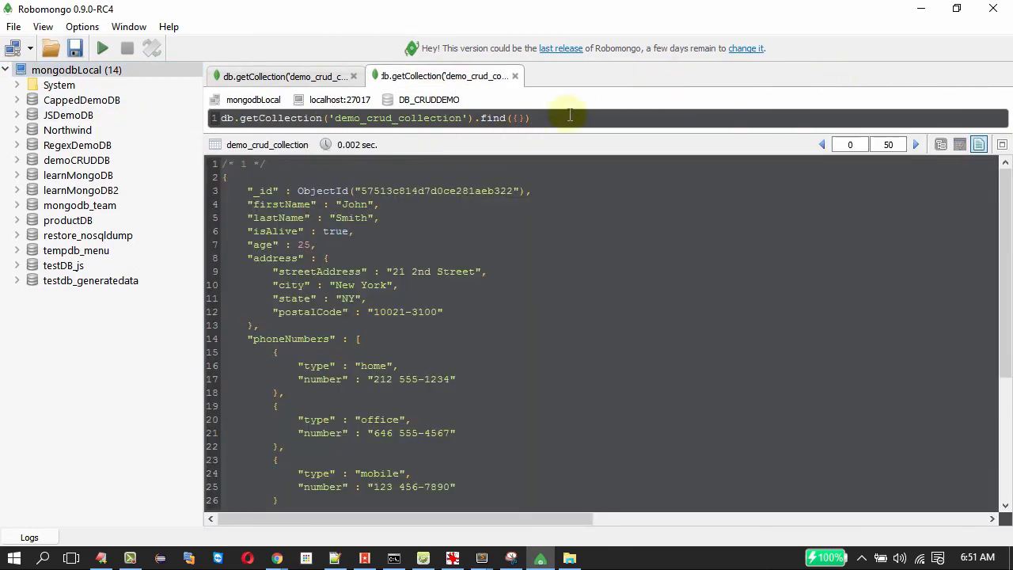
# Re-run the find query (0 records), close the query tab and disconnect mongodbLocal
pyautogui.click(102, 48)
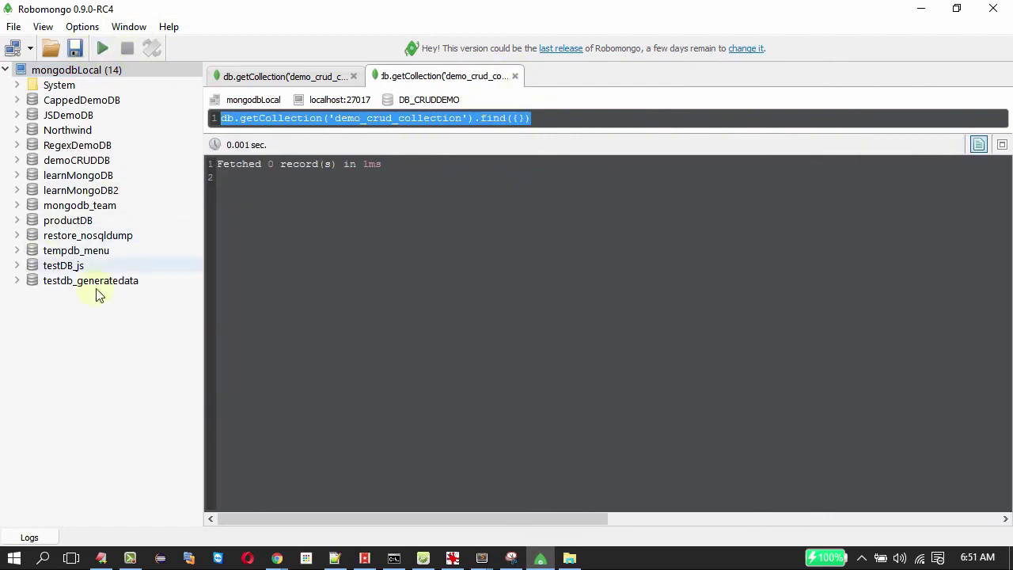
pyautogui.moveTo(513, 83)
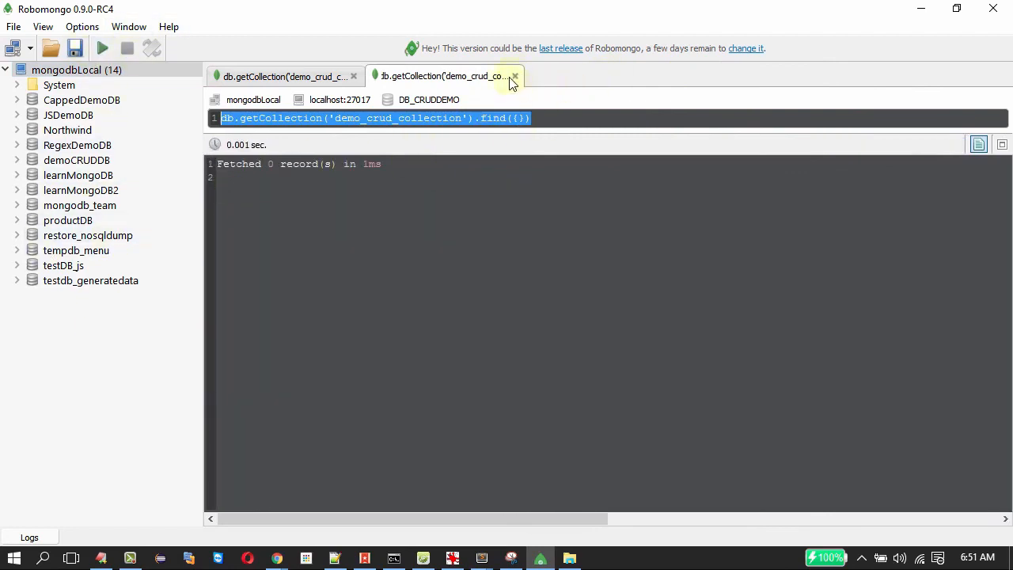
pyautogui.click(517, 76)
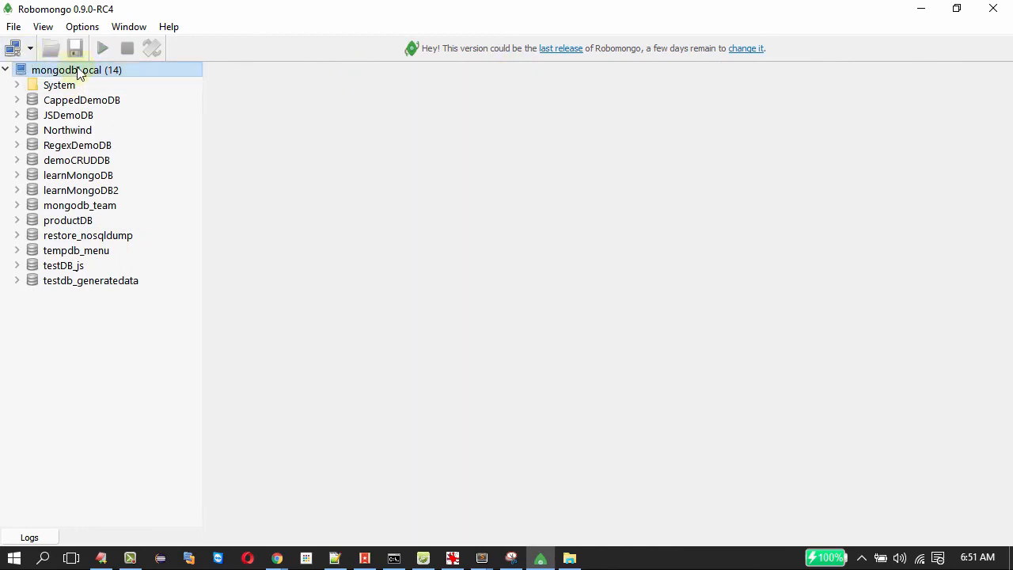
pyautogui.rightClick(76, 69)
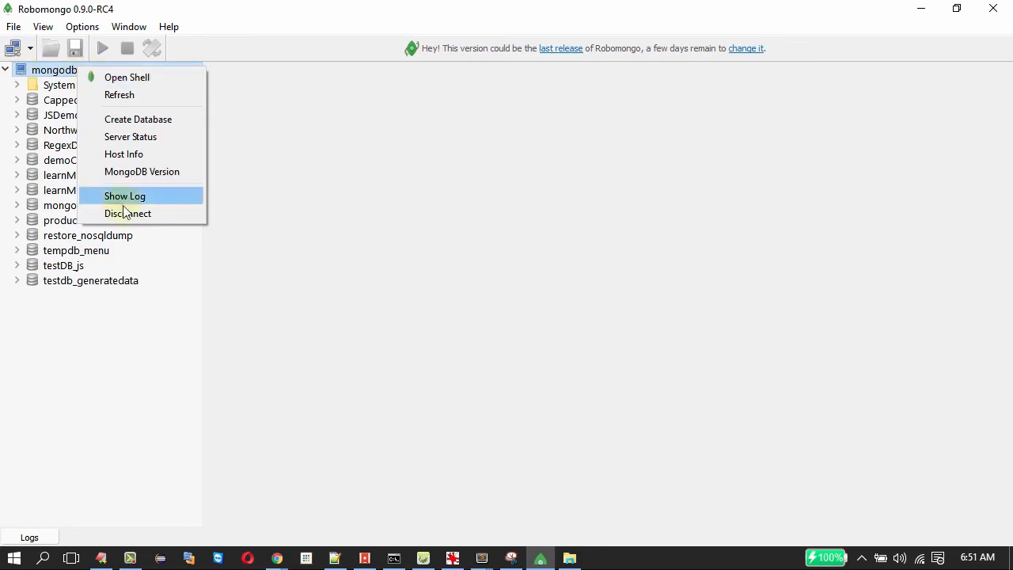
pyautogui.click(127, 213)
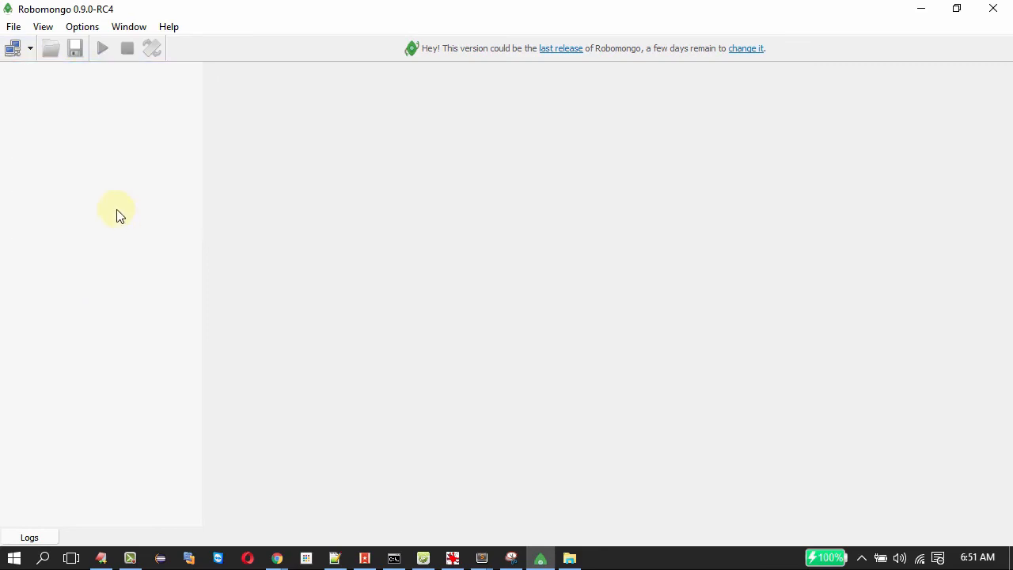